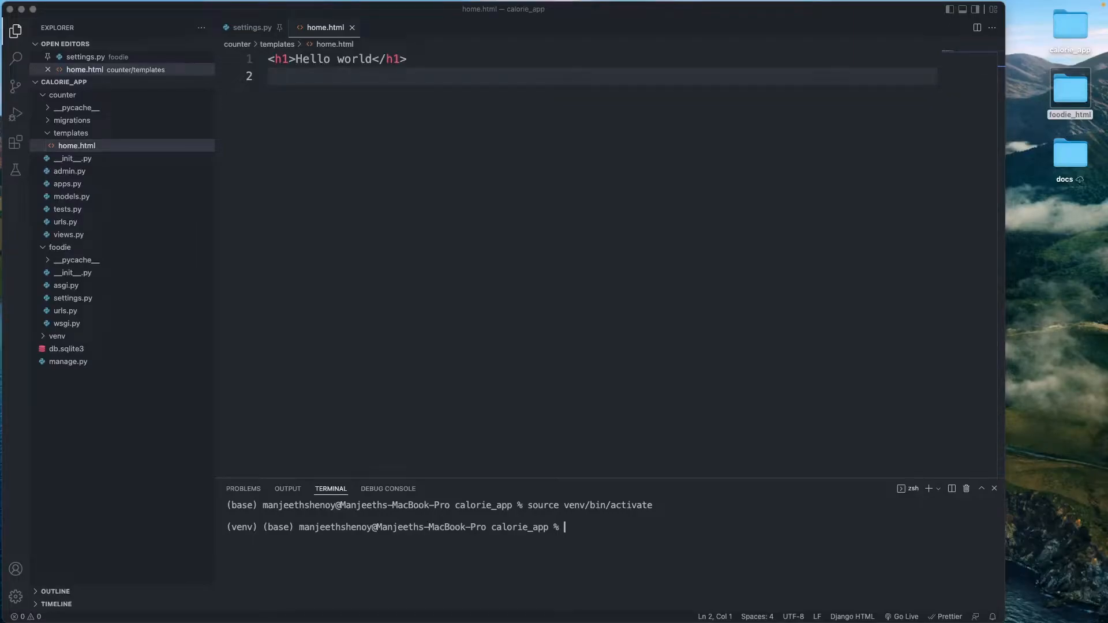
mouse_move(531, 415)
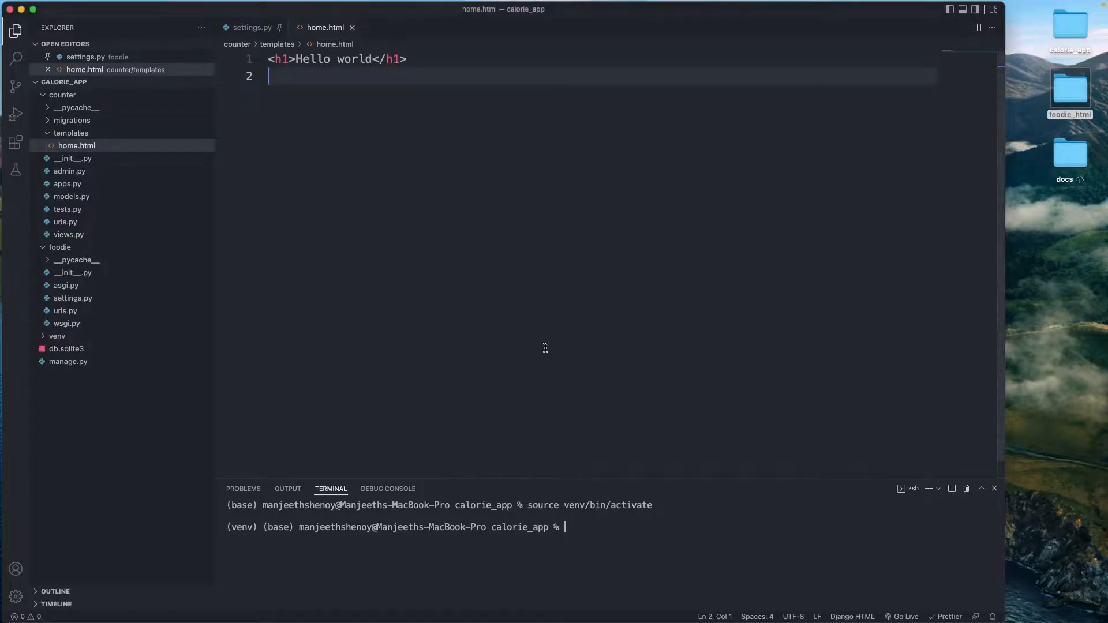
mouse_move(744, 197)
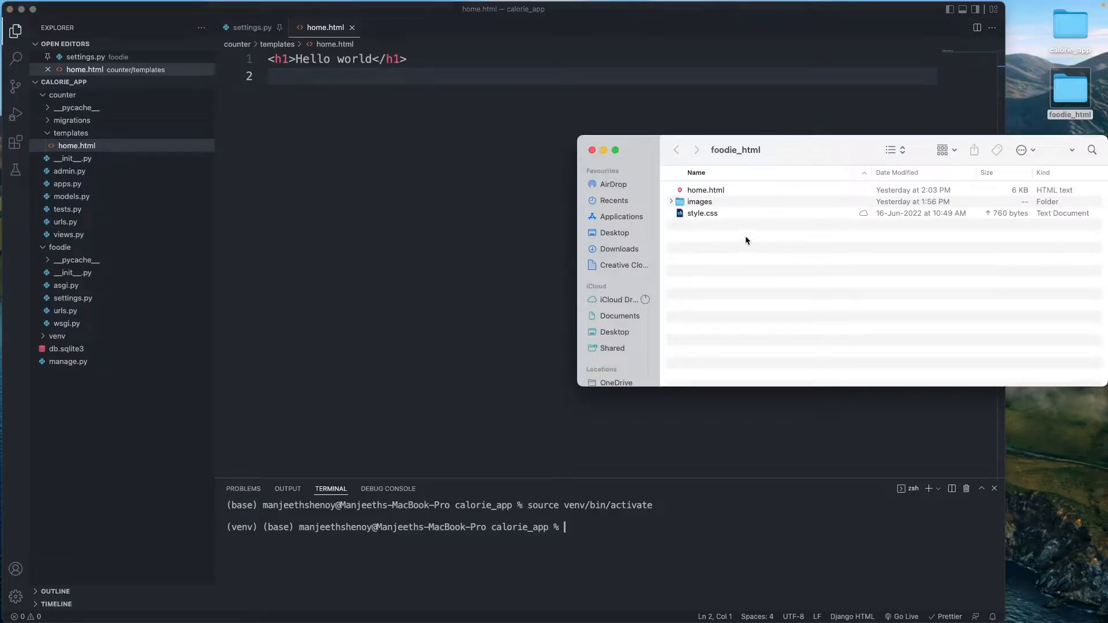
Bring the desktop foodie_html/home.html markup into the editor and paste it over the template's Hello world heading.
left_click(705, 189)
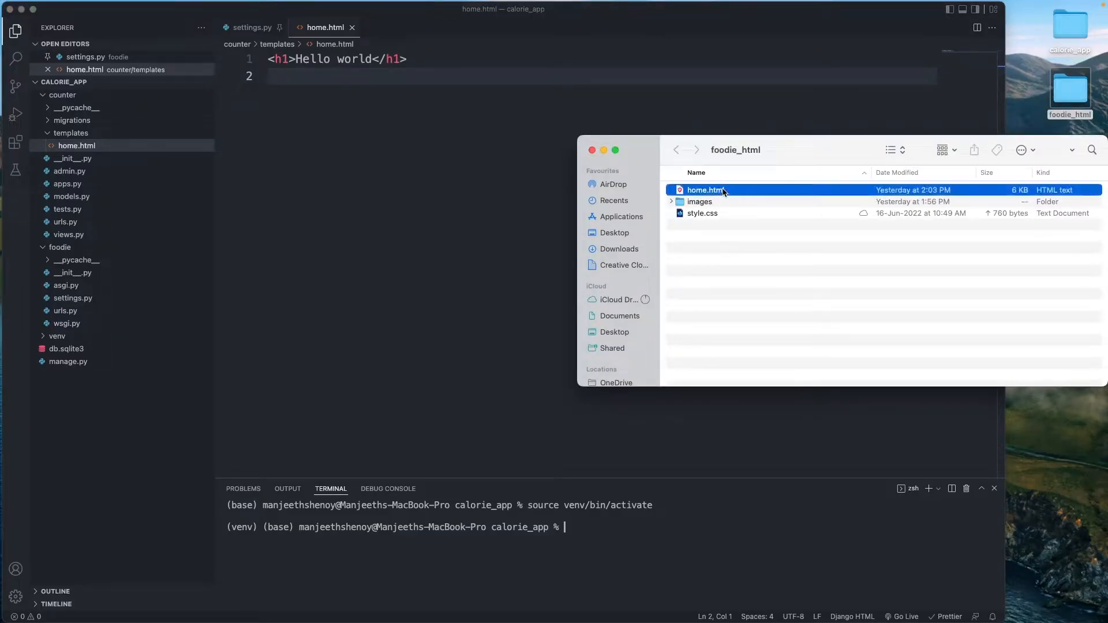
double_click(704, 190)
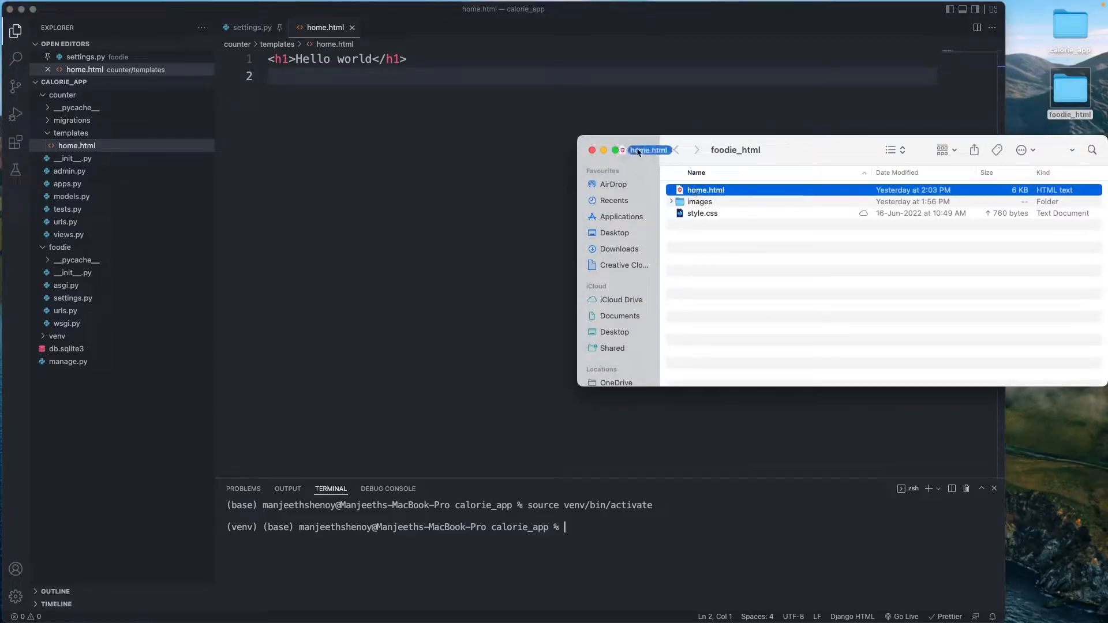
left_click_drag(646, 150, 487, 27)
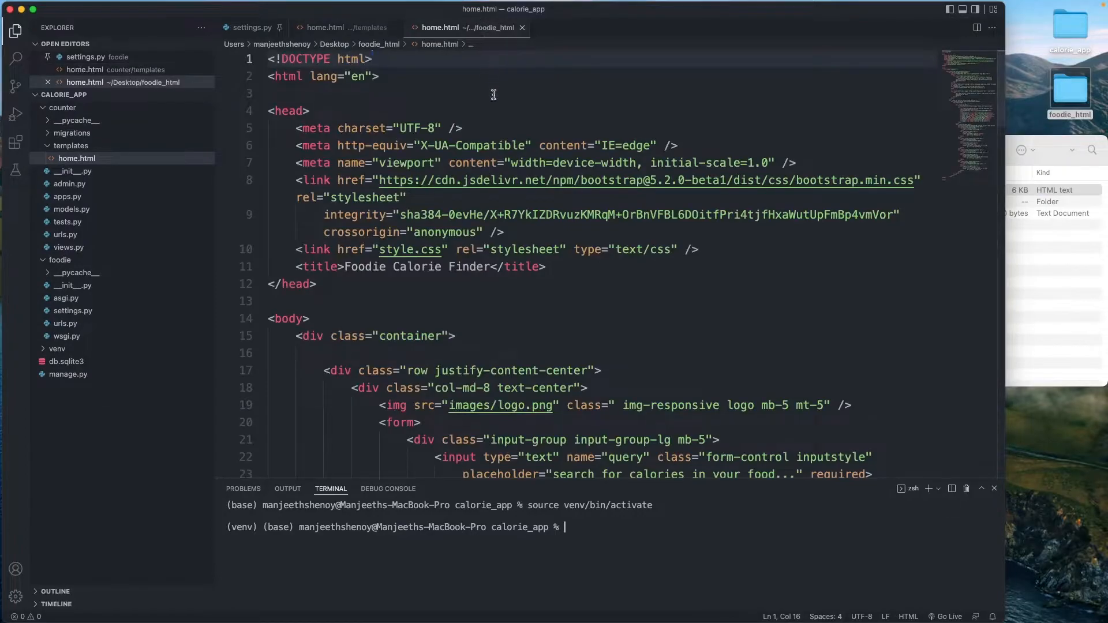
left_click(493, 94)
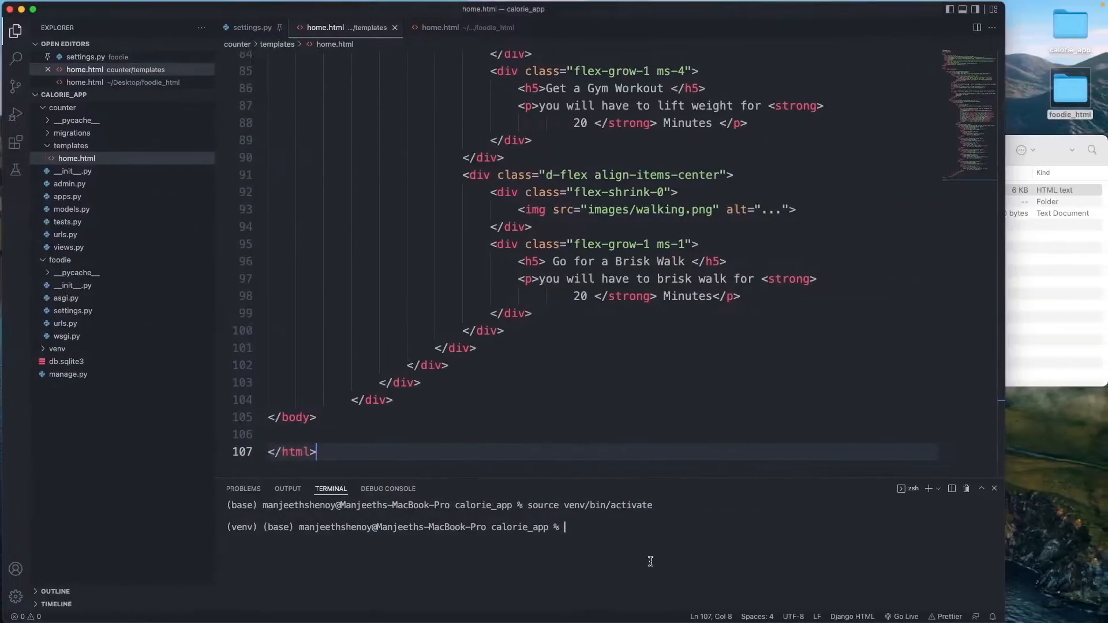
Start the Django server with python manage.py runserver and reload 127.0.0.1:8000, logging 404s for the images.
type("python manage.py collectstatic")
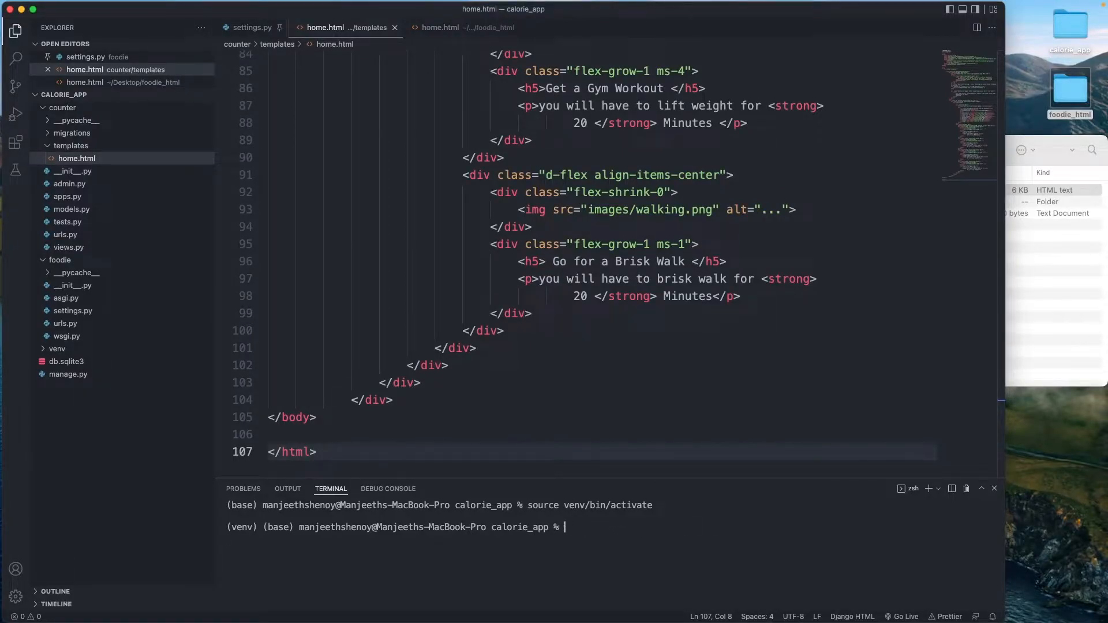
type("pyhtom")
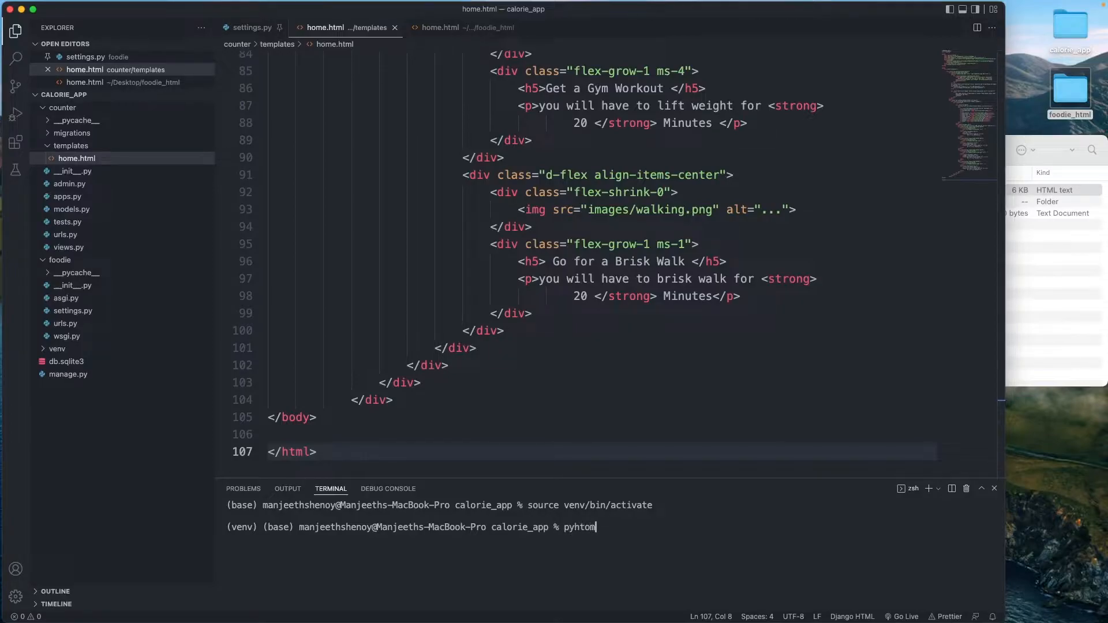
type("manage.")
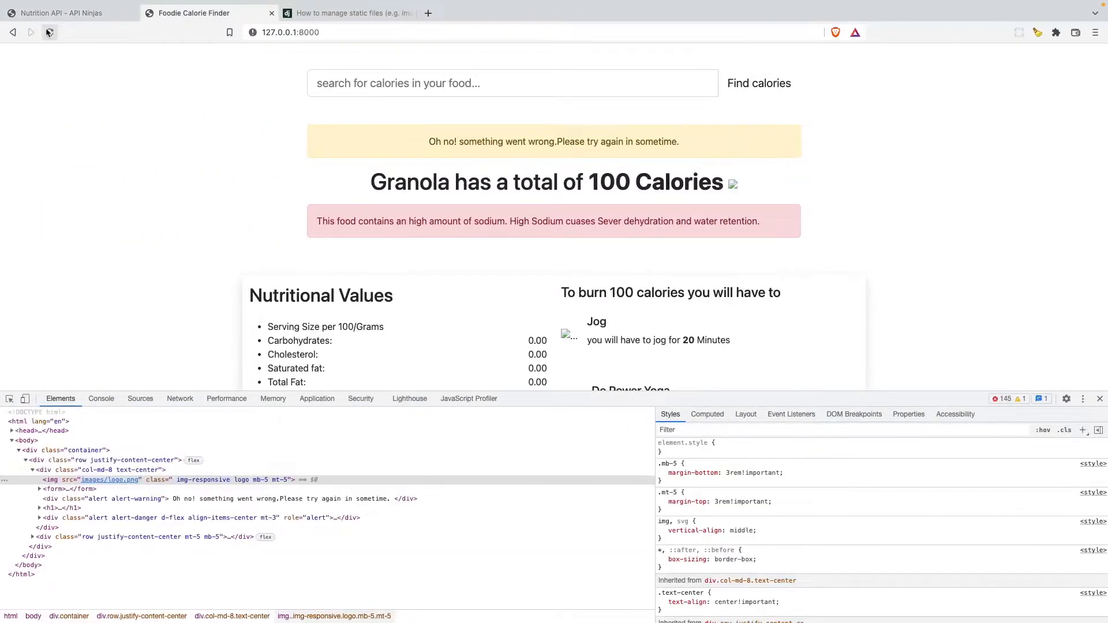
left_click(48, 32)
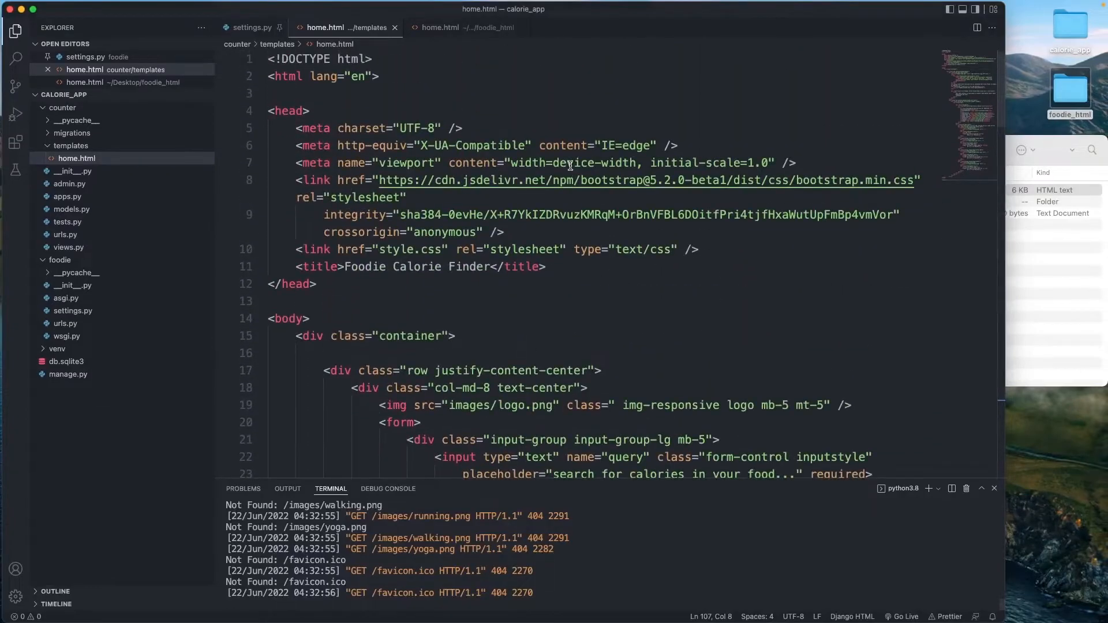
mouse_move(498, 180)
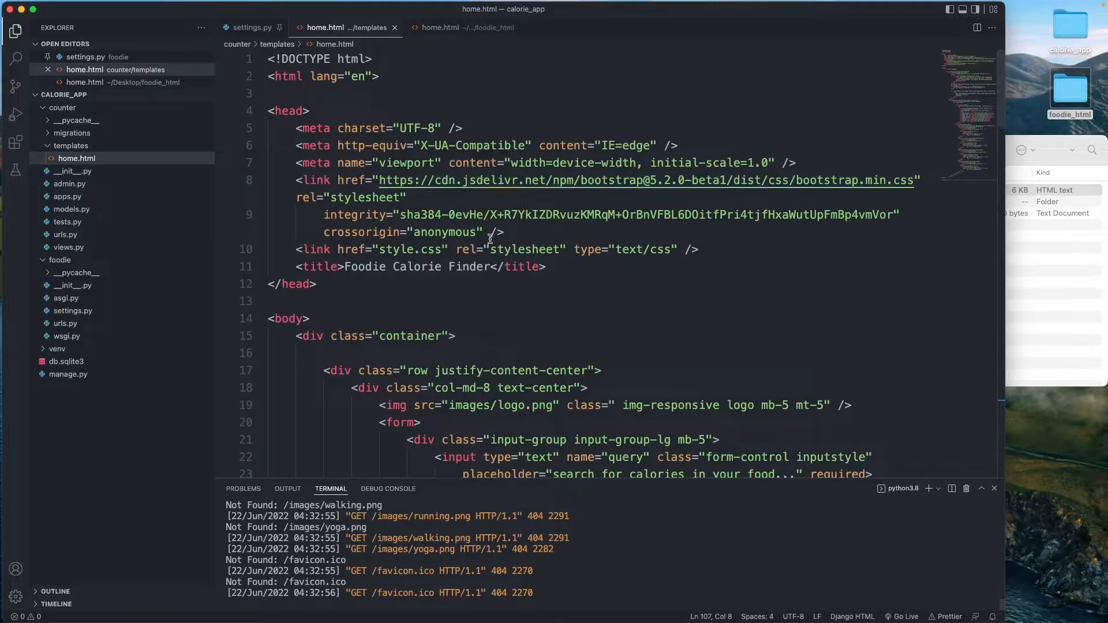
Create a new folder named static inside calorie_app/foodie and enter it.
double_click(410, 249)
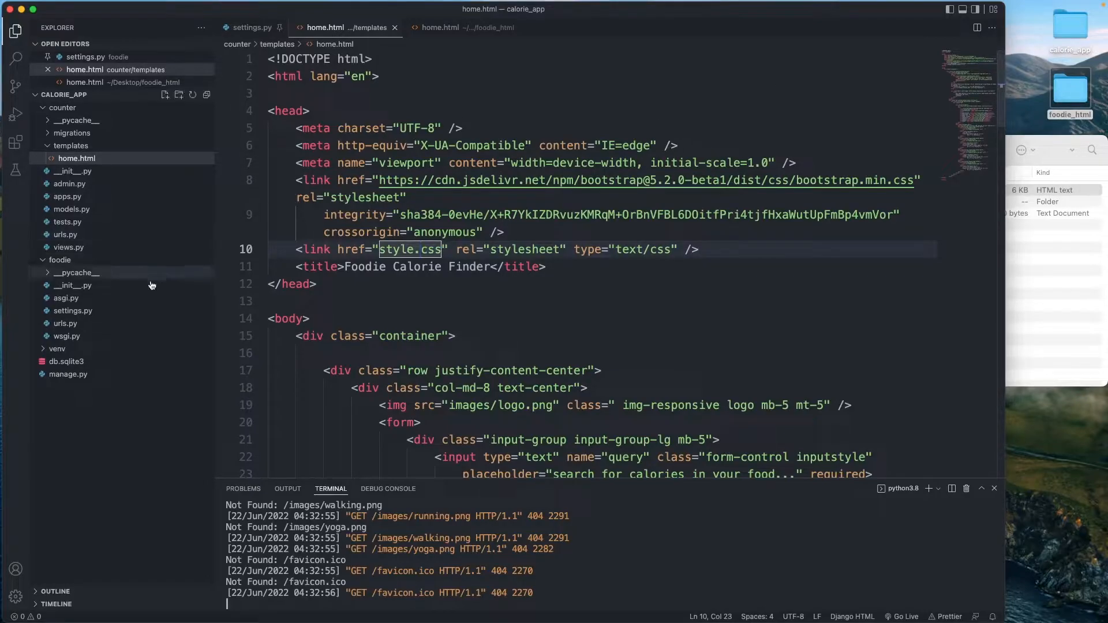
mouse_move(1049, 126)
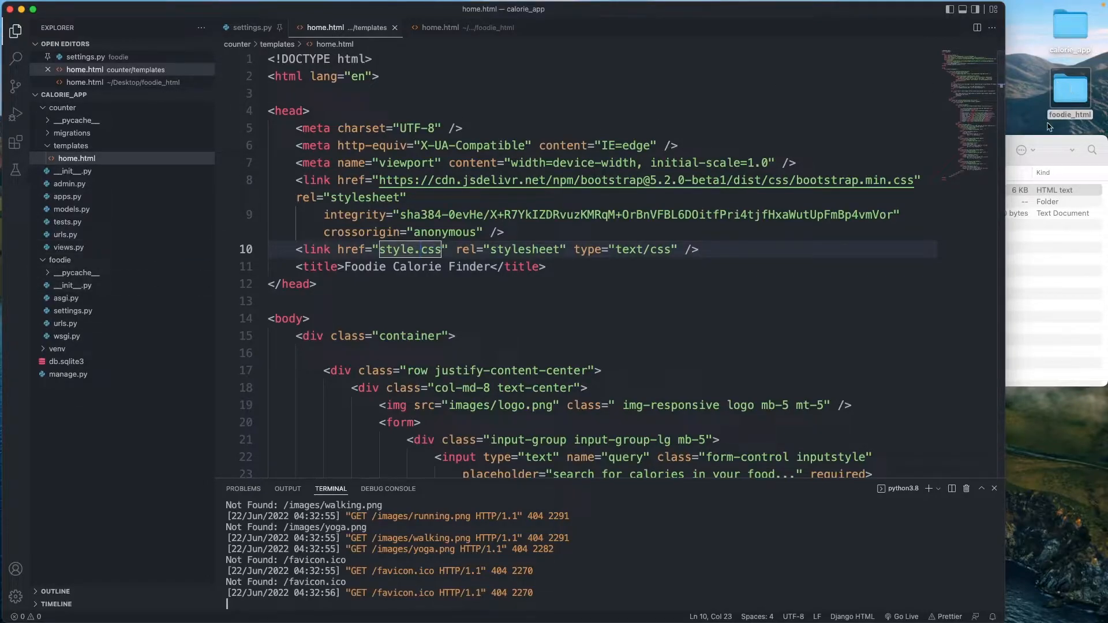
double_click(1069, 85)
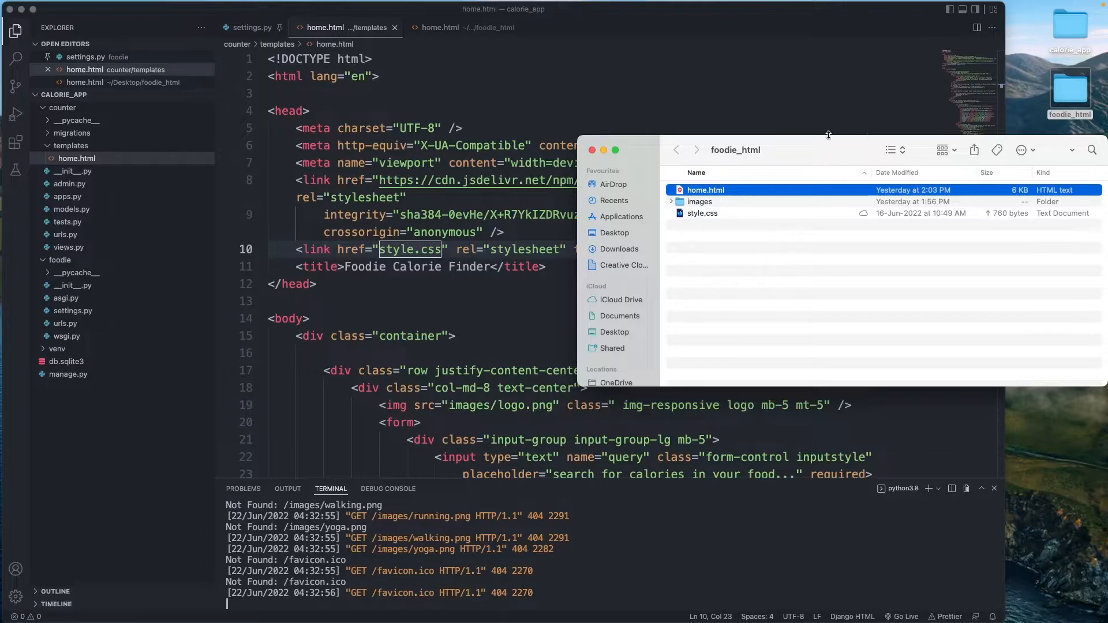
left_click(703, 212)
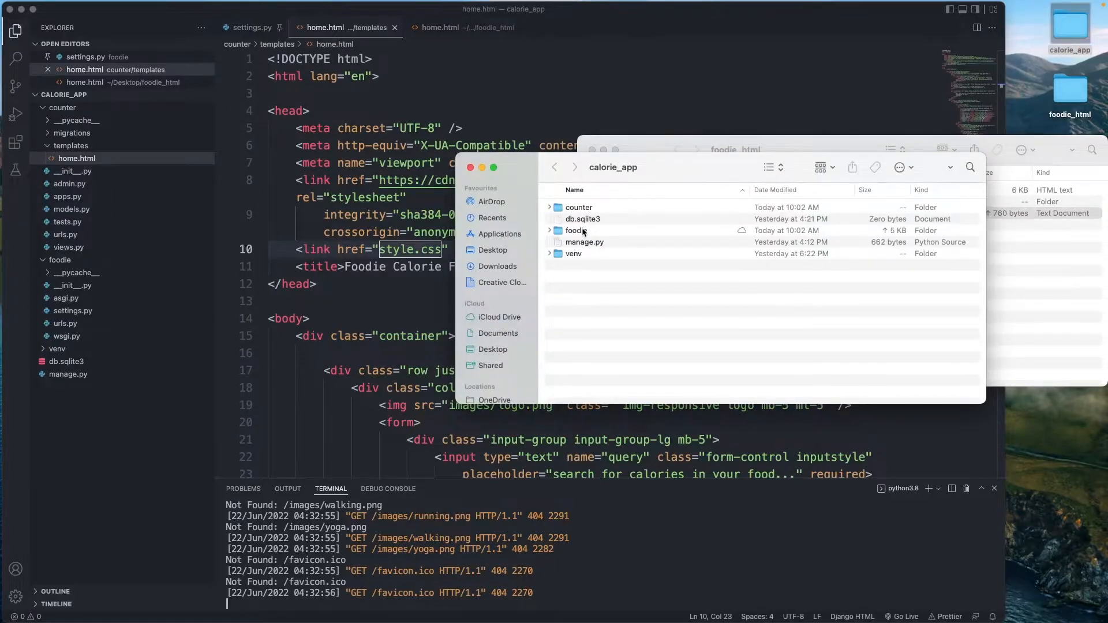
double_click(576, 230)
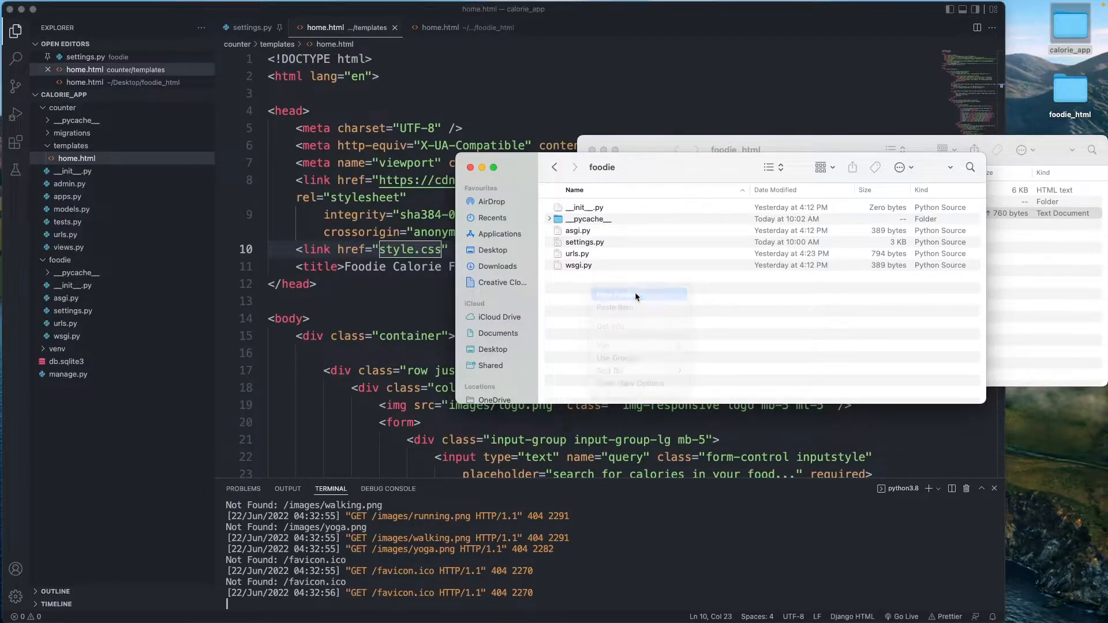
left_click(616, 294)
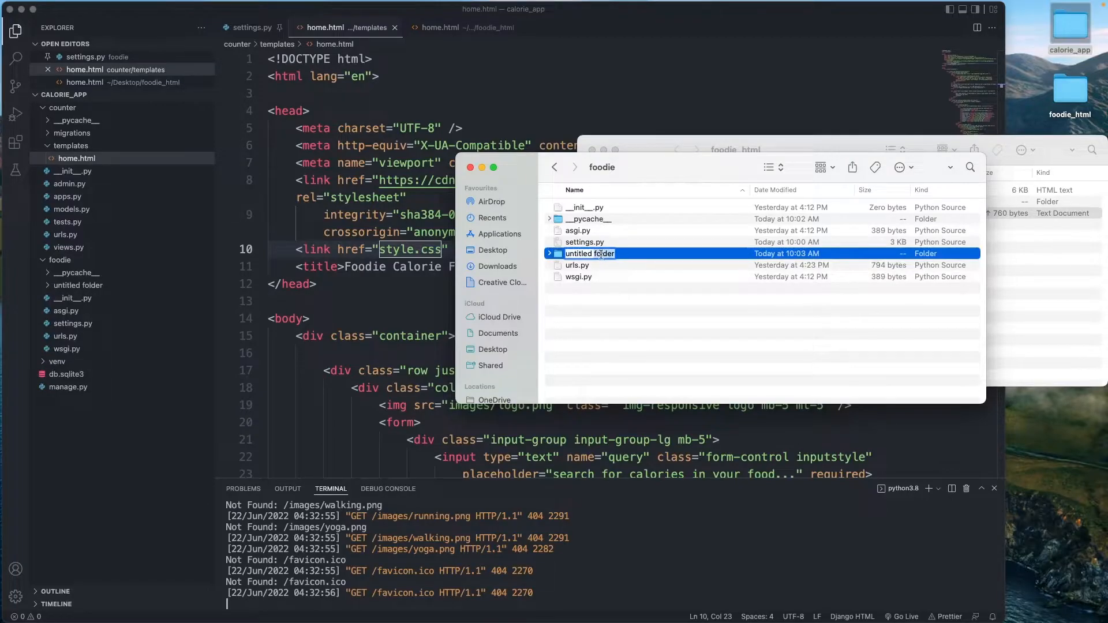
type("static")
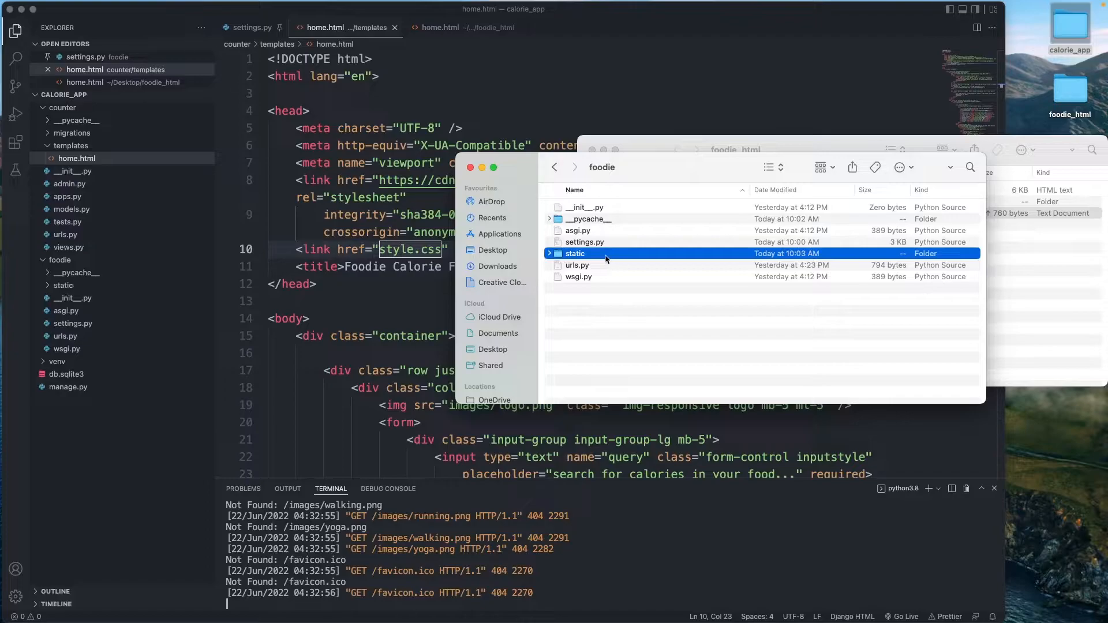
double_click(575, 253)
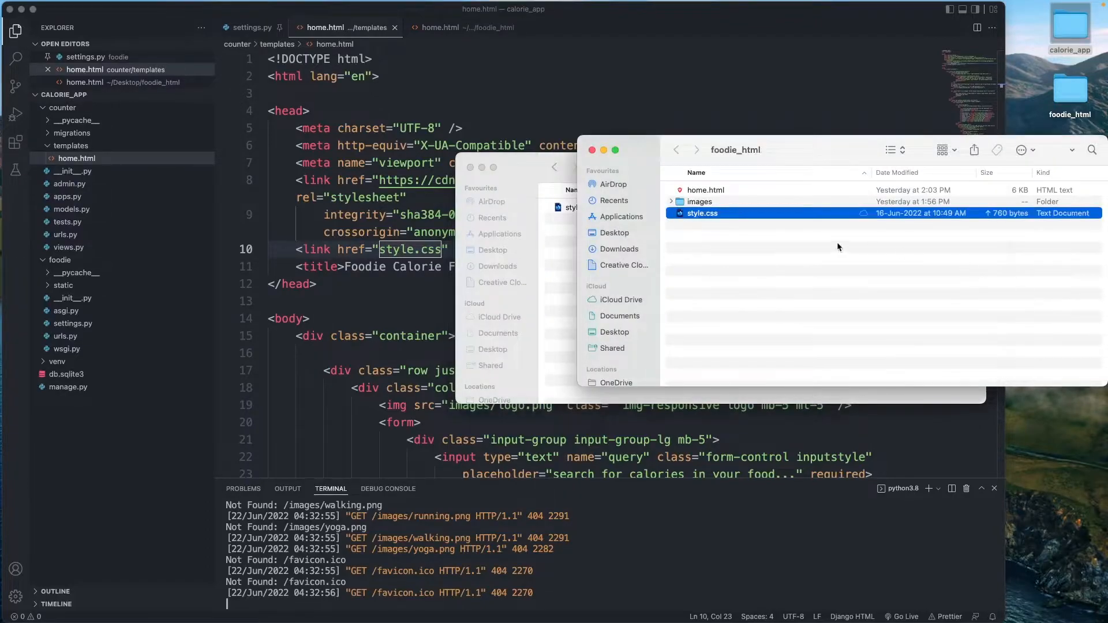
Copy style.css and the images folder from foodie_html into the new static folder.
left_click(698, 201)
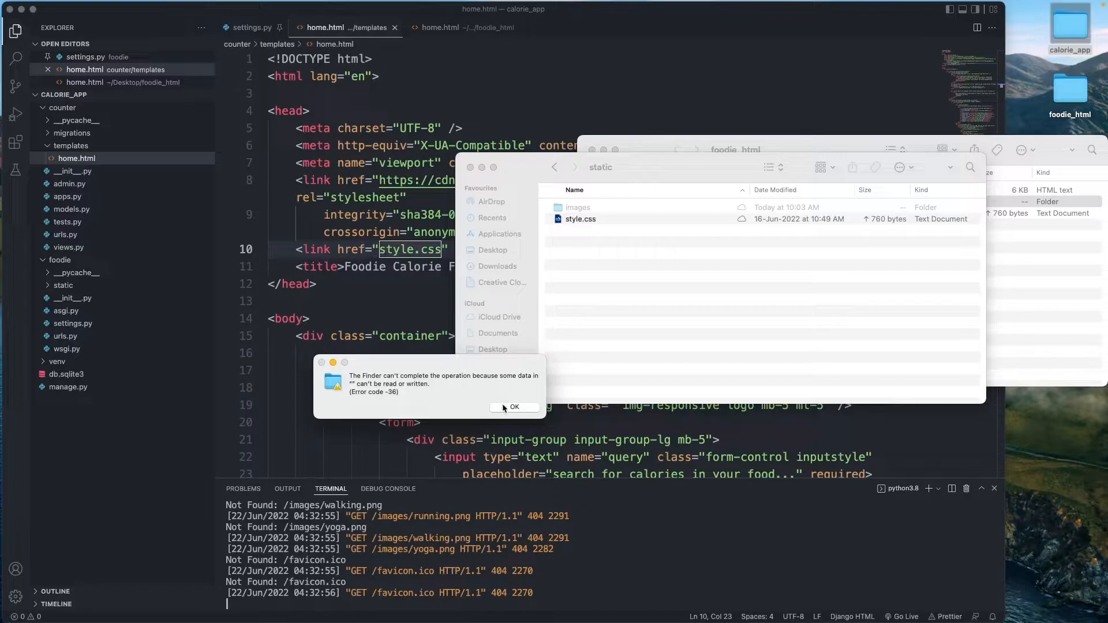
left_click(514, 407)
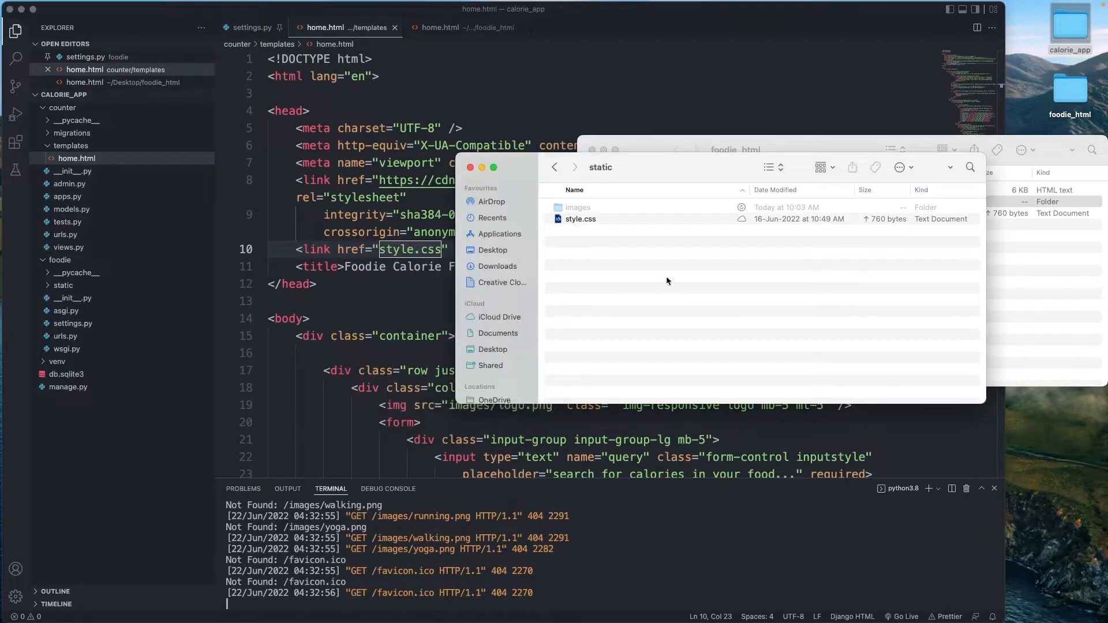
right_click(577, 207)
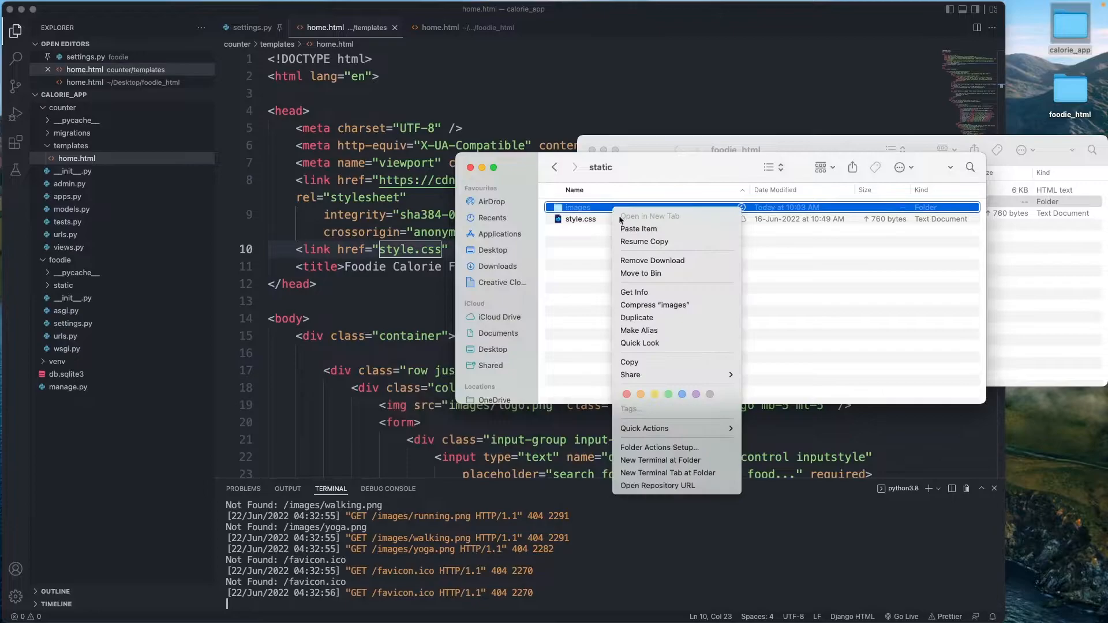
left_click(634, 278)
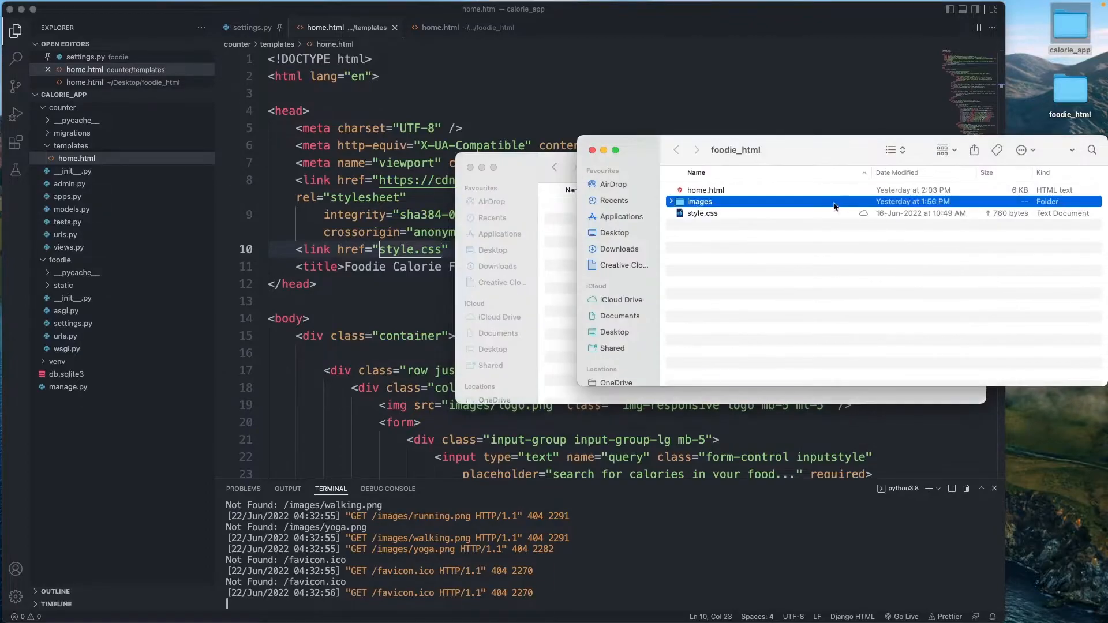
double_click(698, 201)
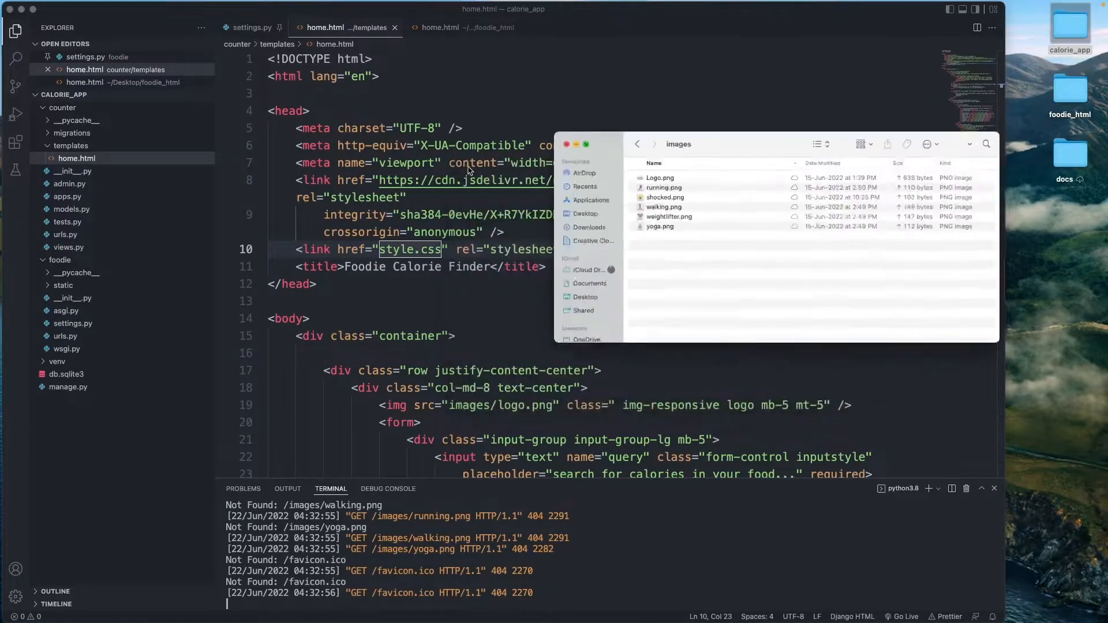
Confirm static holds images and style.css in the Explorer, then view settings.py at STATIC_URL = 'static/'.
left_click(564, 145)
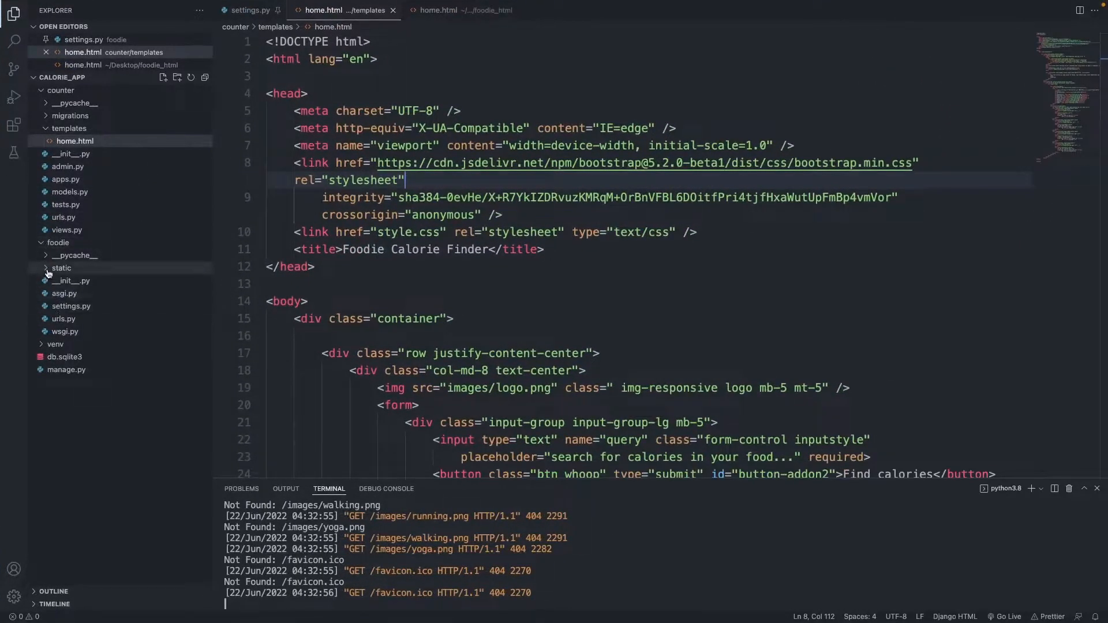
left_click(61, 268)
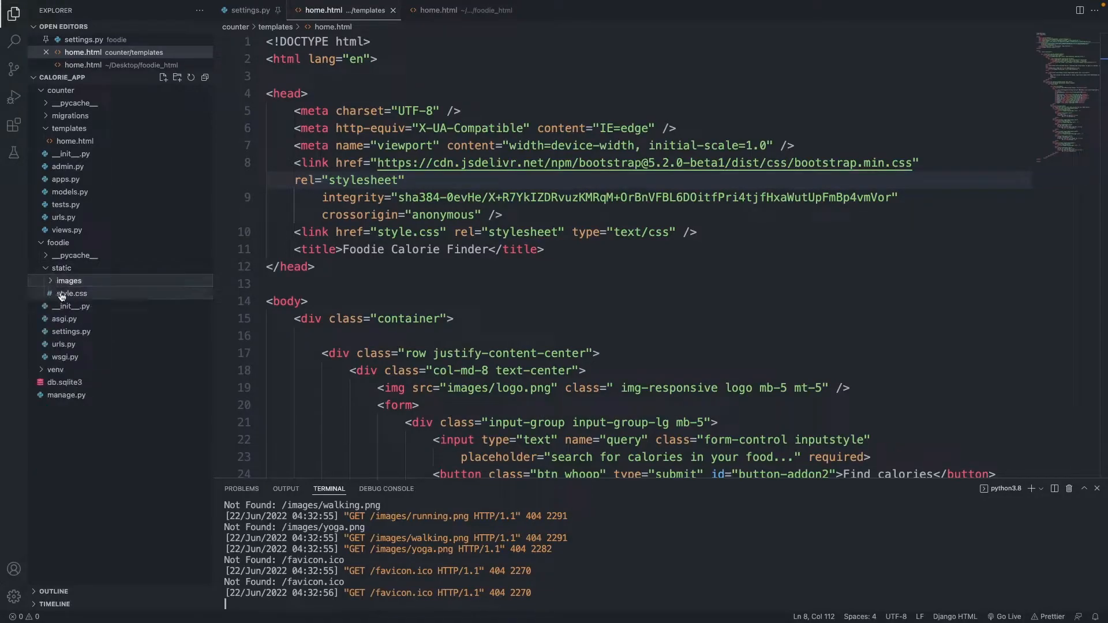
left_click(71, 292)
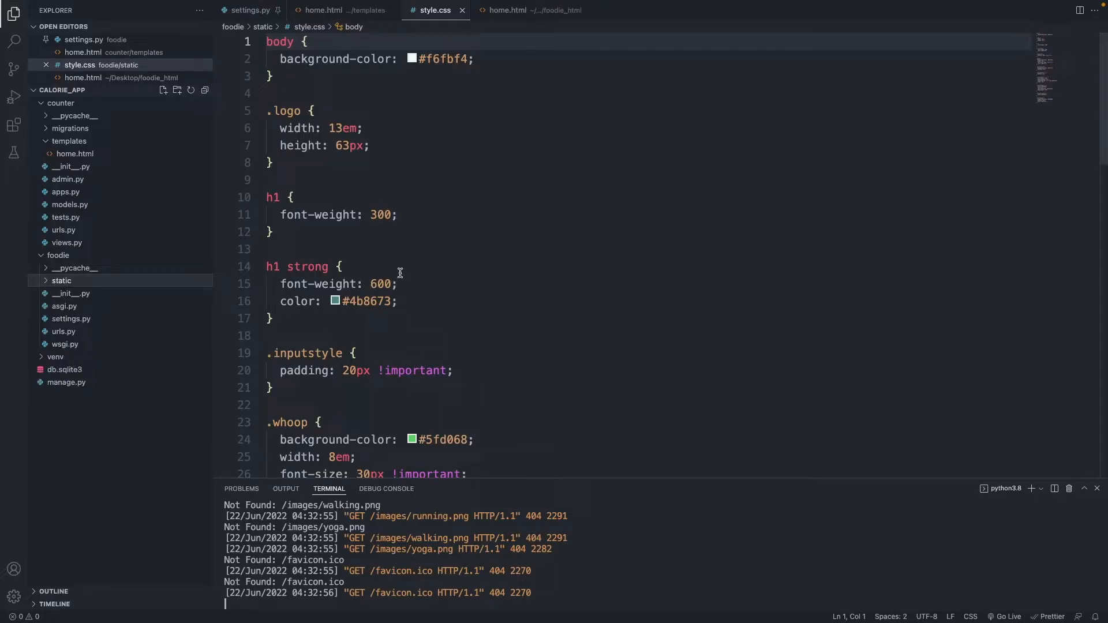
mouse_move(434, 139)
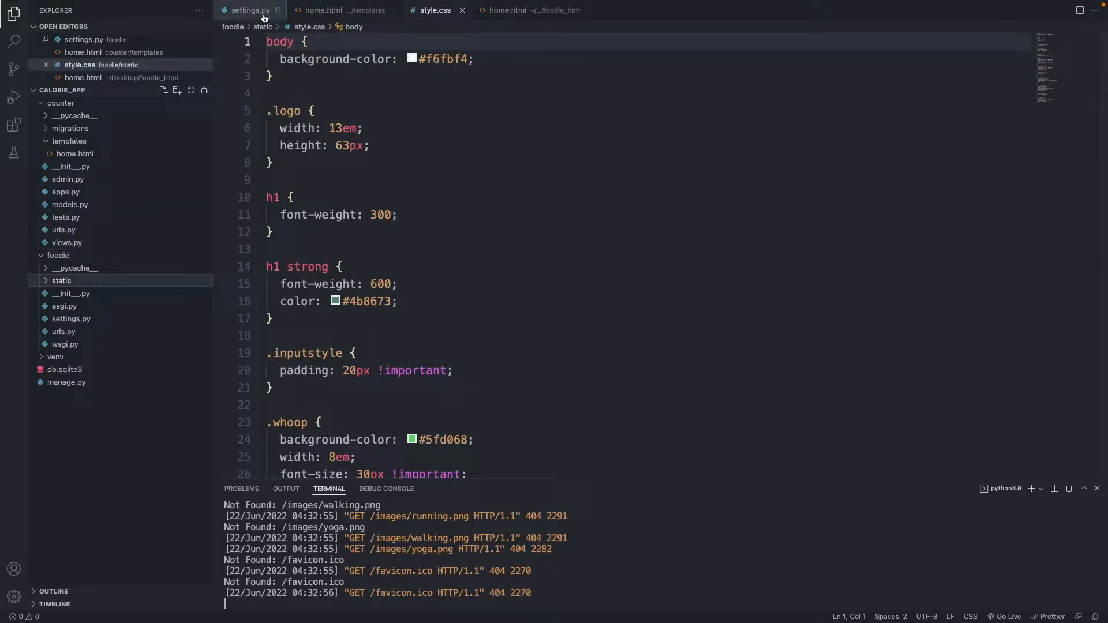
left_click(248, 10)
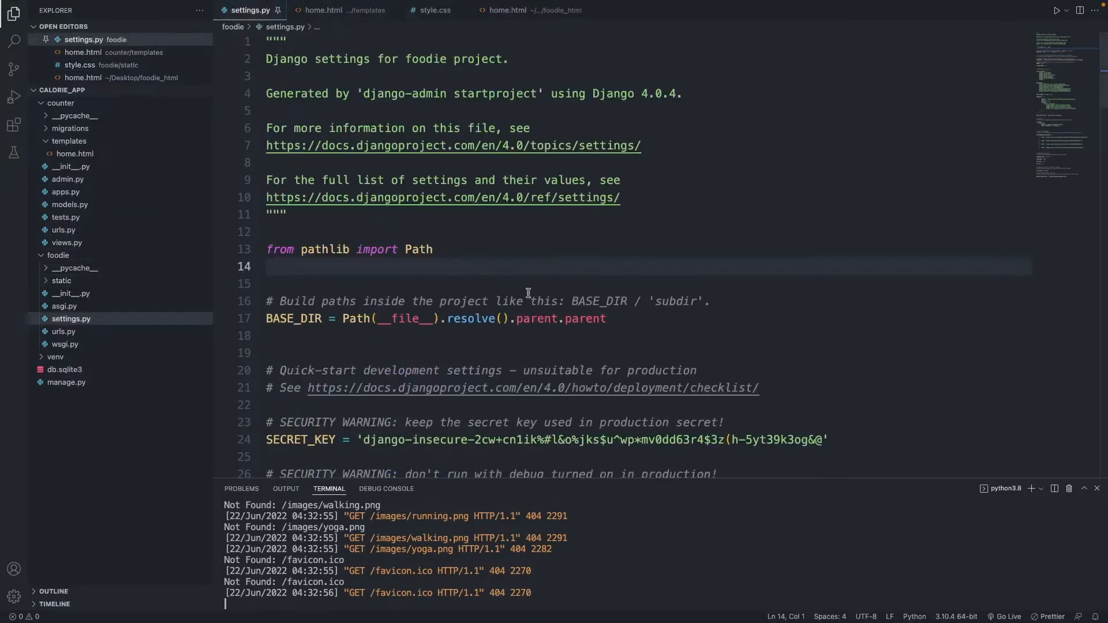
scroll("down", 3)
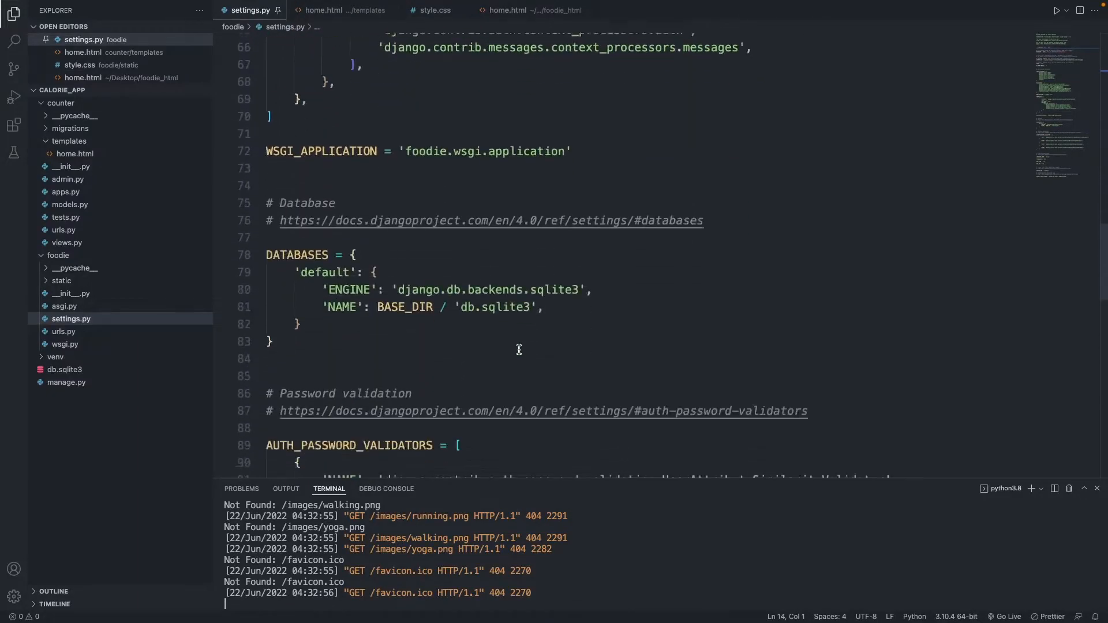
scroll("down", 3)
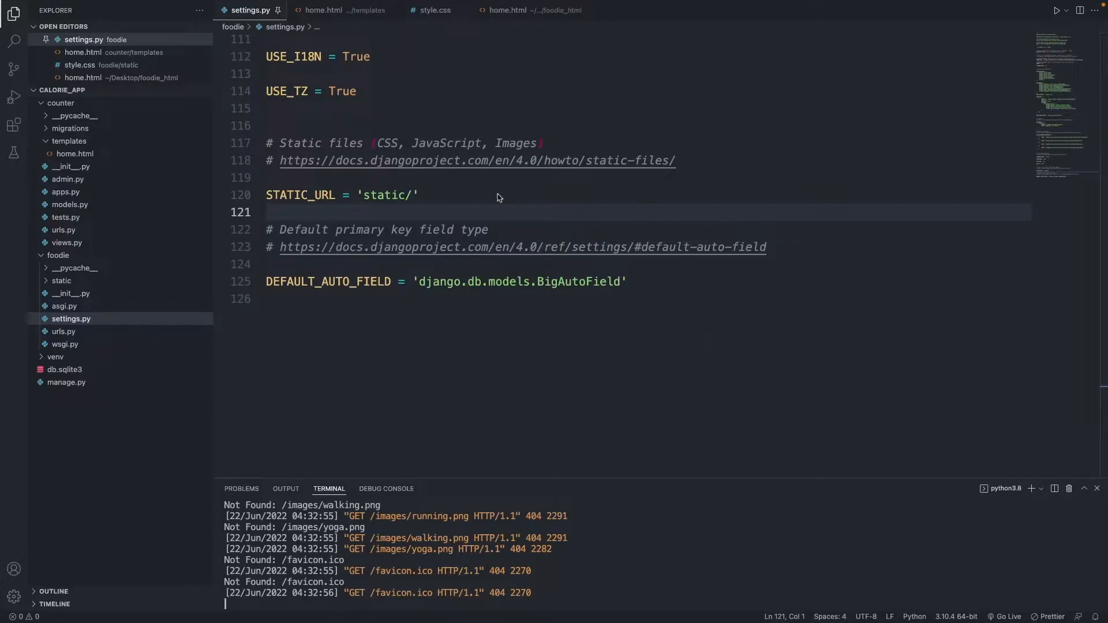
Add STATIC_ROOT = os.path.join(BASE_DIR, 'static') below STATIC_URL.
left_click(460, 195)
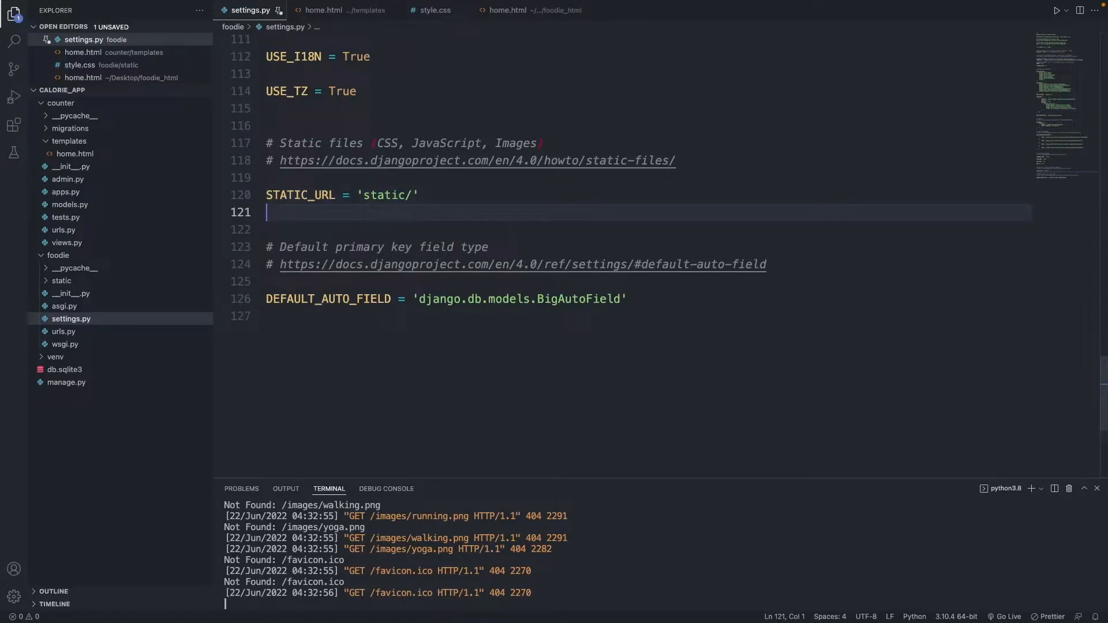
type("STATIC")
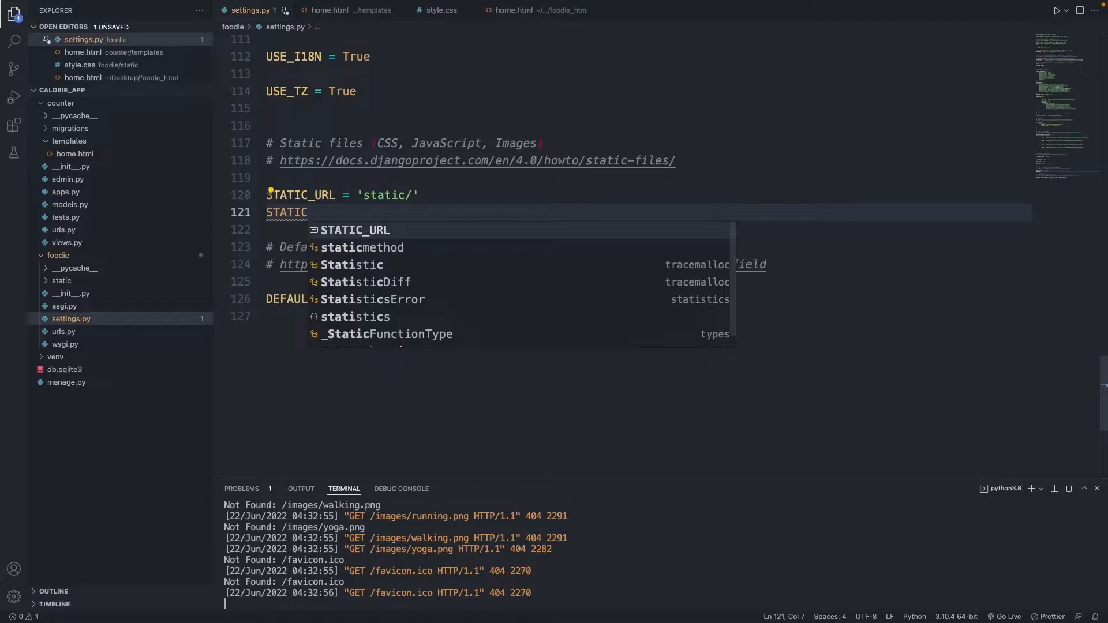
type("_RO")
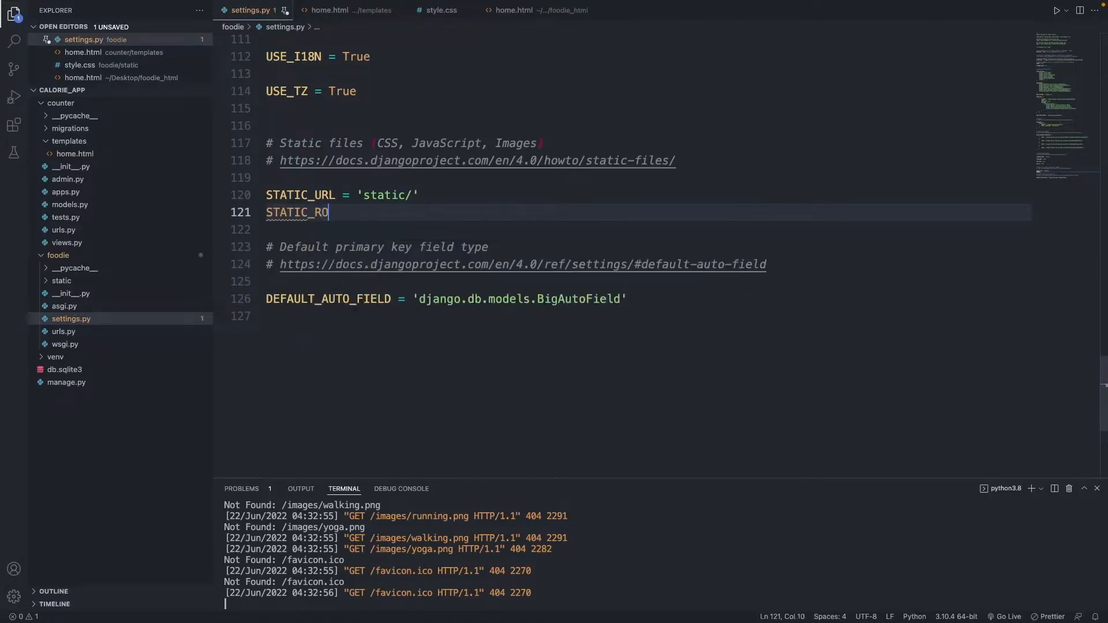
type("OT =")
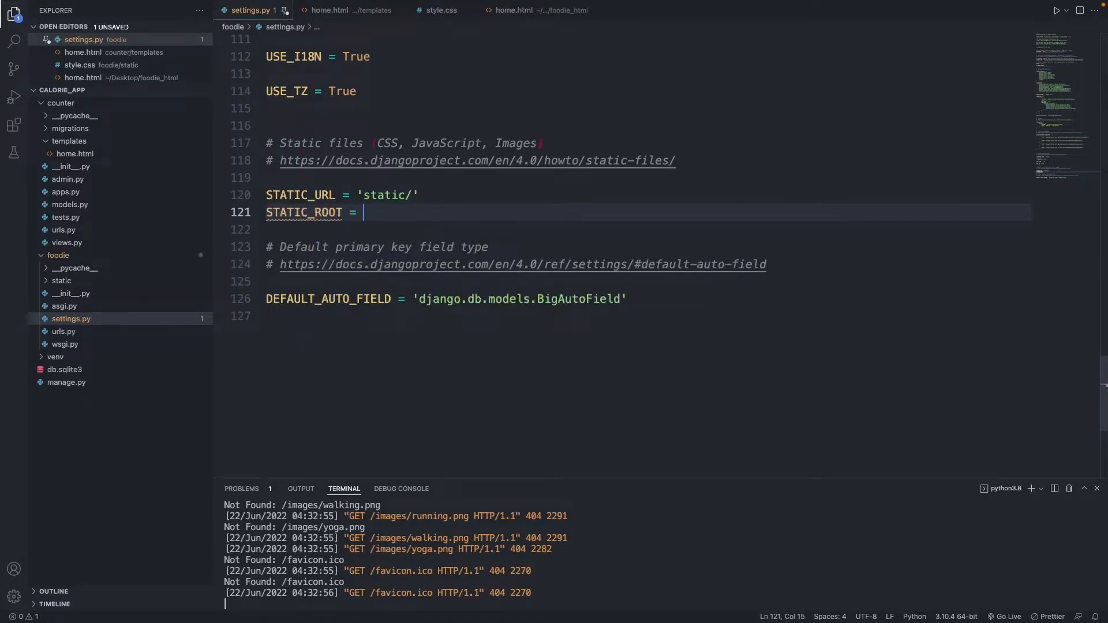
type("os.")
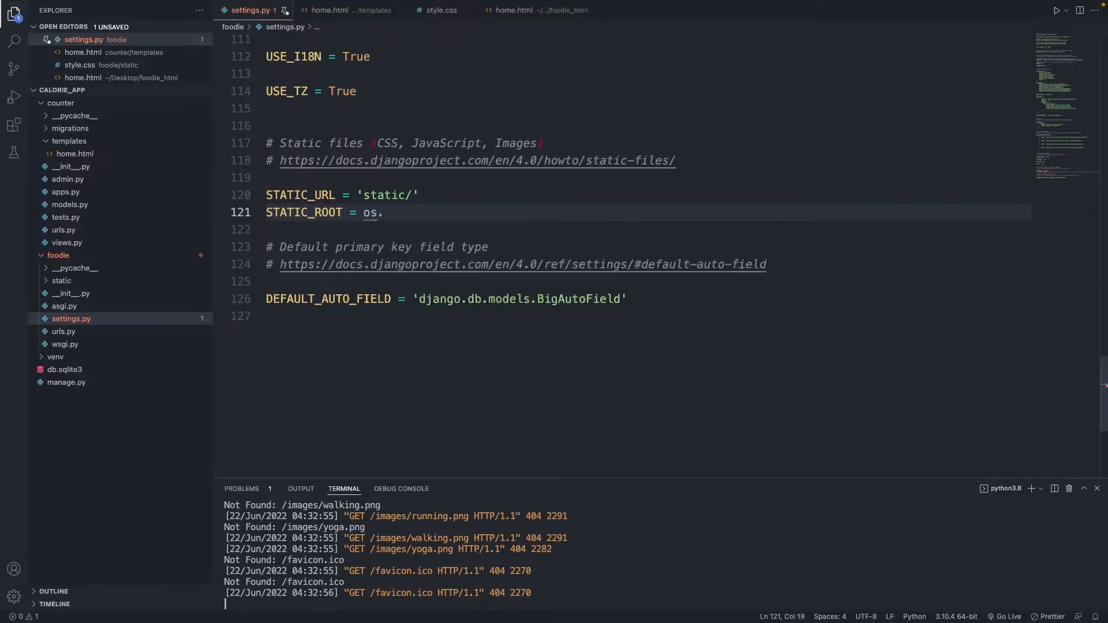
type("path.")
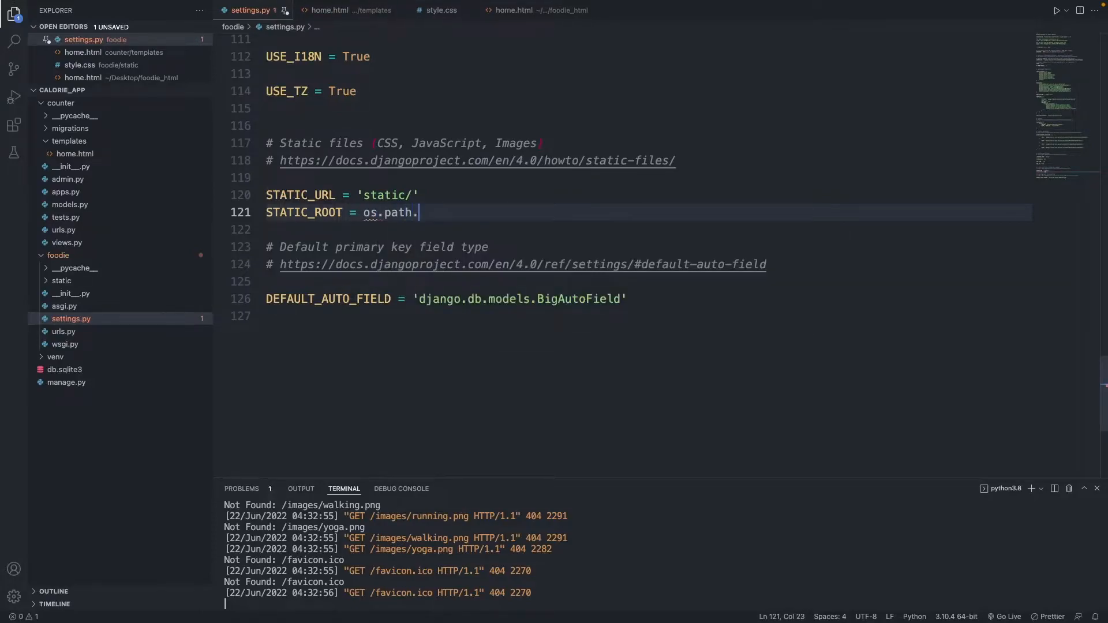
type("join")
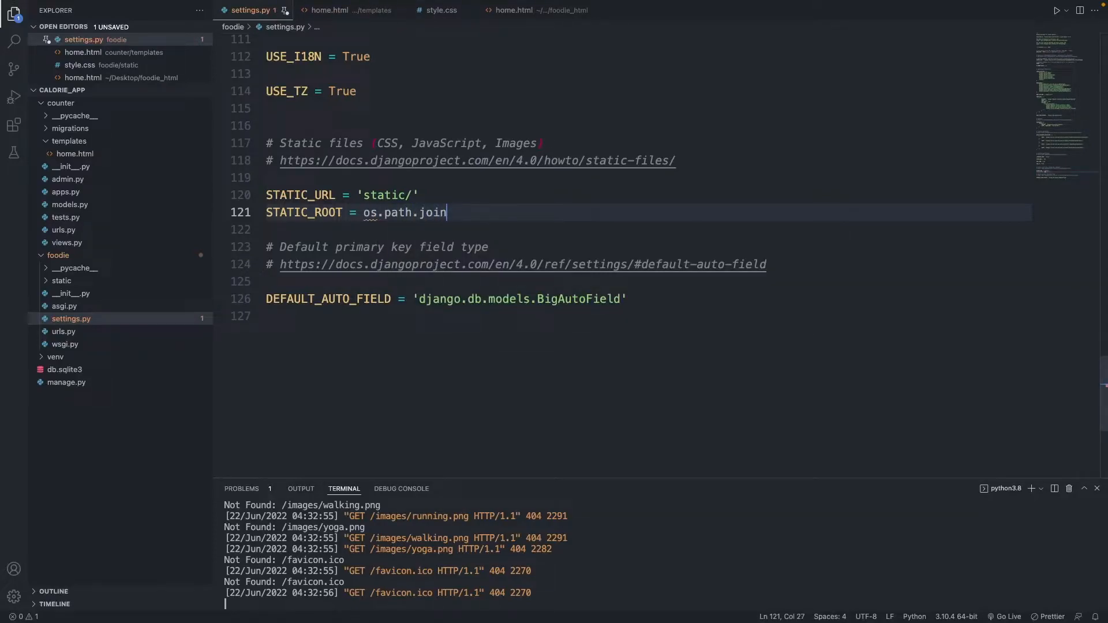
type("()")
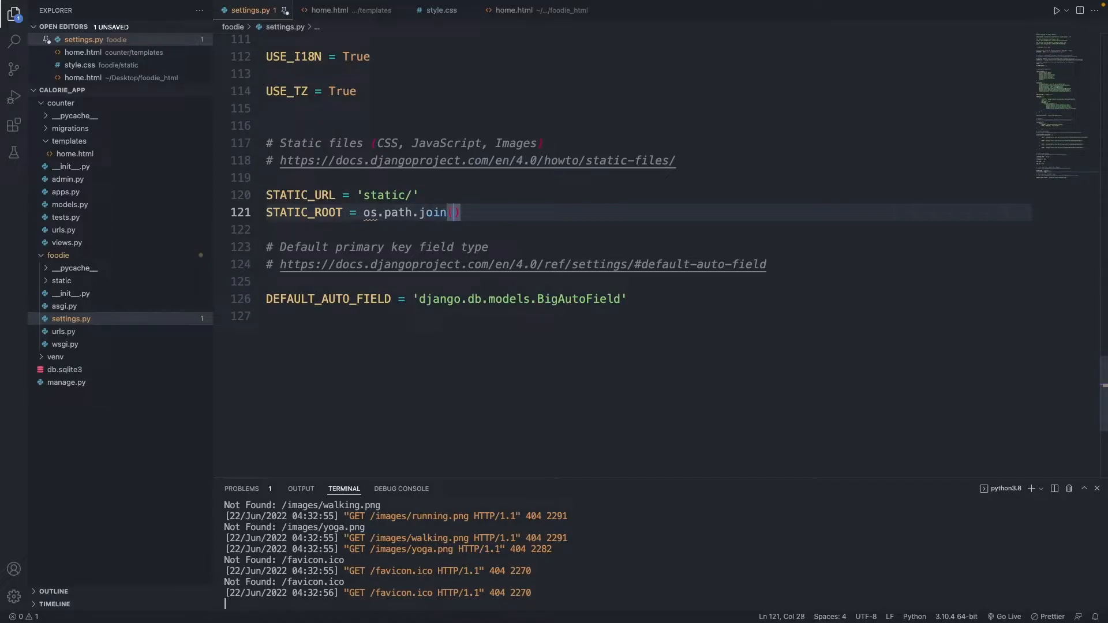
type("BASE_DIR,")
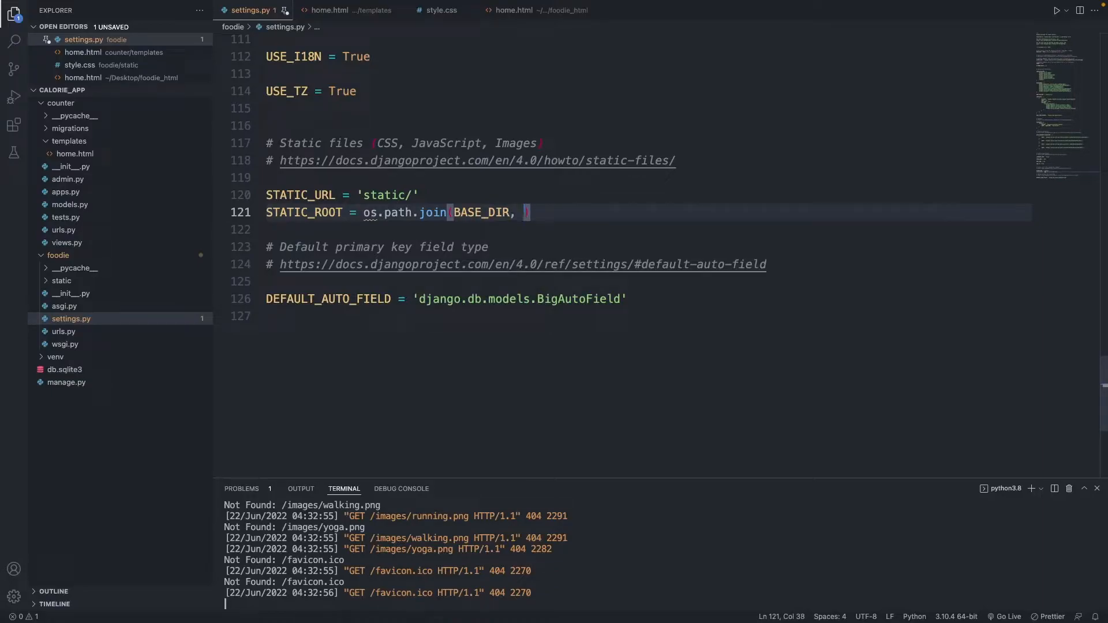
type("'st'")
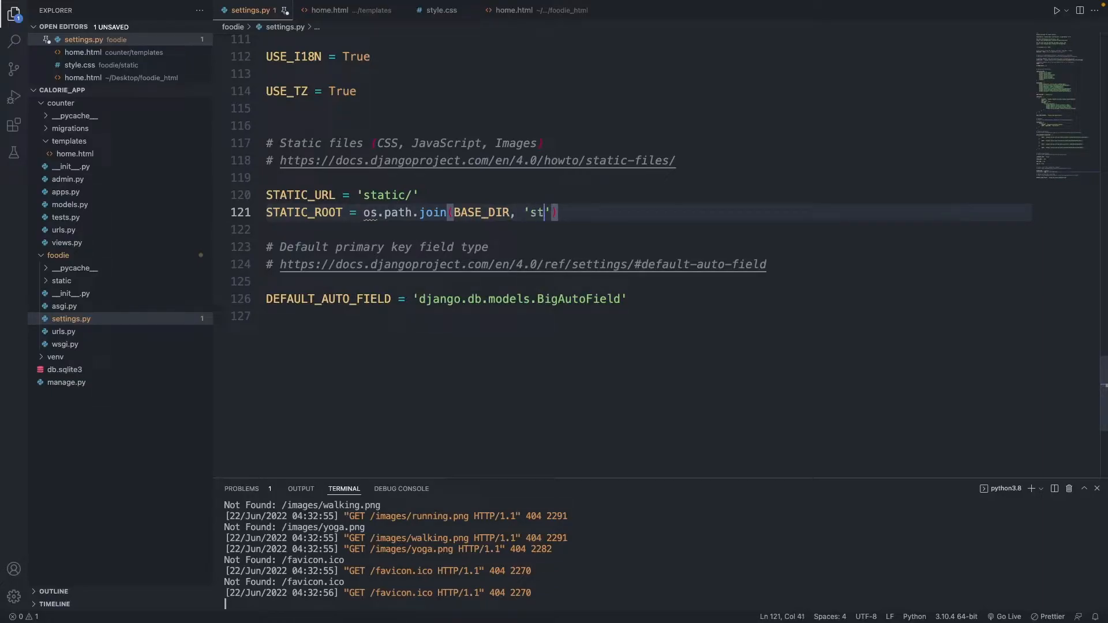
type("atic")
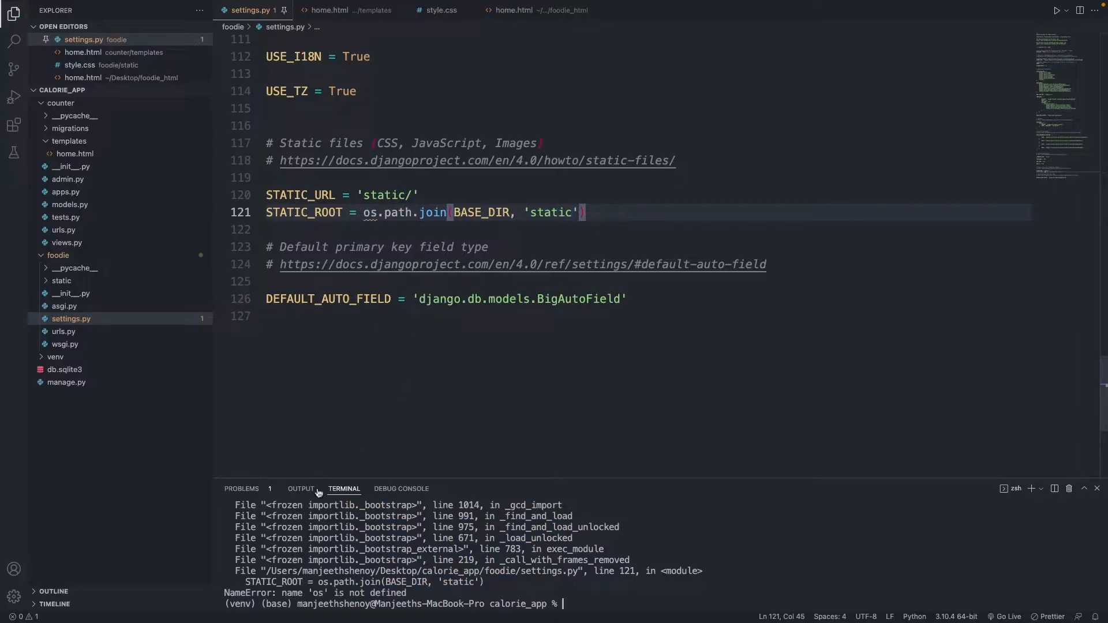
mouse_move(496, 570)
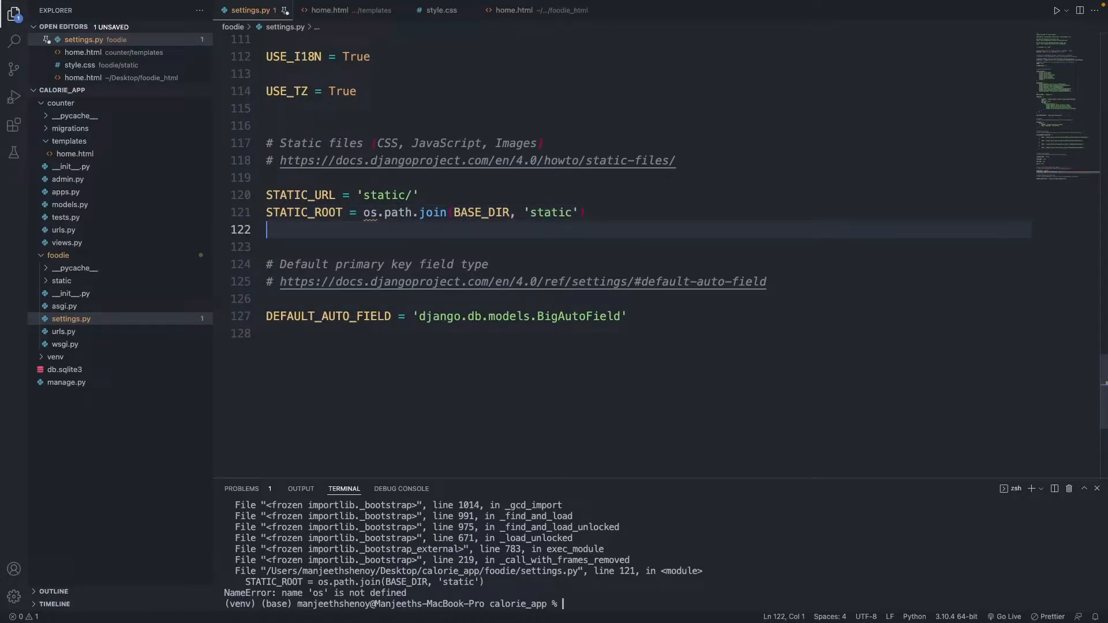
Add STATICFILES_DIRS = [ os.path.join(BASE_DIR, 'foodies/static') ] with the closing bracket on its own line.
type("S")
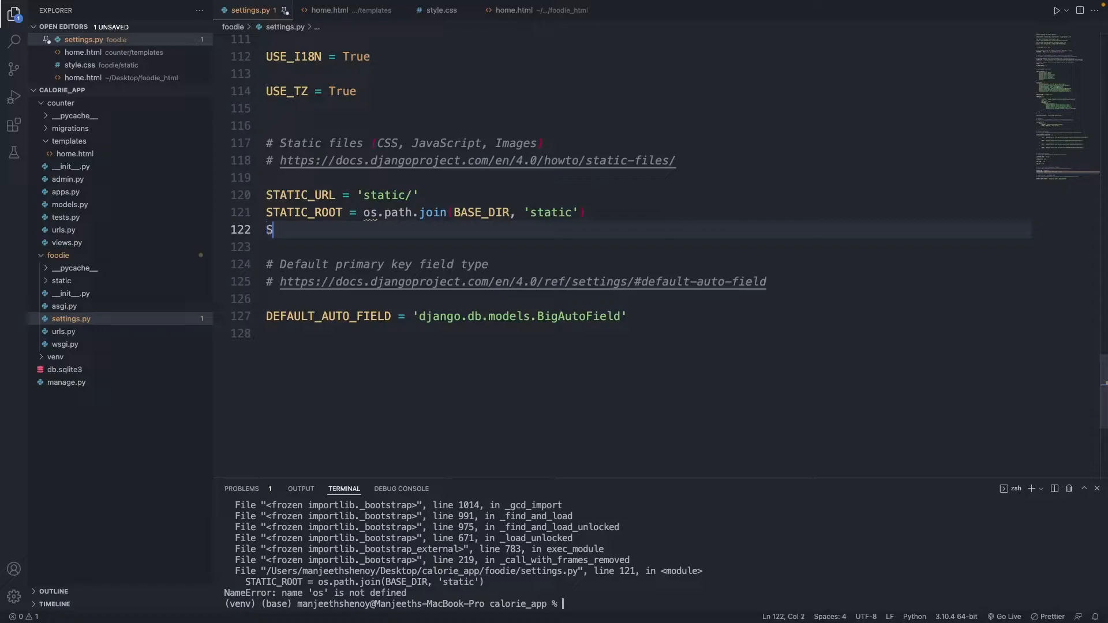
type("TATIC")
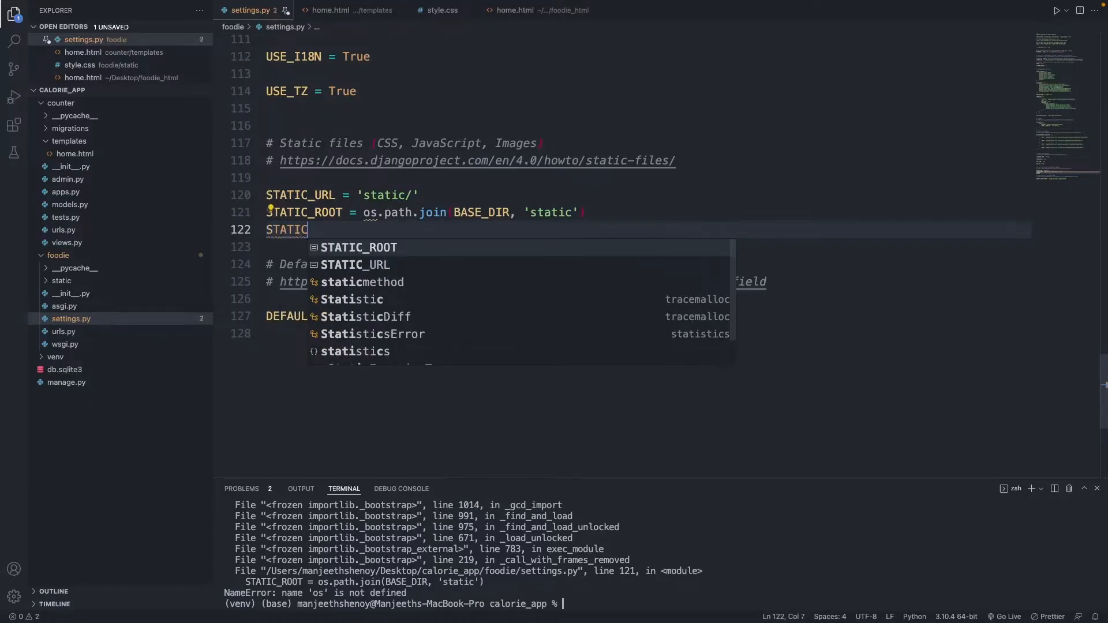
type("FILES")
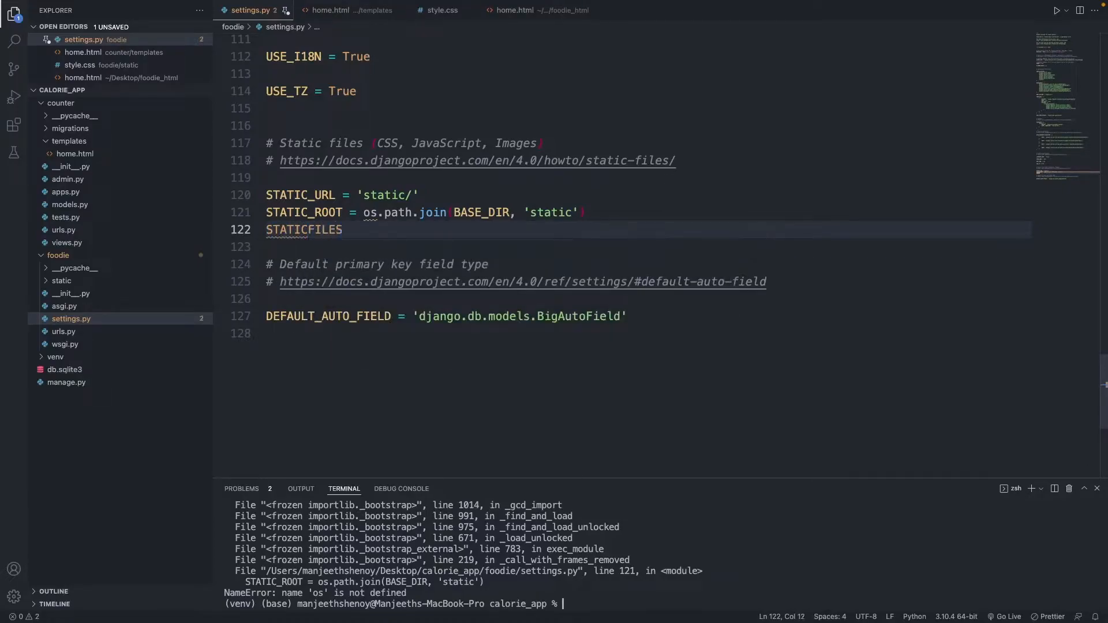
type("_DI")
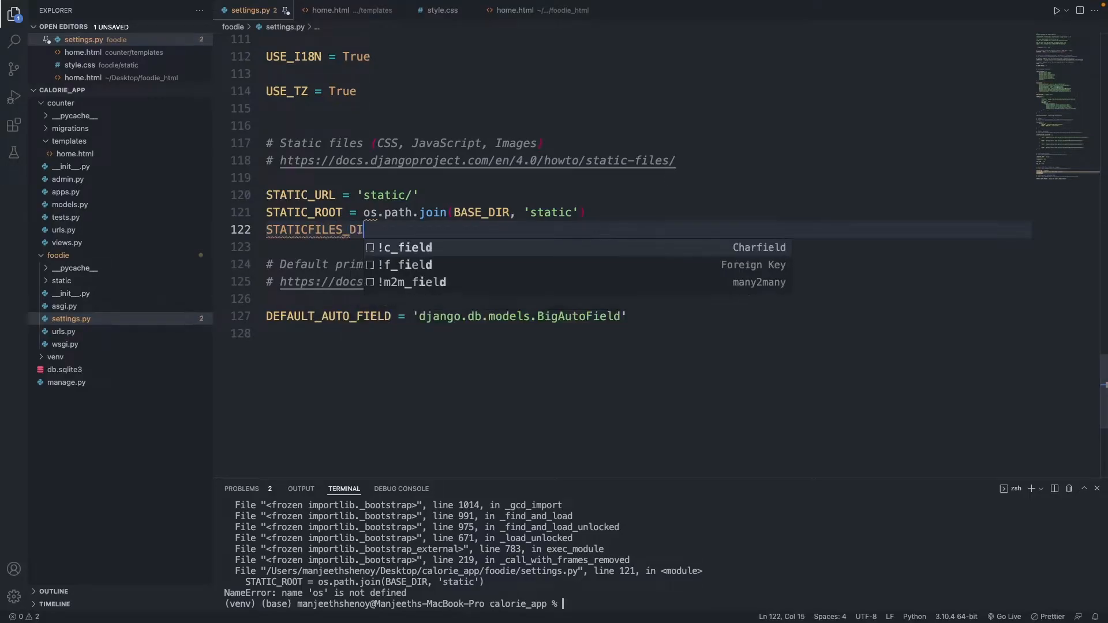
type("RS =")
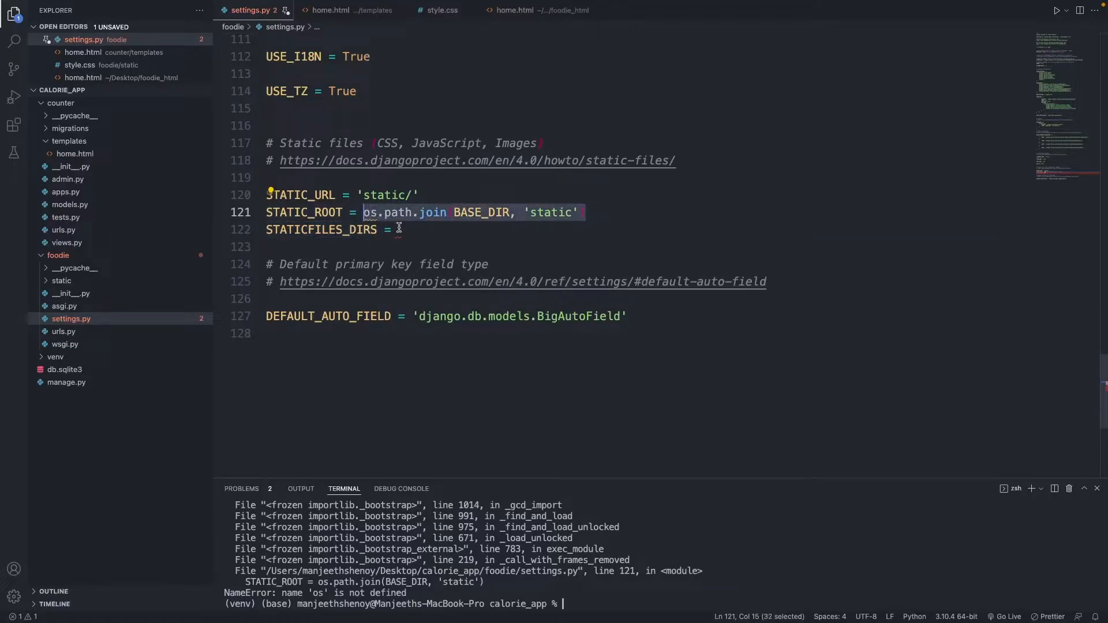
type("os.path.join(BASE_DIR, 'static')")
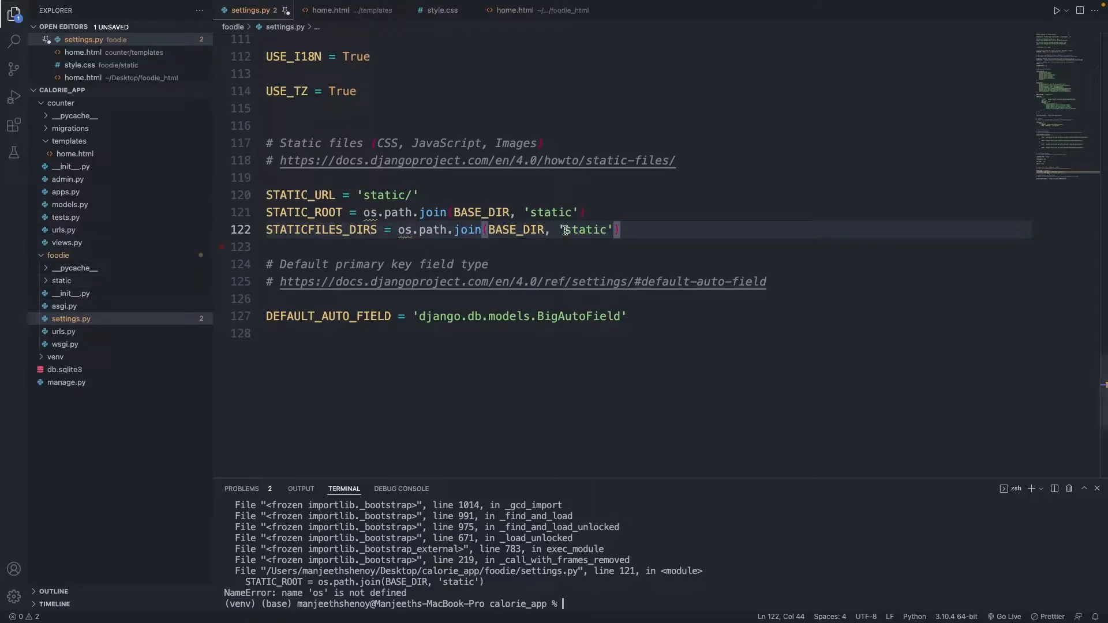
type("foodies/")
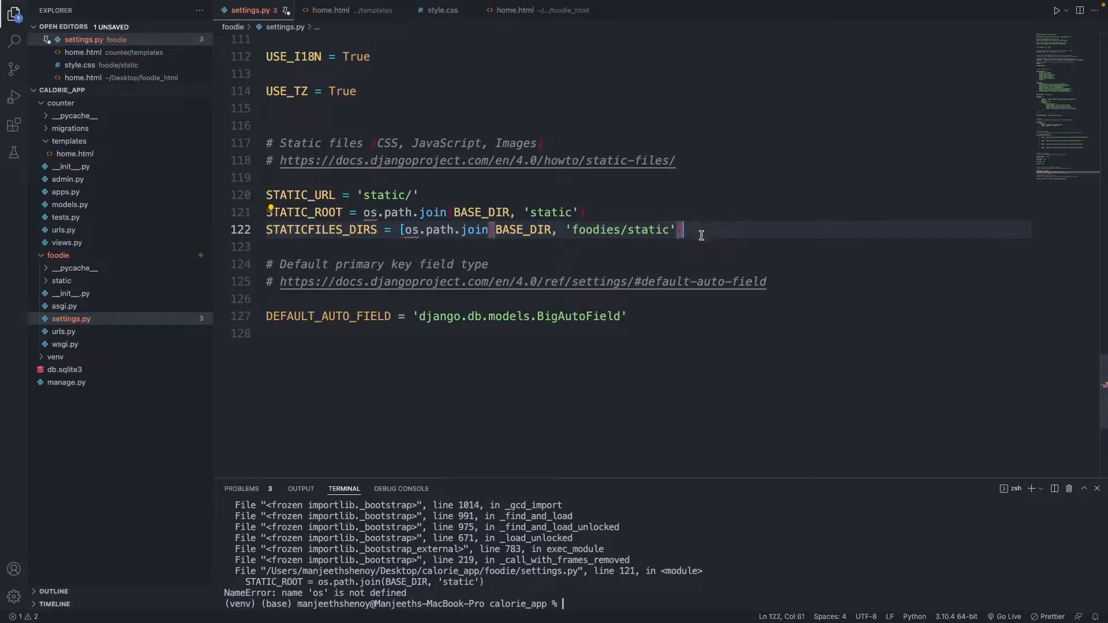
type("]")
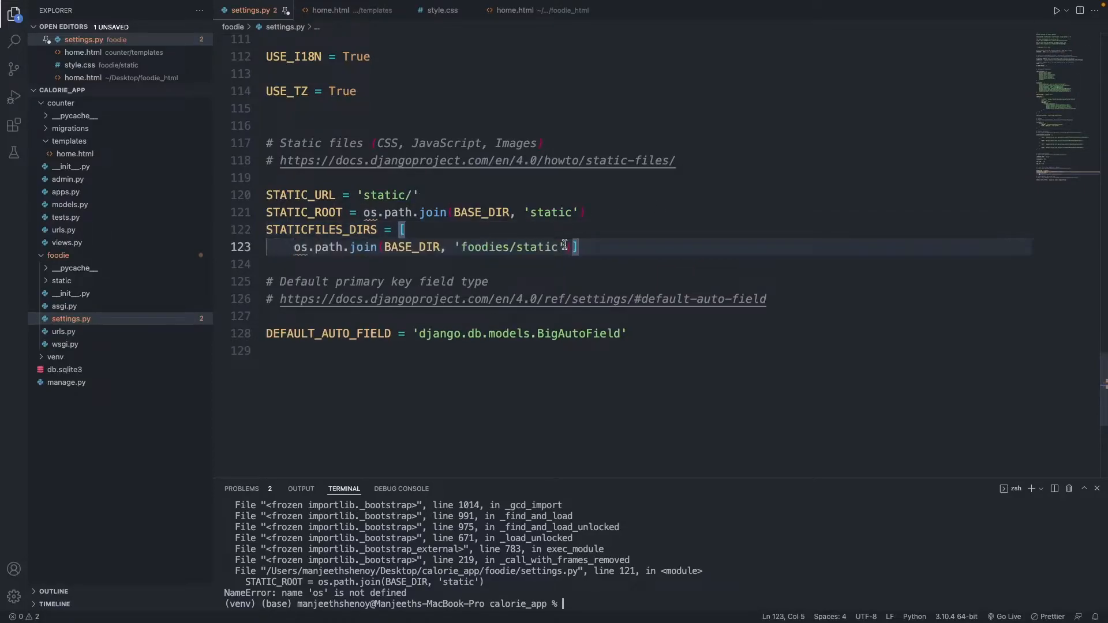
key("Enter")
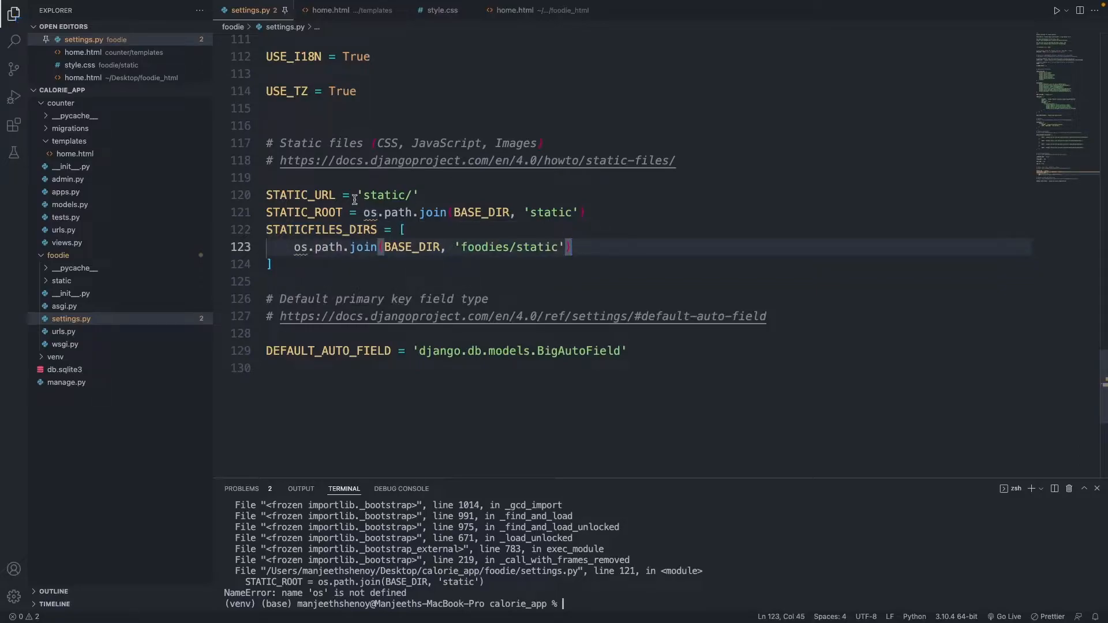
mouse_move(385, 212)
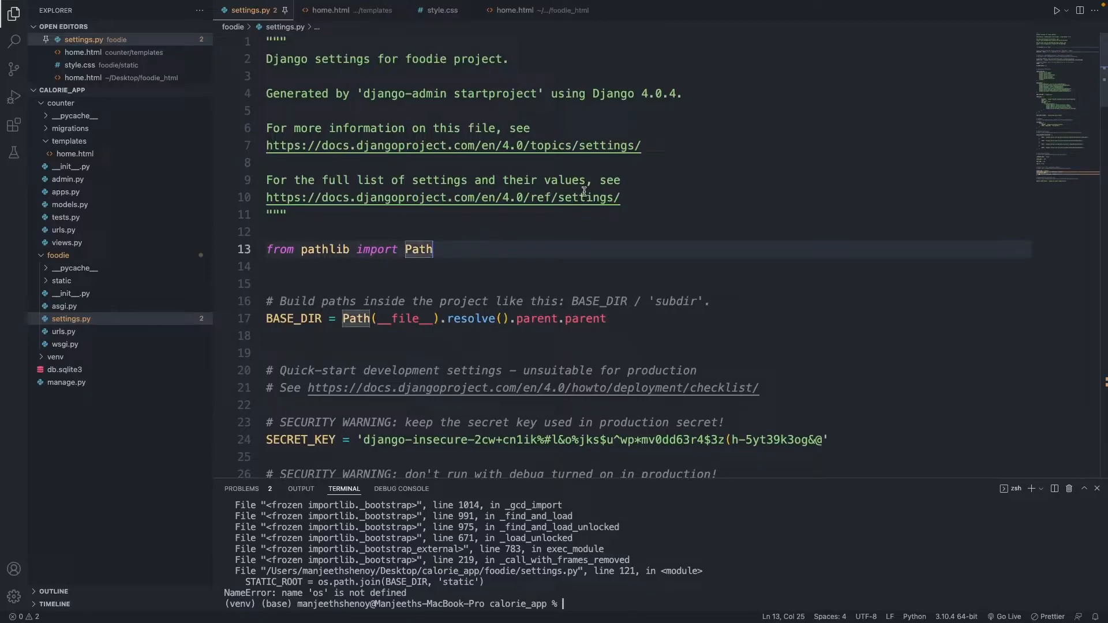
Add import os under the pathlib import, run the server once without the NameError, then stop it.
type("i")
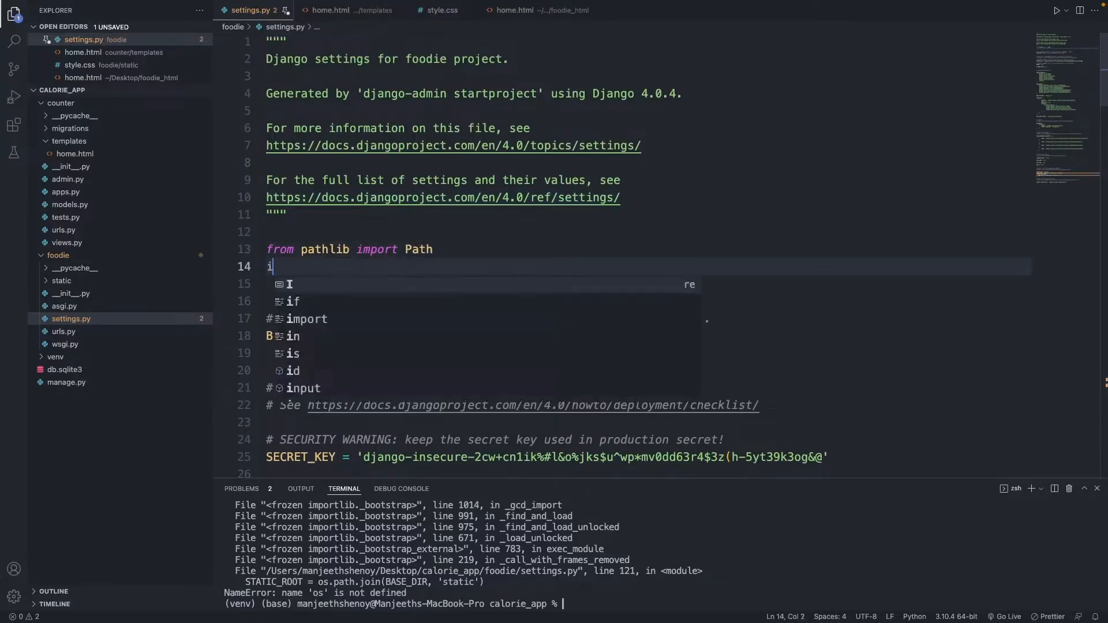
type("mport os")
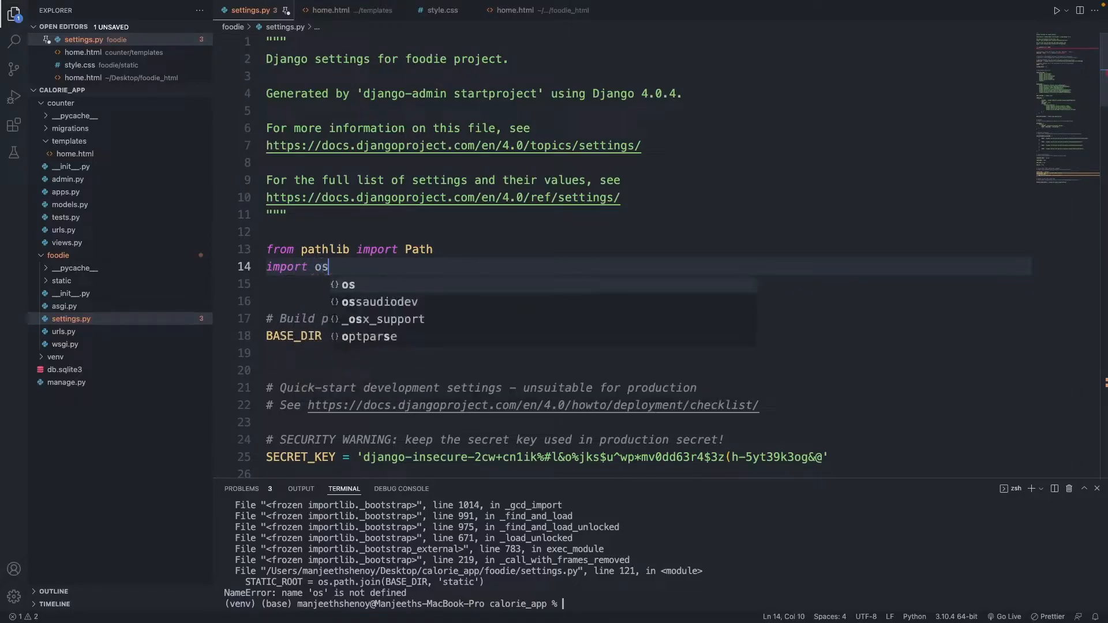
scroll("down", 3)
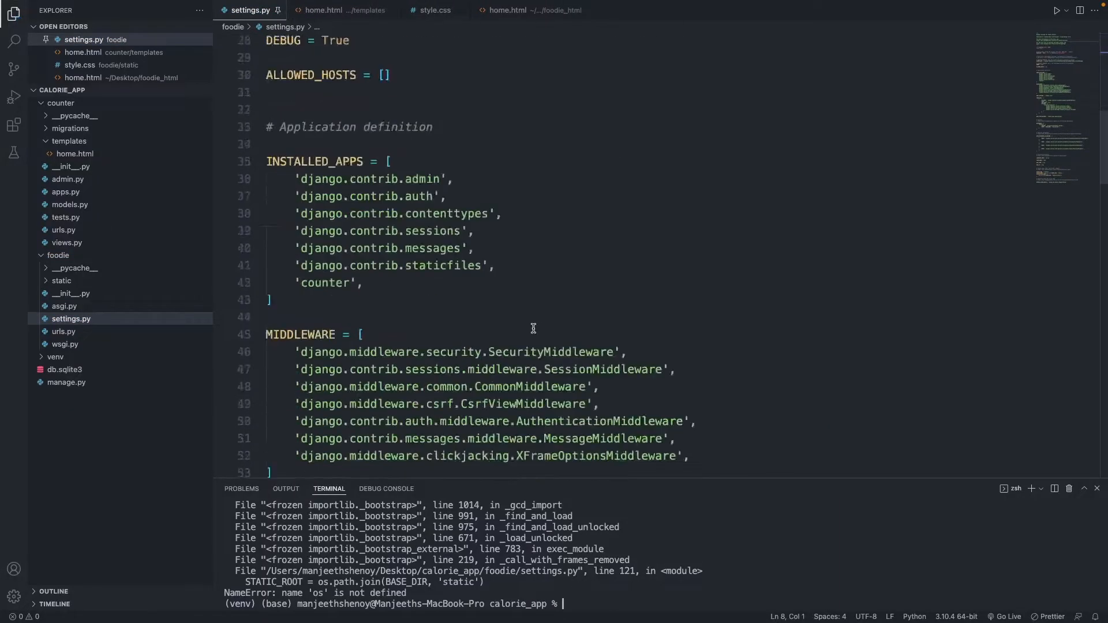
scroll("down", 3)
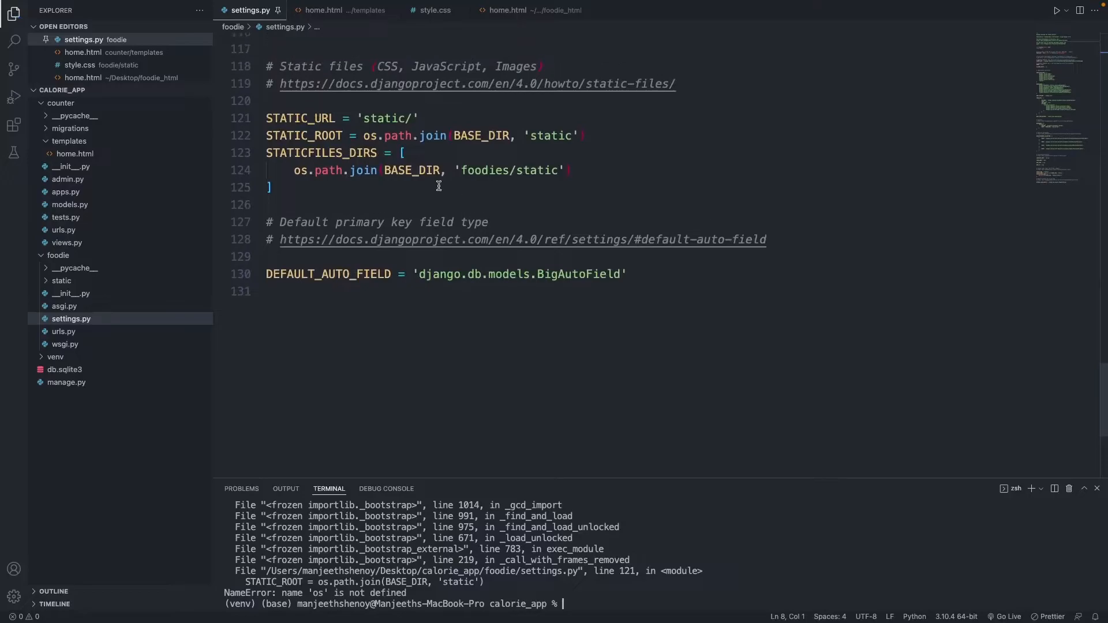
mouse_move(496, 178)
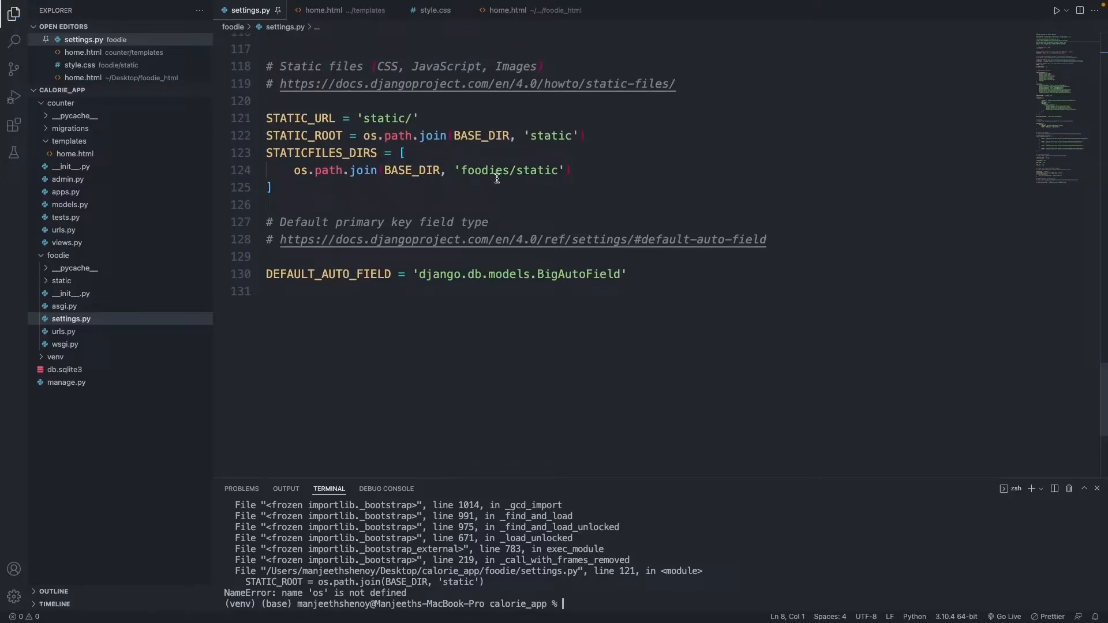
mouse_move(401, 258)
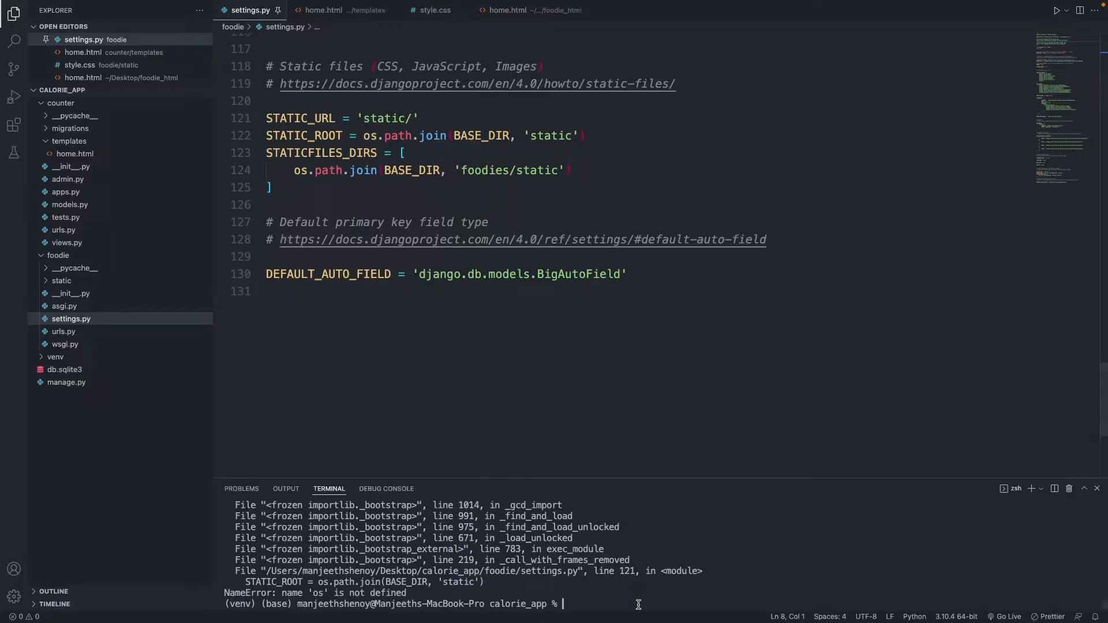
mouse_move(625, 600)
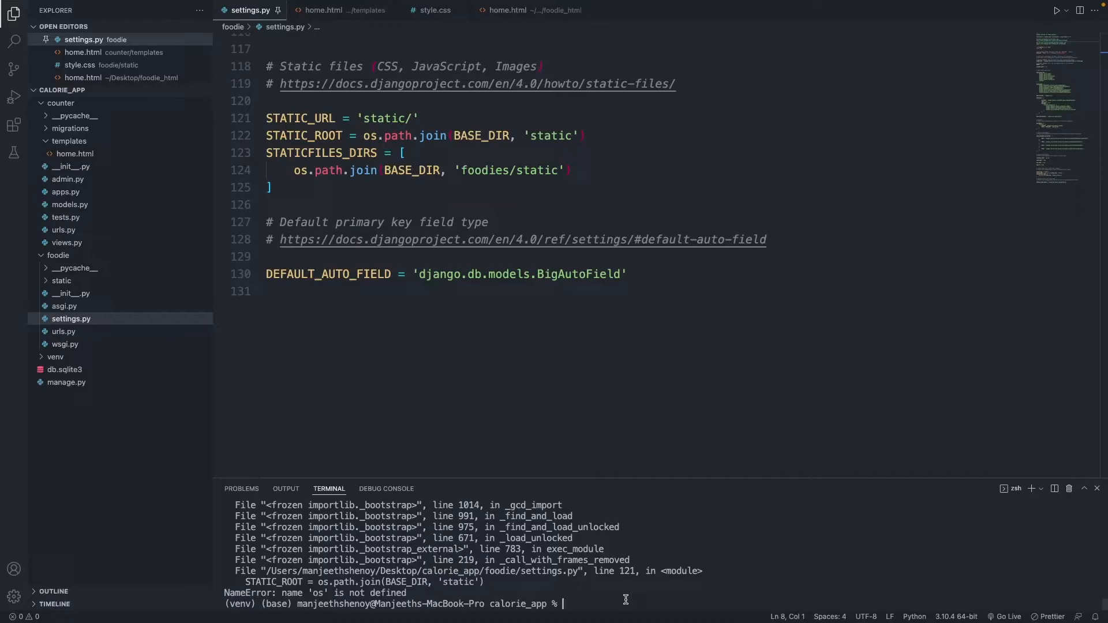
type("python manage.py runserver")
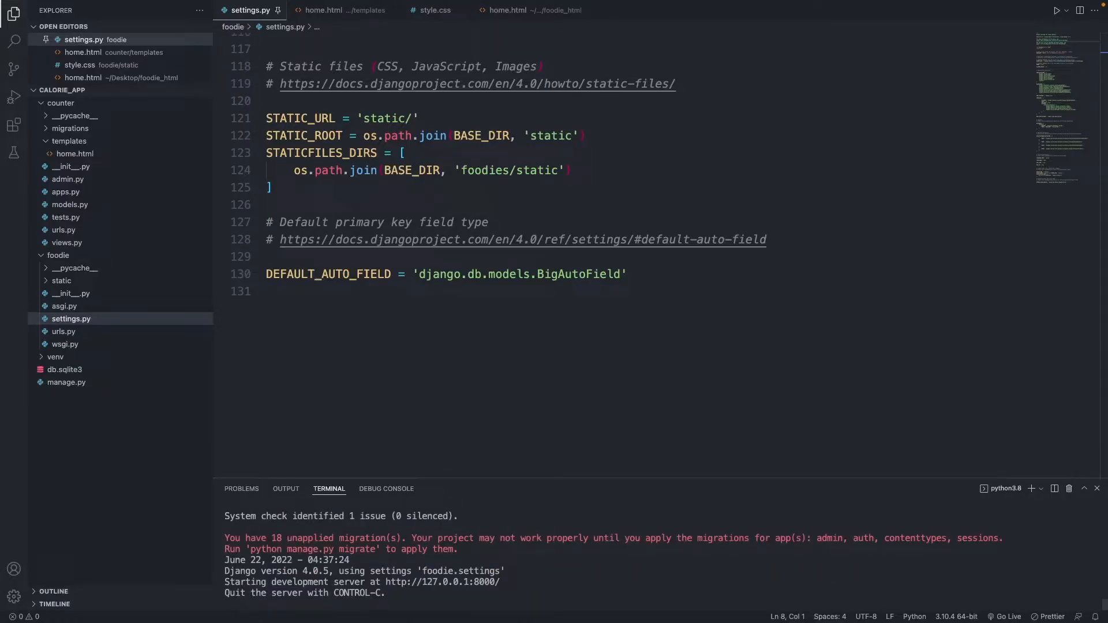
key("ctrl+c")
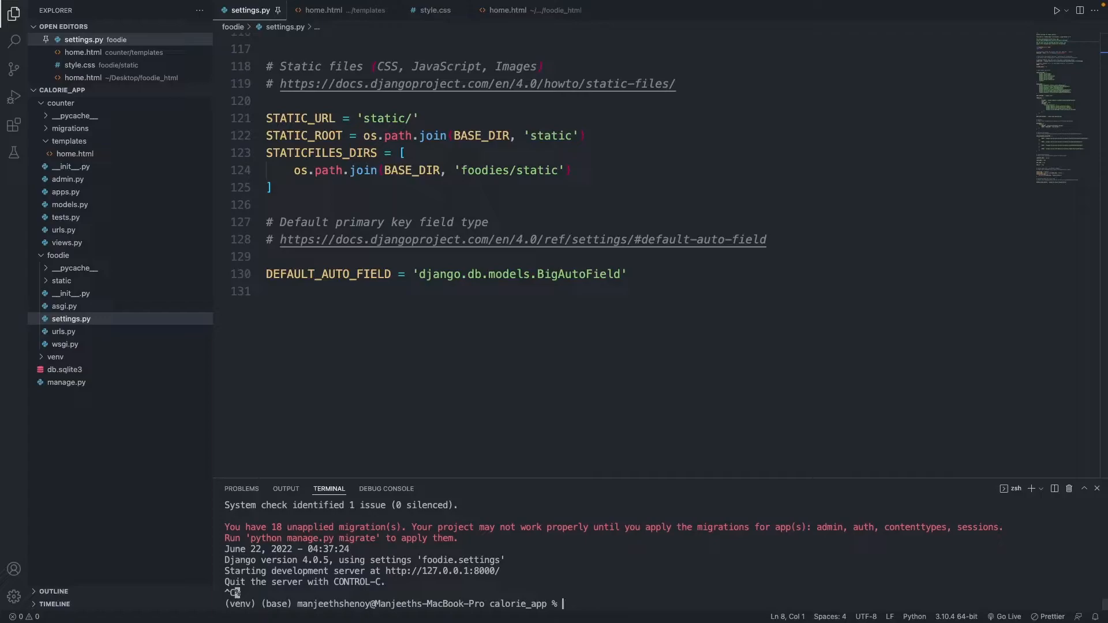
Run python manage.py collectstatic, copying 128 files, and inspect the new top-level static folder.
type("pytho")
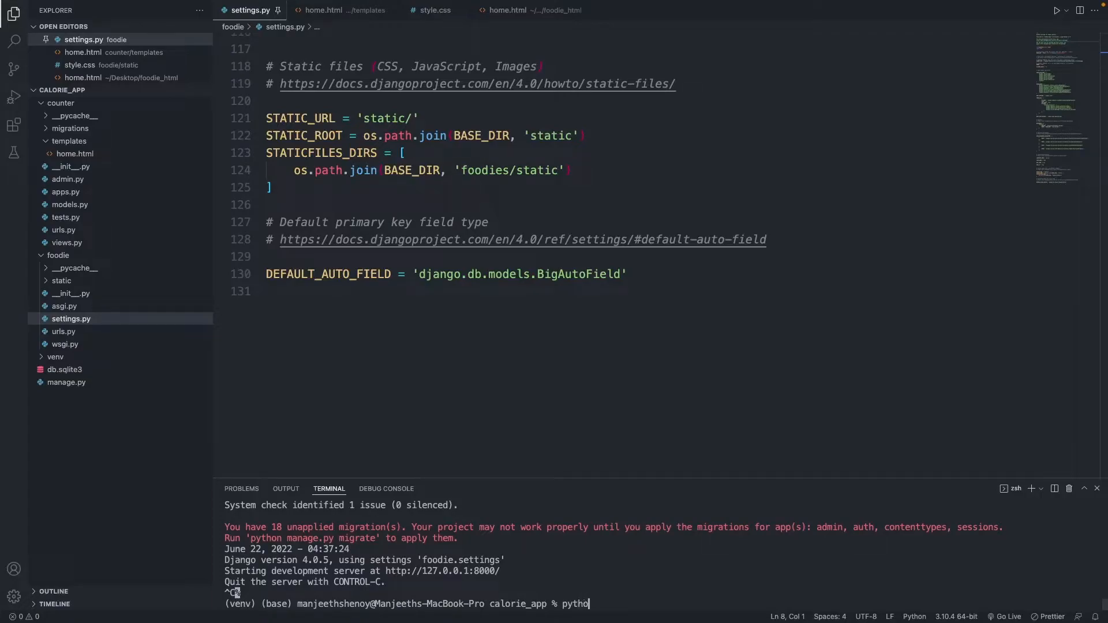
type("manage.py colle")
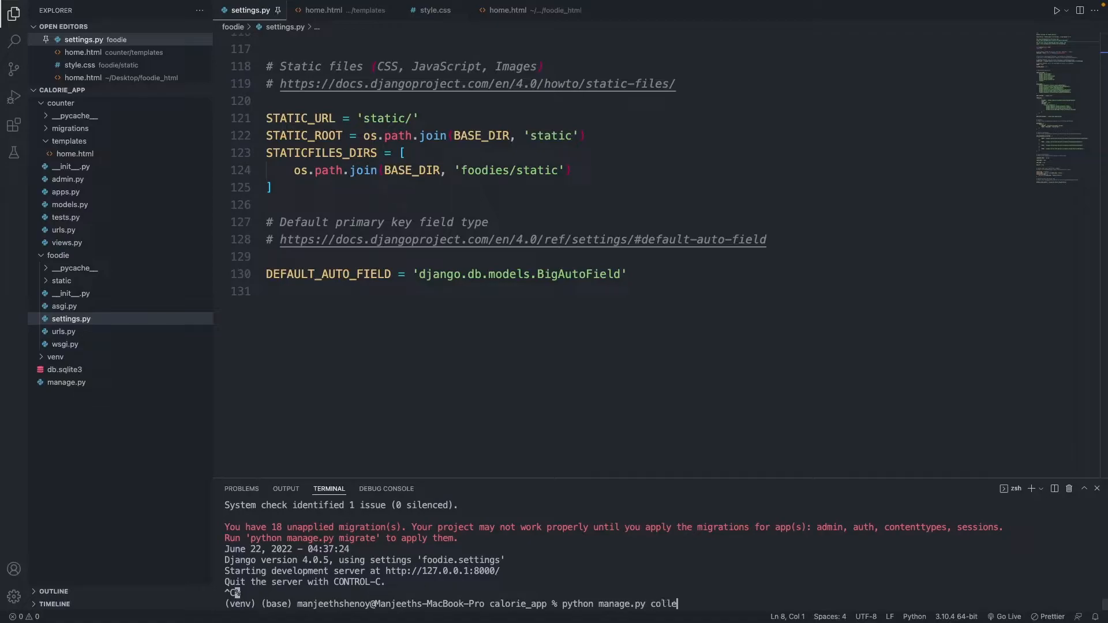
type("ctstatic")
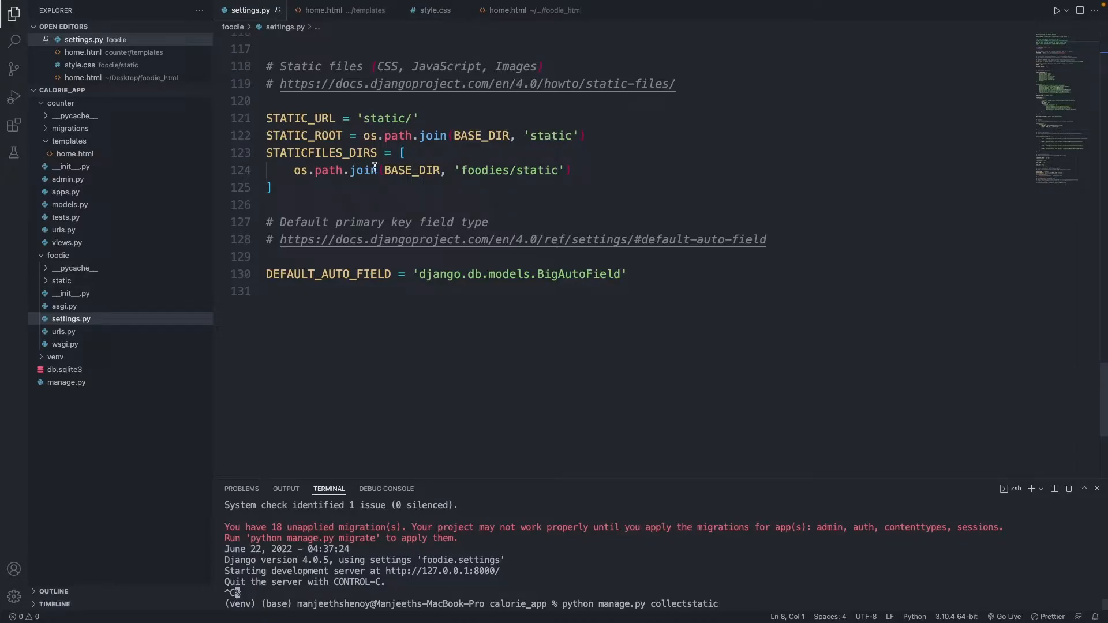
left_click(61, 280)
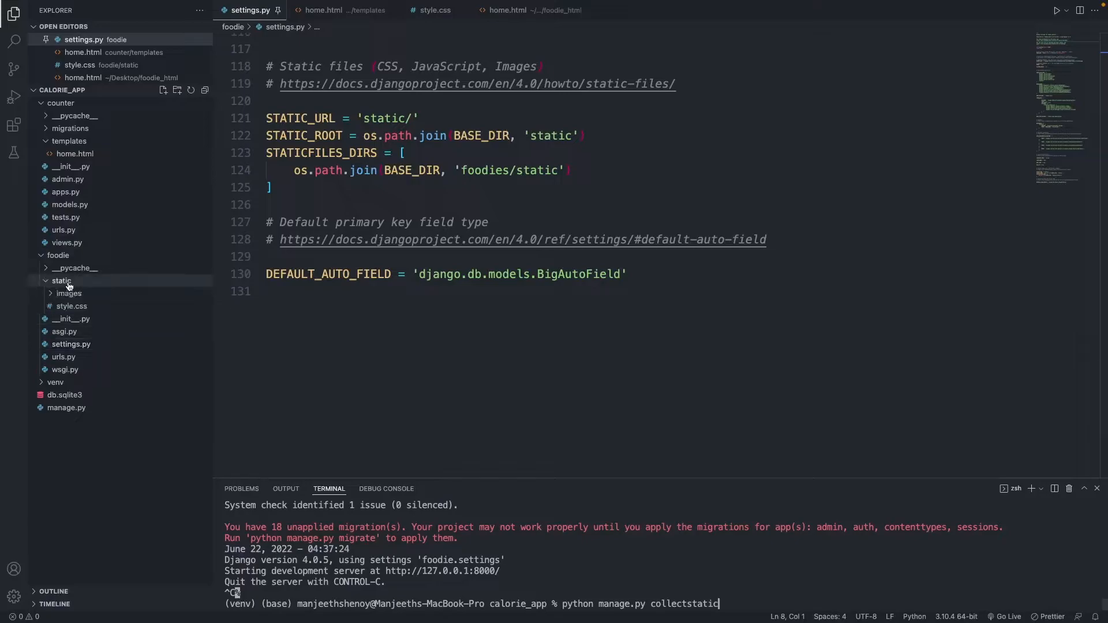
left_click(61, 280)
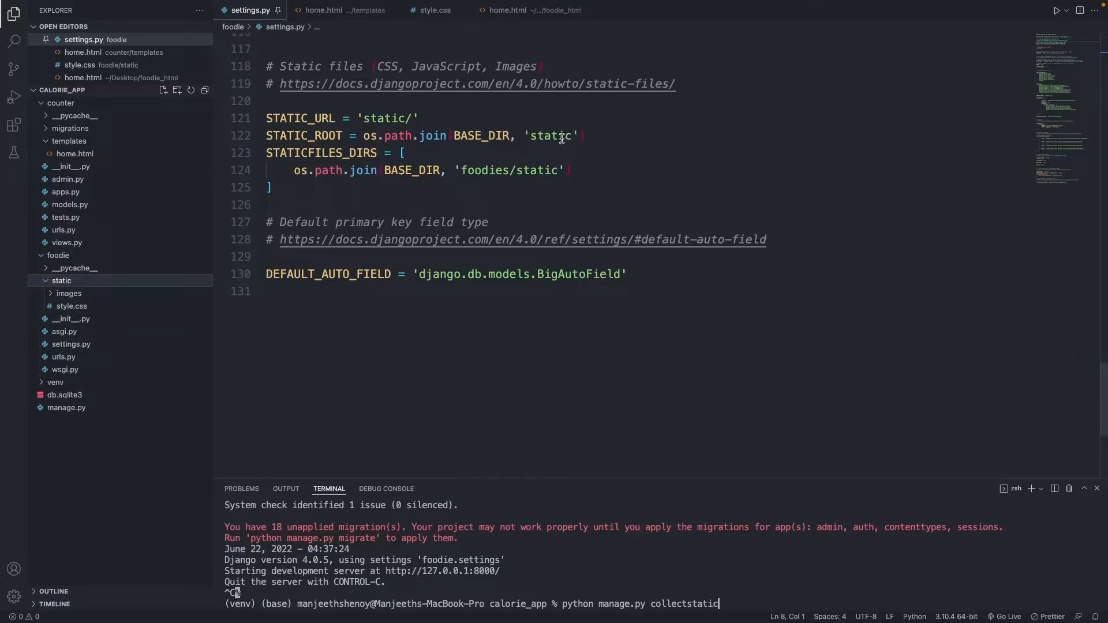
left_click(61, 280)
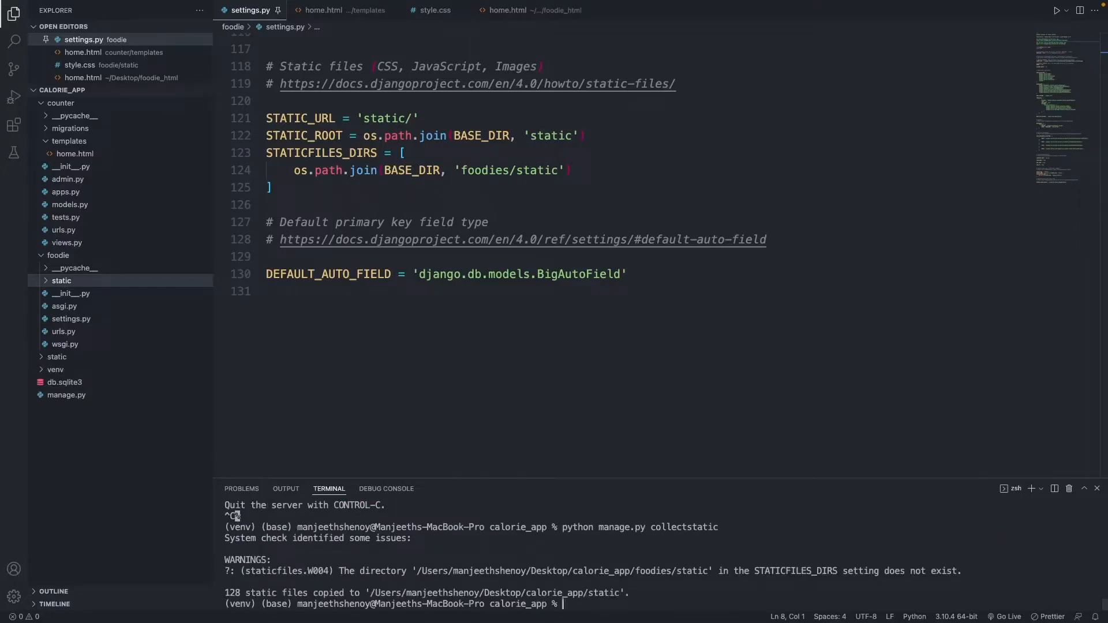
mouse_move(580, 546)
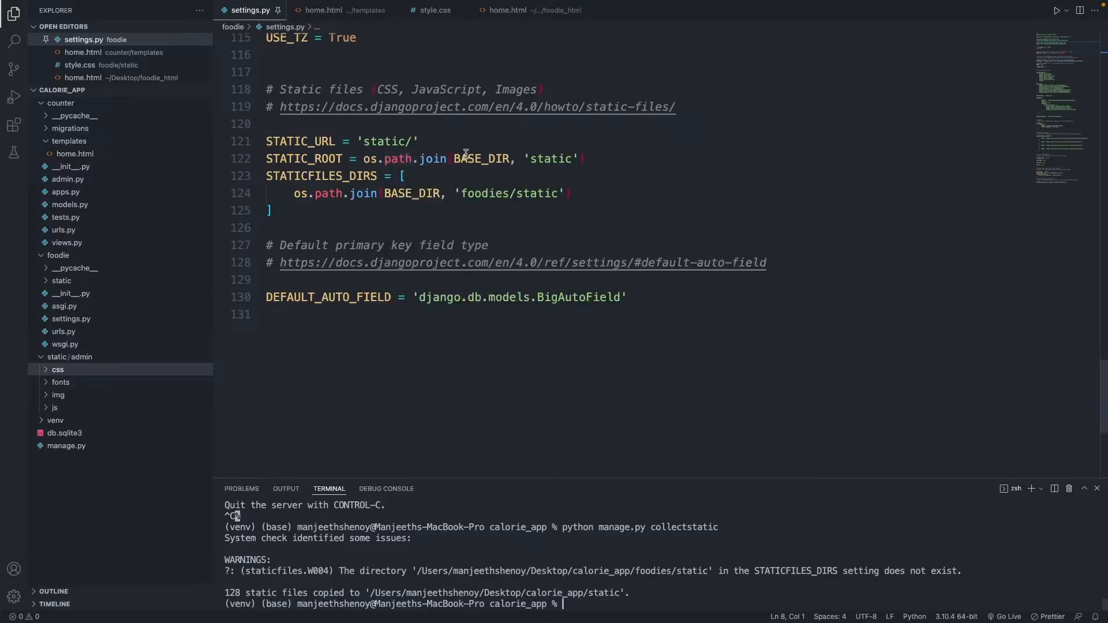
mouse_move(480, 158)
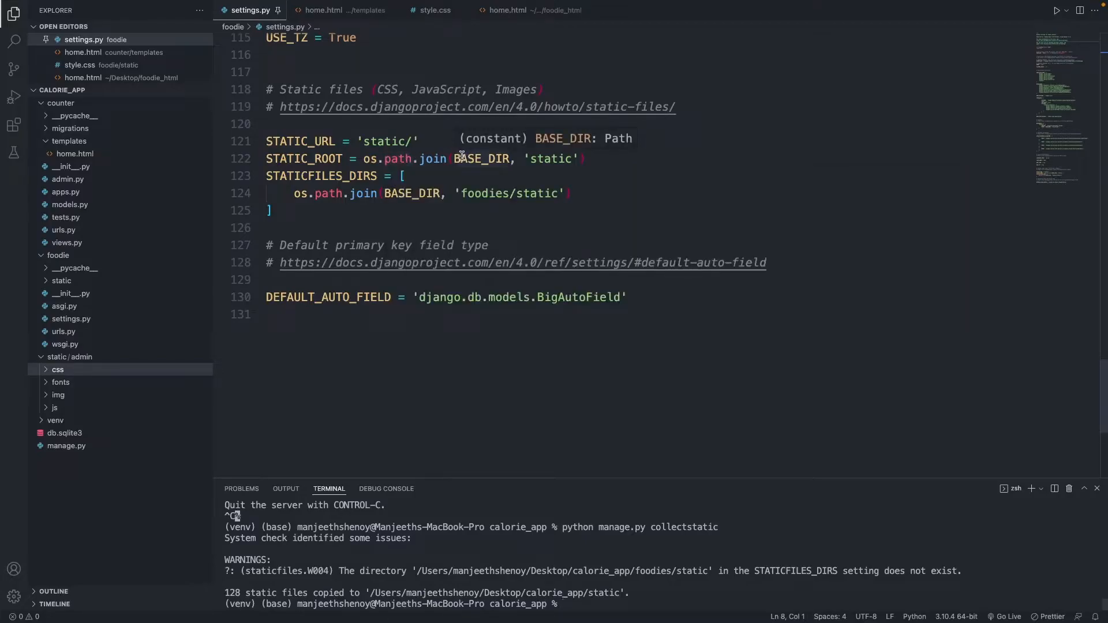
mouse_move(522, 164)
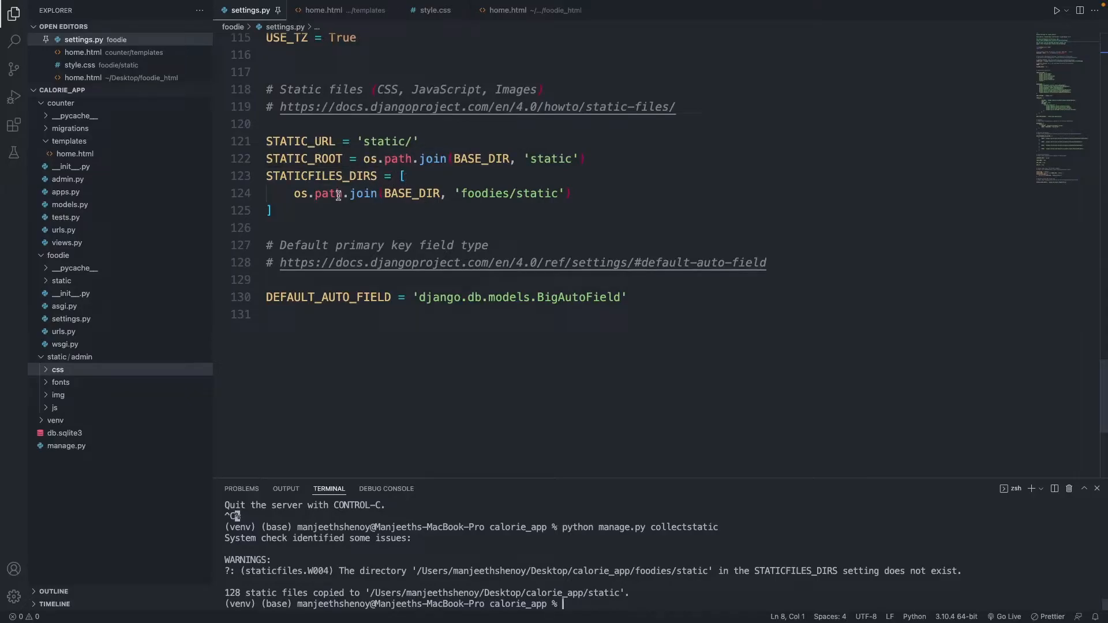
mouse_move(363, 193)
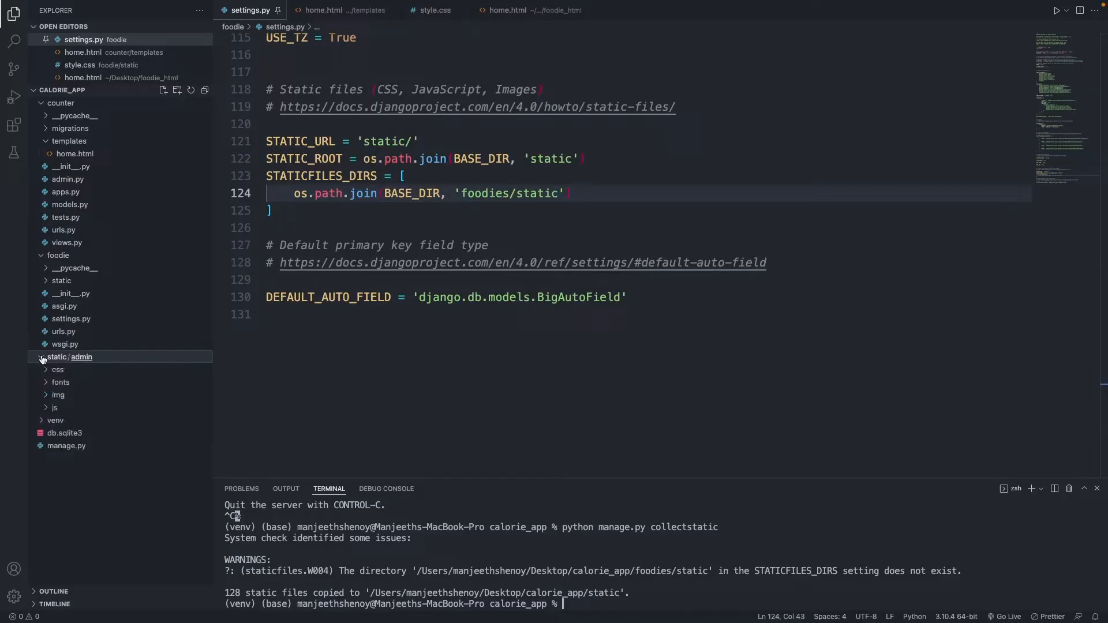
Remove the generated static folder, correct the path to 'foodie/static/', re-collect and inspect the admin css output.
right_click(56, 356)
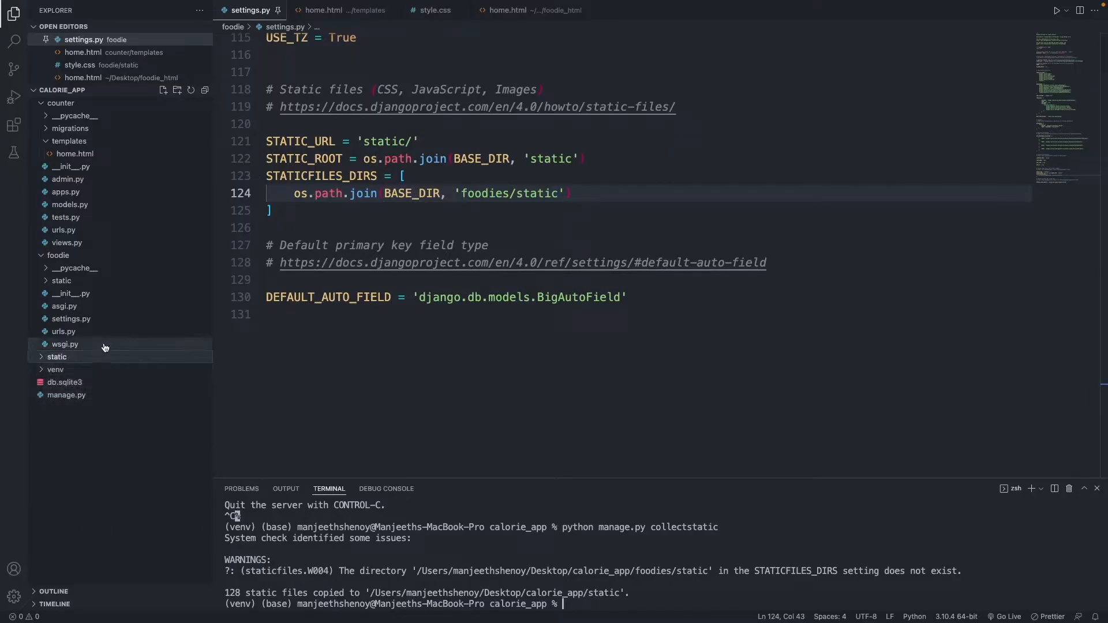
right_click(57, 356)
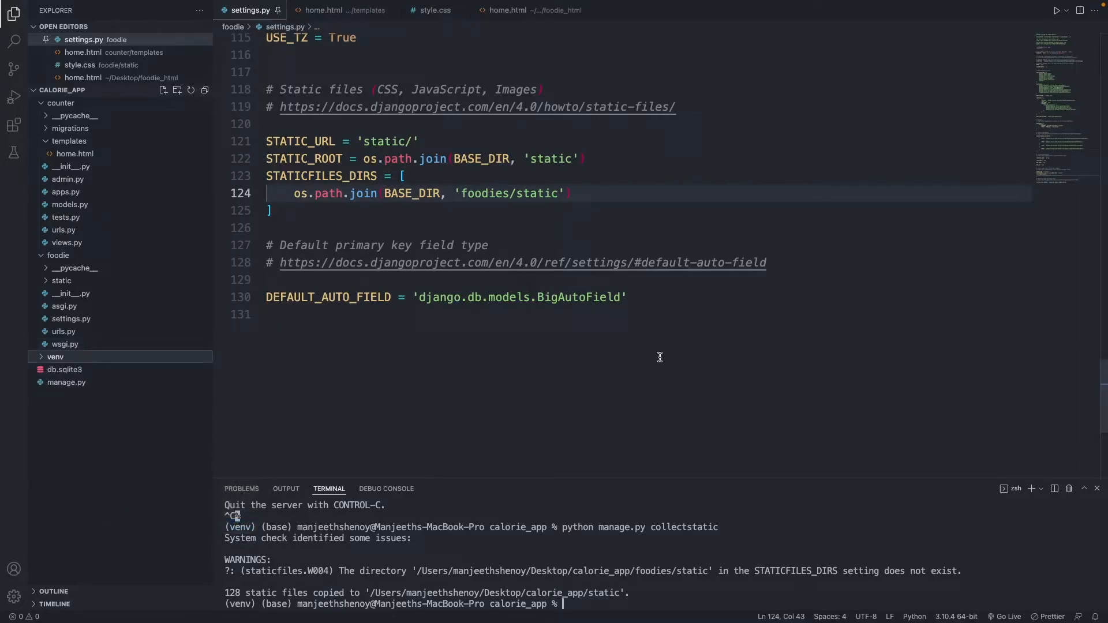
mouse_move(753, 179)
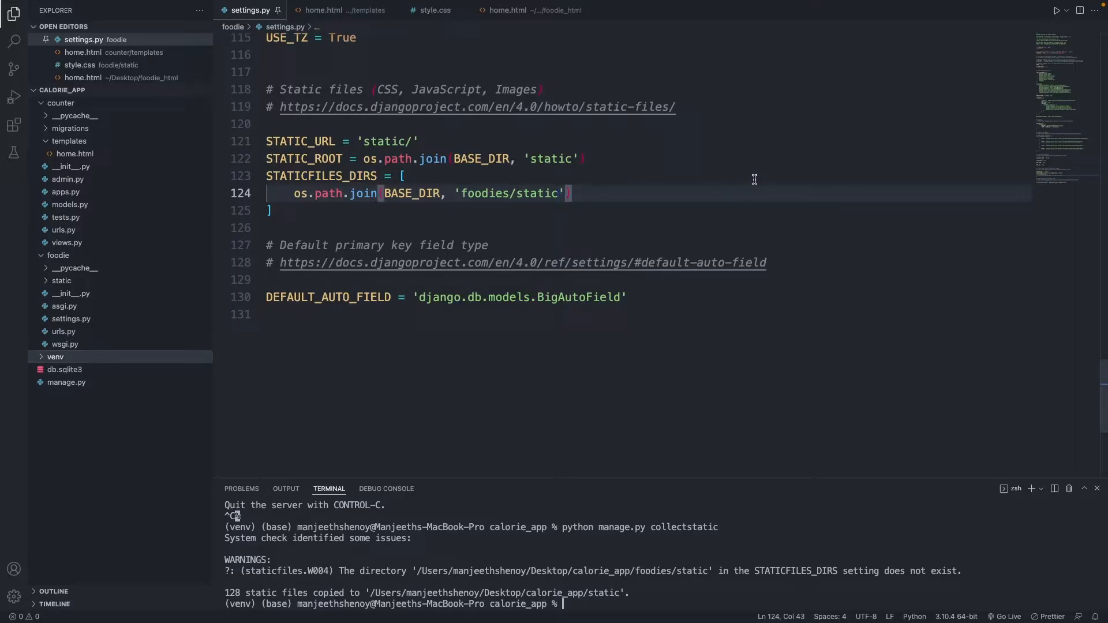
type("/")
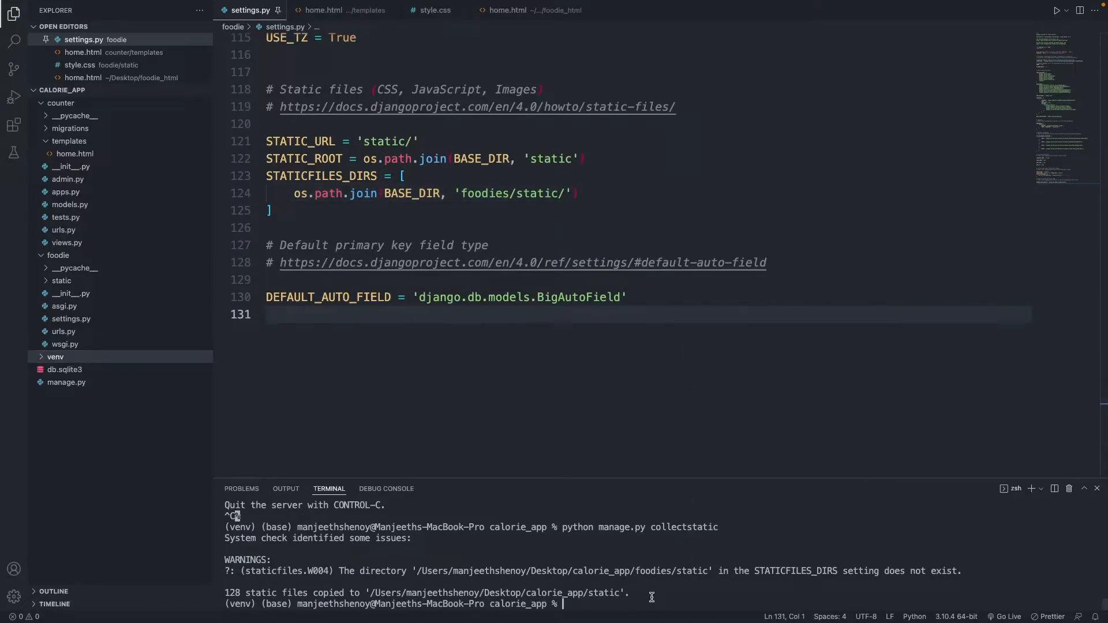
type("python manage.py collectstatic")
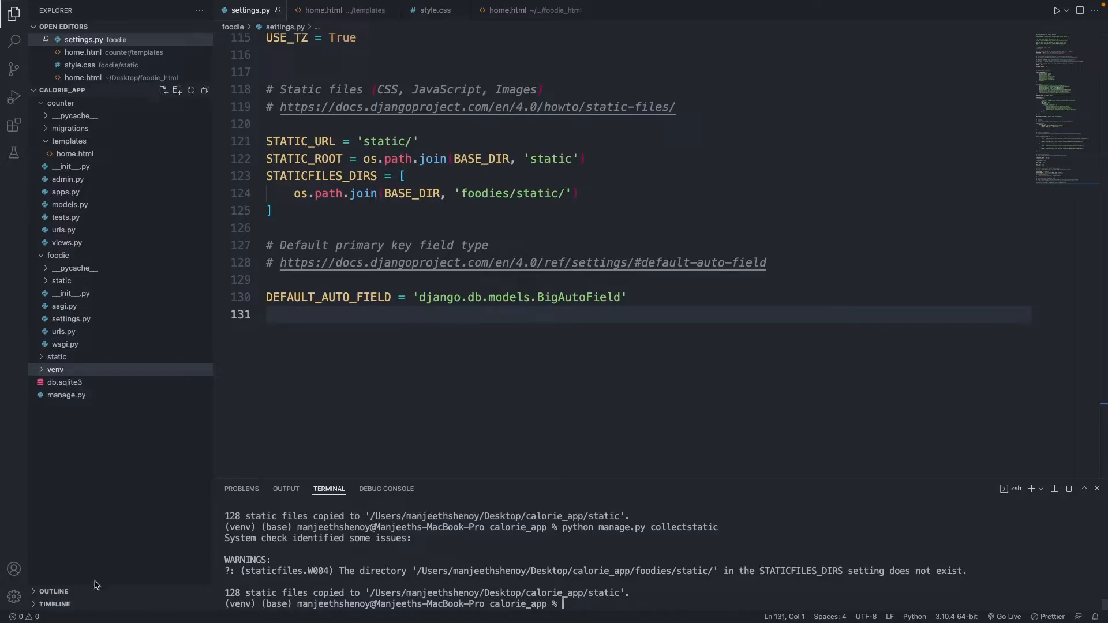
left_click(57, 357)
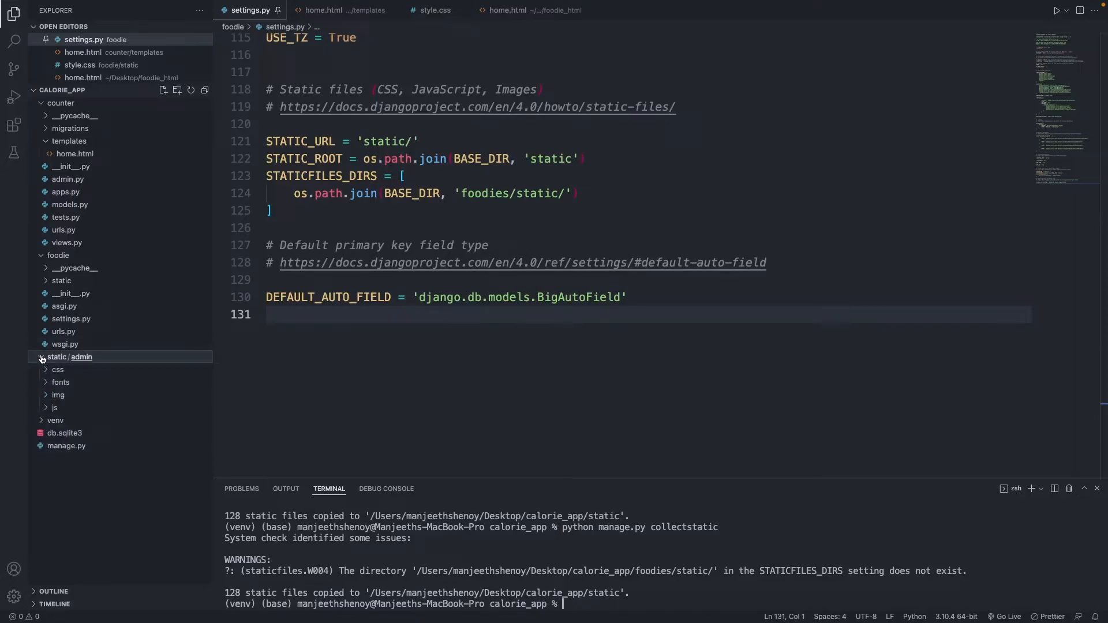
left_click(40, 357)
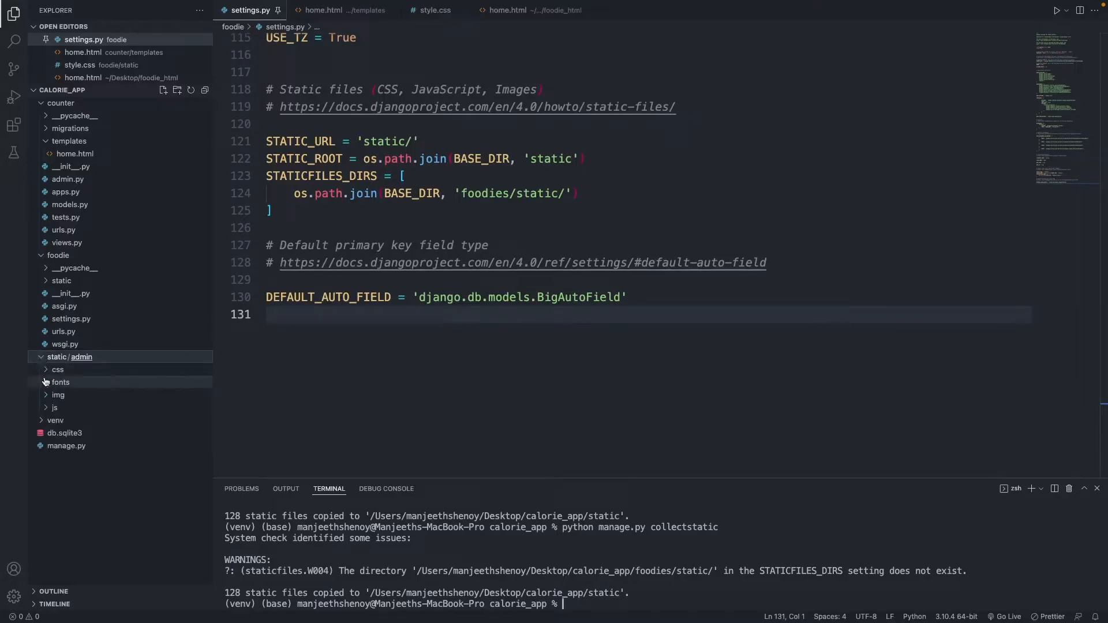
left_click(57, 369)
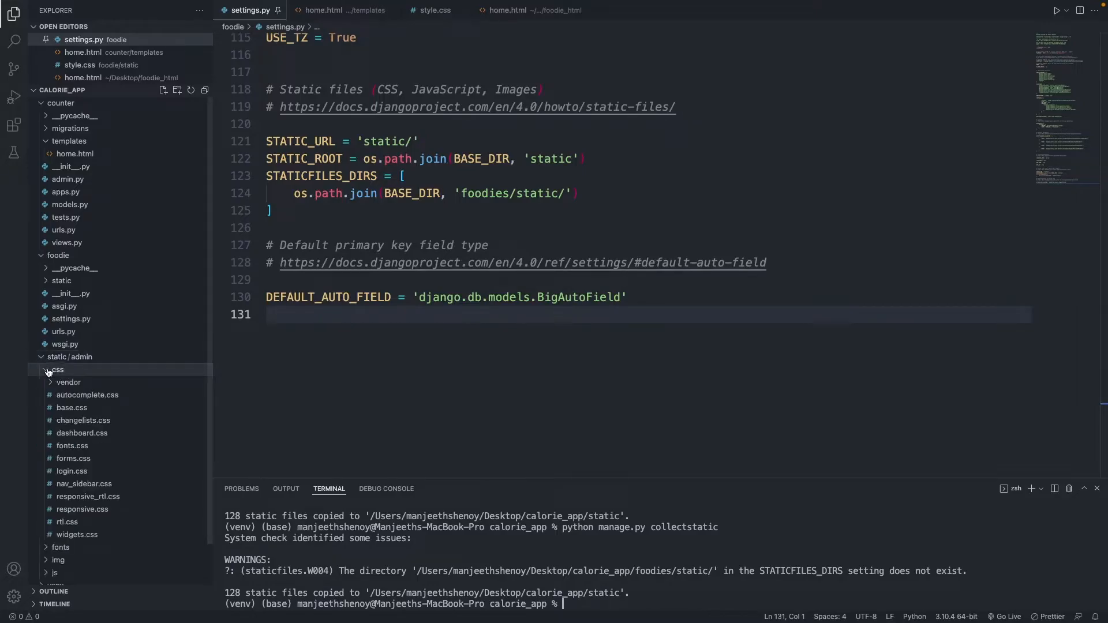
left_click(55, 369)
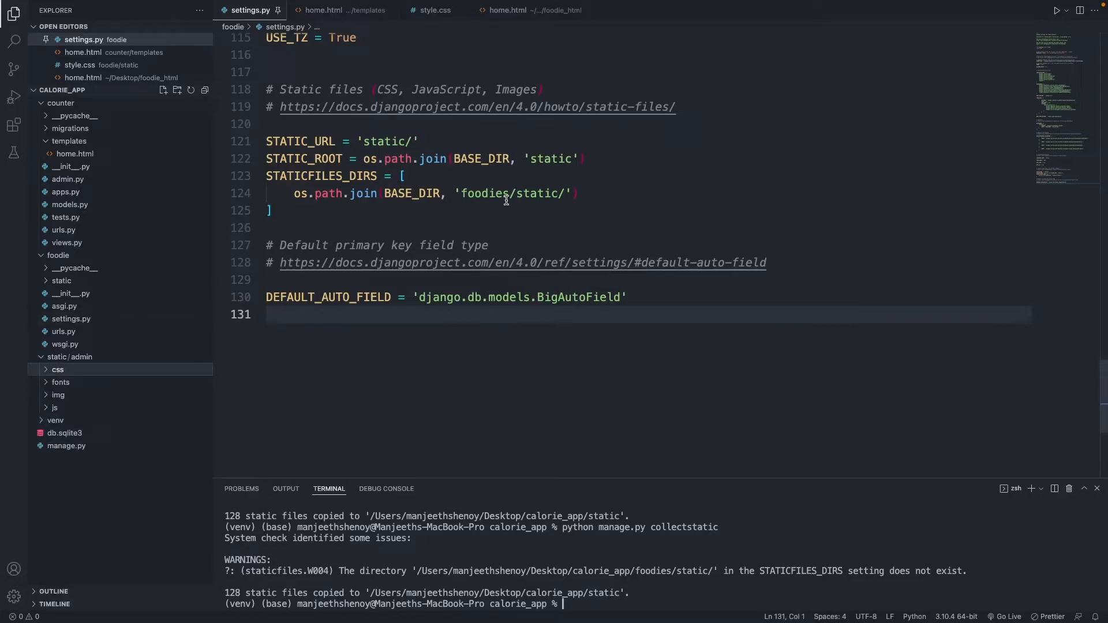
left_click(55, 357)
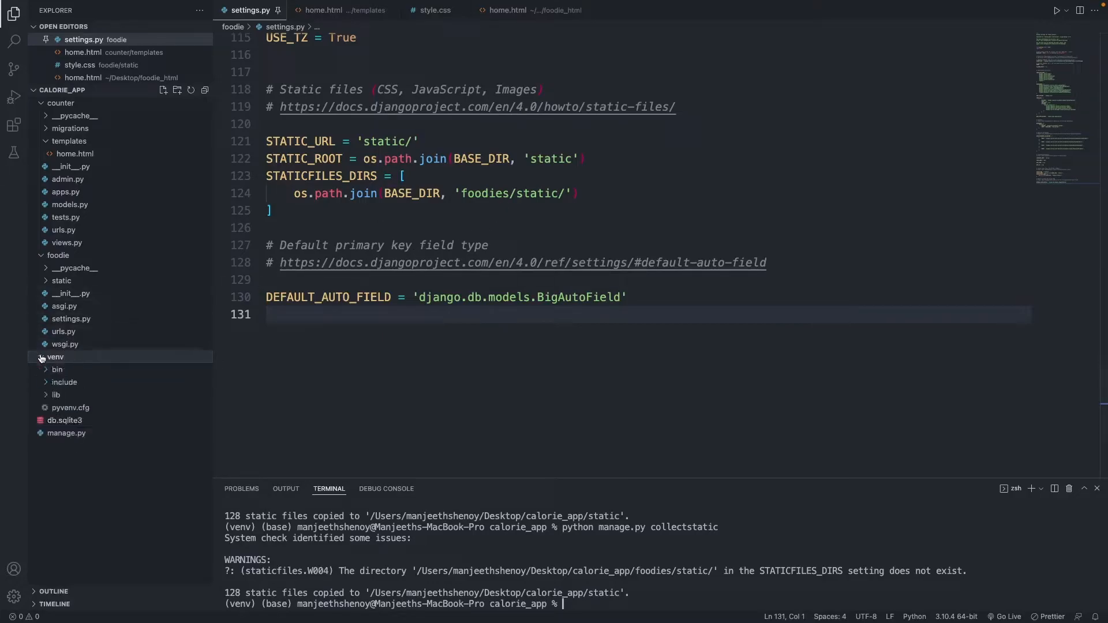
left_click(54, 356)
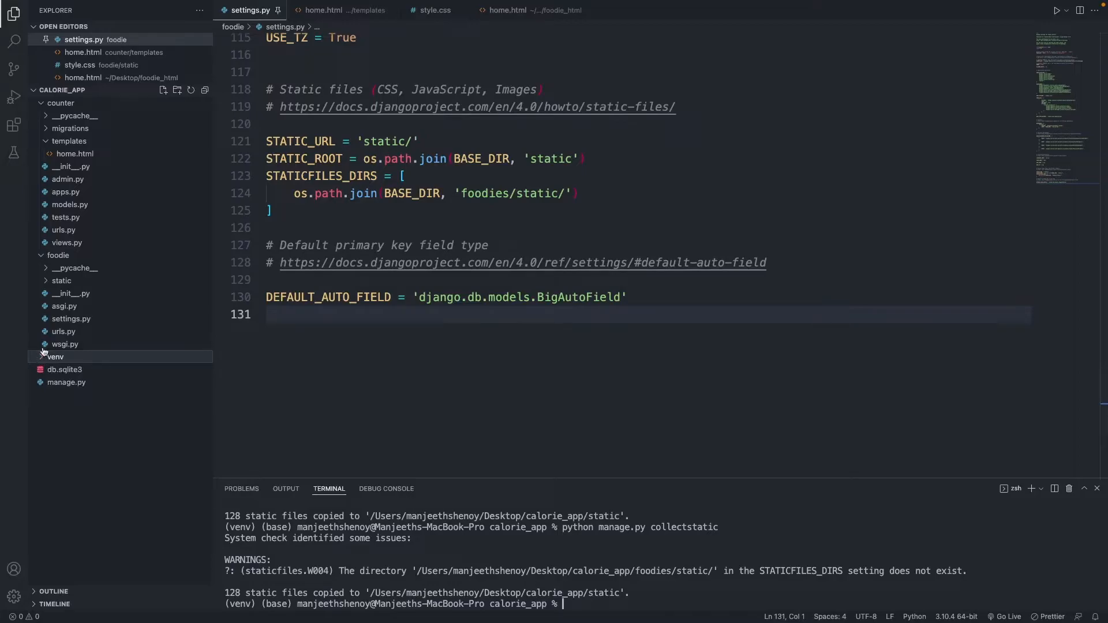
left_click(54, 357)
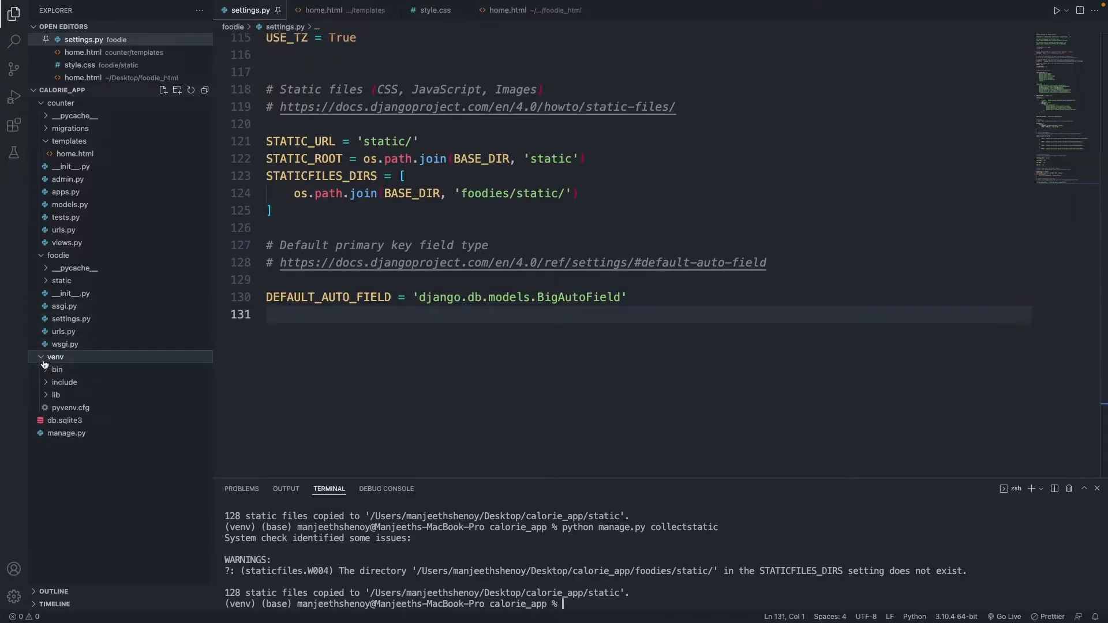
left_click(55, 357)
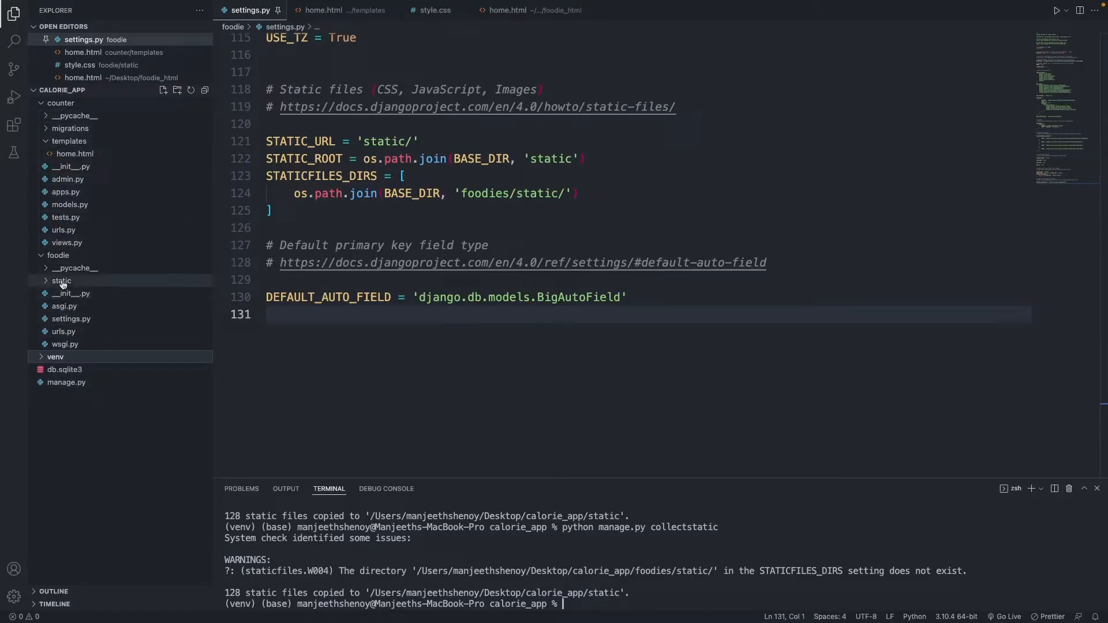
Rerun collectstatic copying 135 files and confirm the static folder now holds admin, images and style.css.
left_click(58, 255)
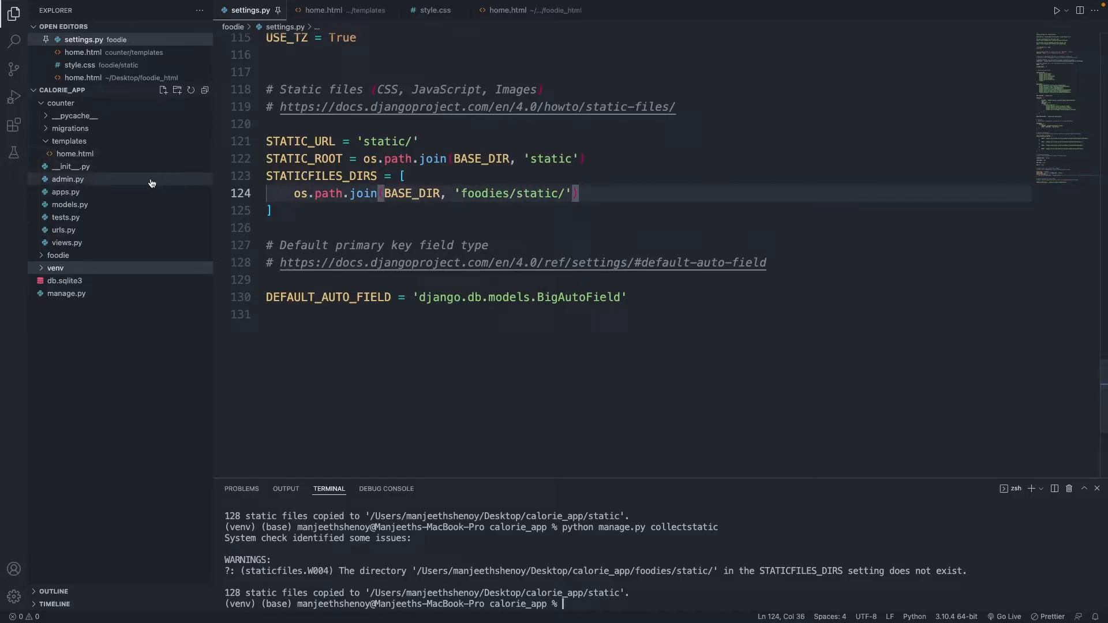
mouse_move(80, 259)
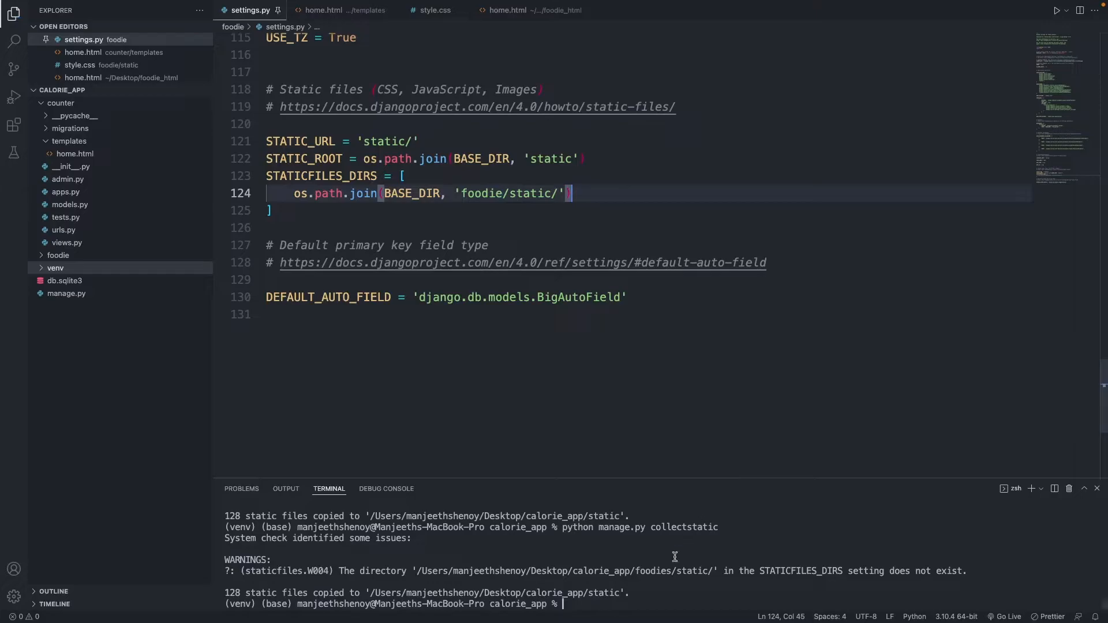
type("python manage.py collectstatic")
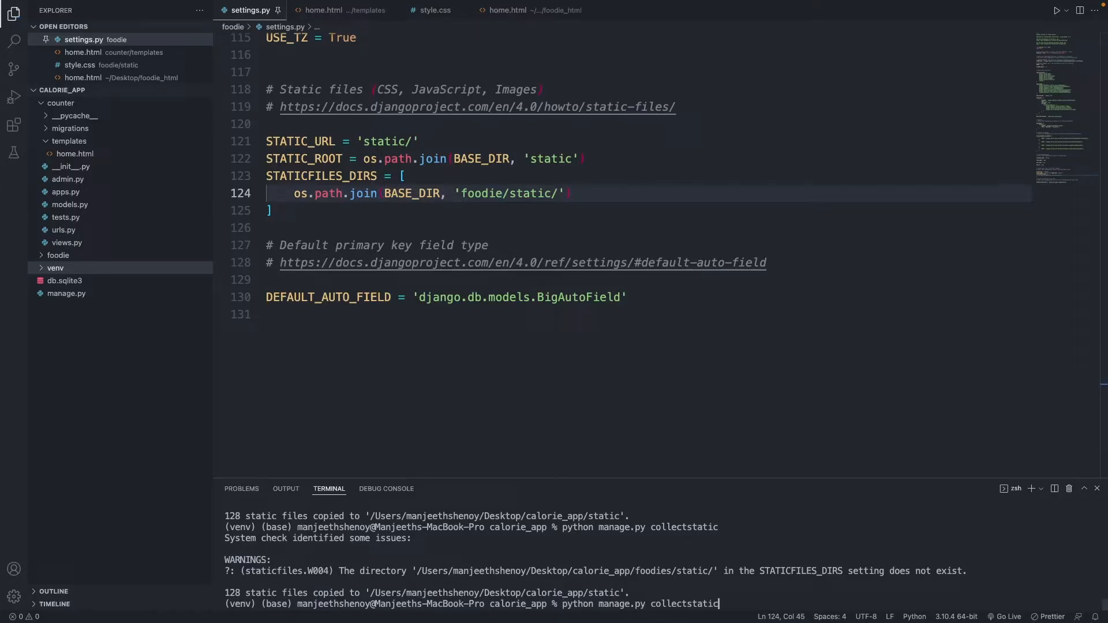
key("enter")
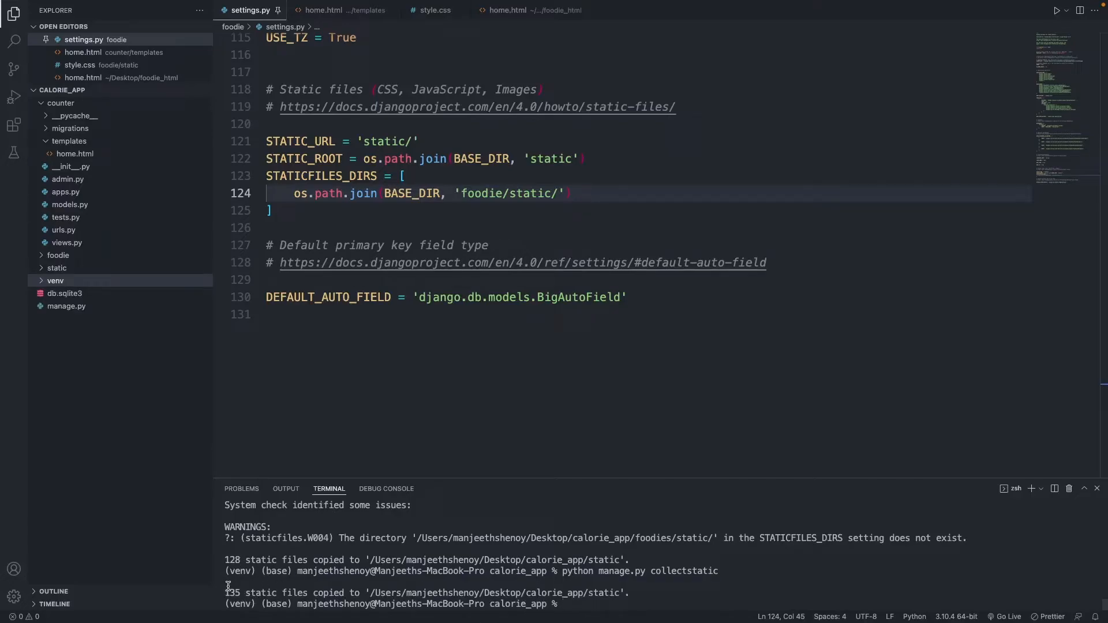
left_click(57, 267)
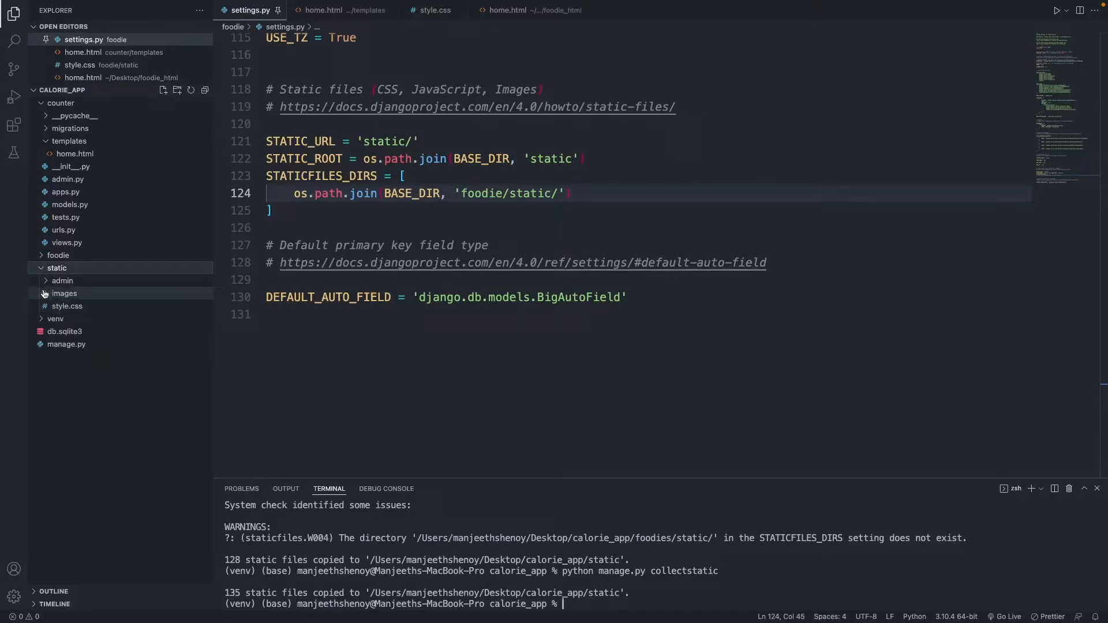
left_click(64, 293)
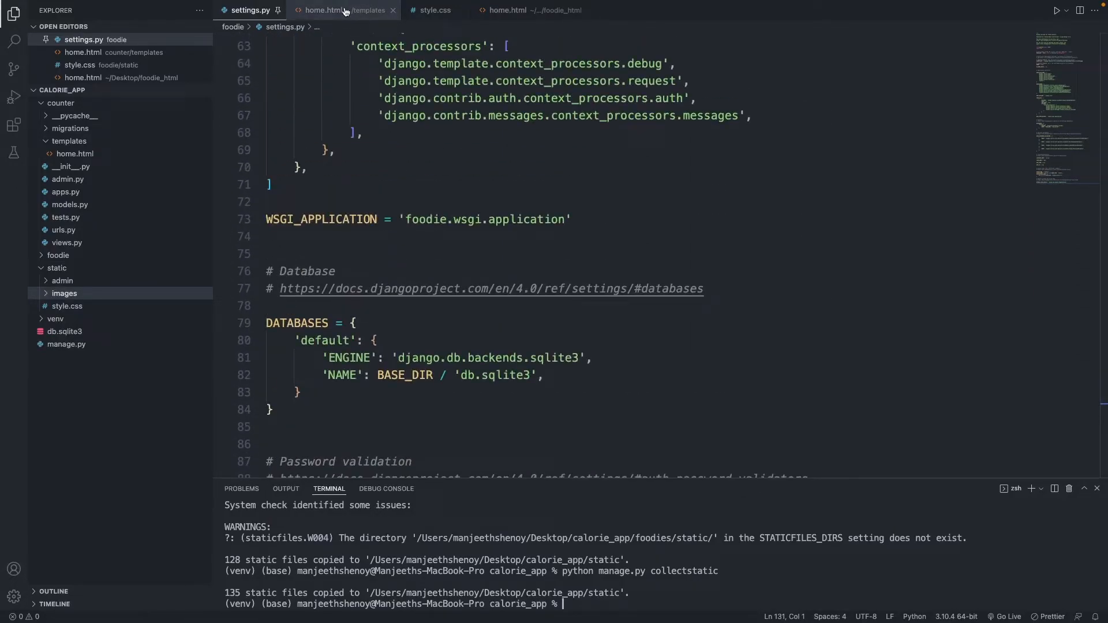
mouse_move(344, 10)
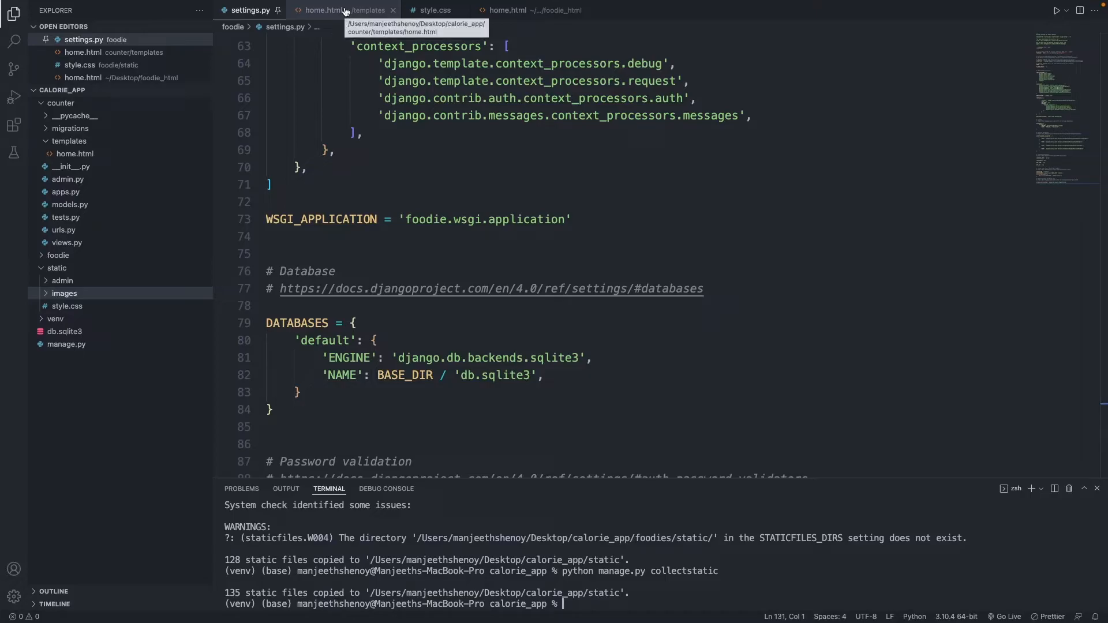
left_click(250, 10)
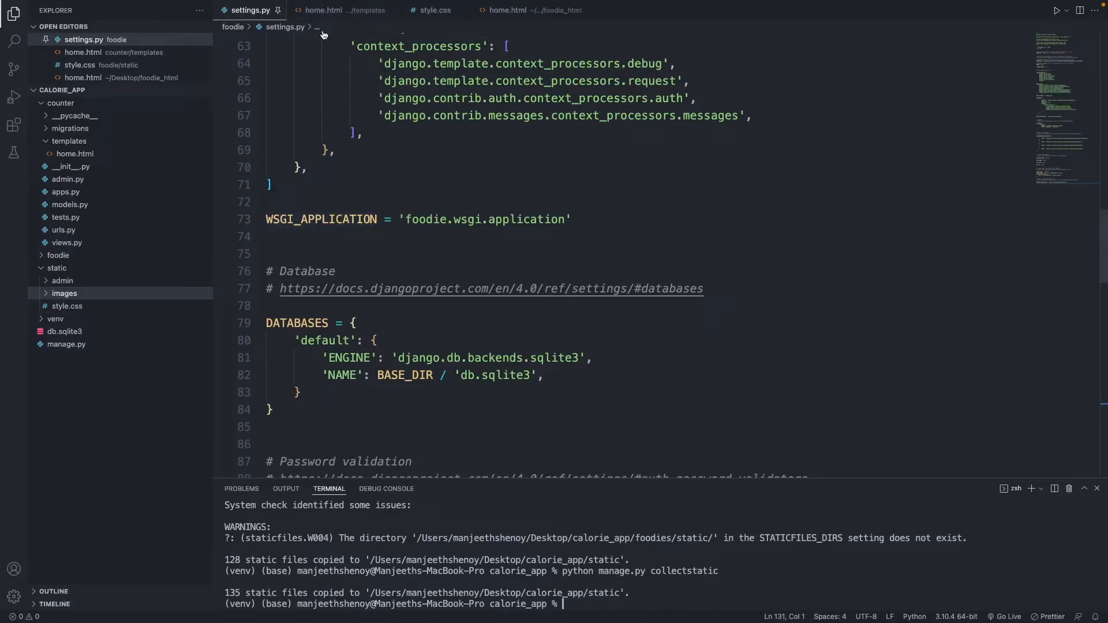
Add {% load static %} on line 1 of home.html above the DOCTYPE declaration.
left_click(323, 10)
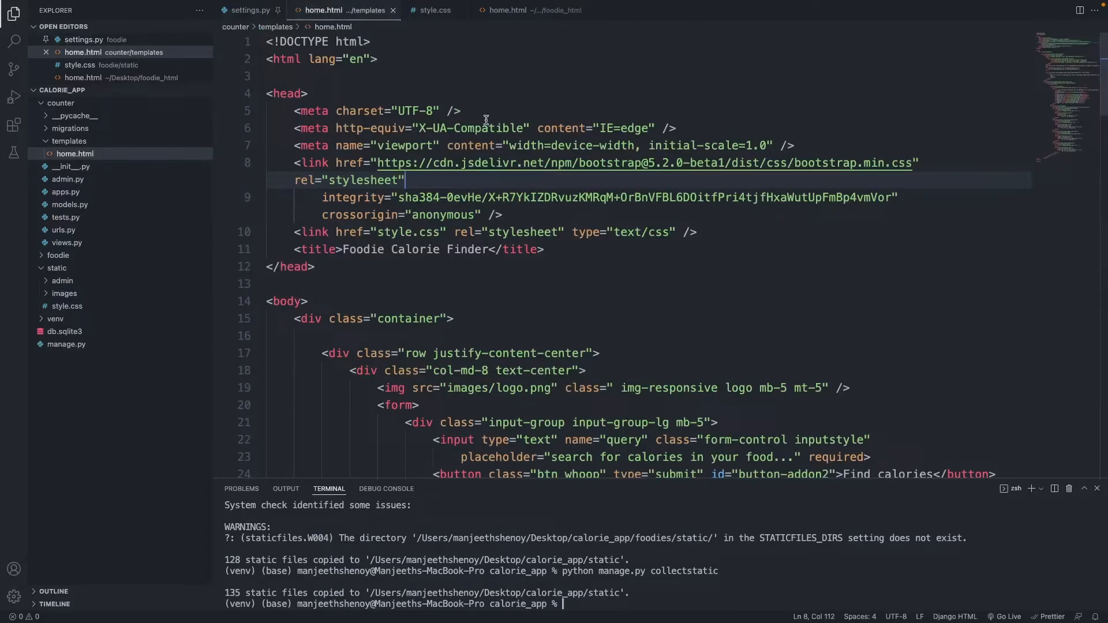
double_click(484, 128)
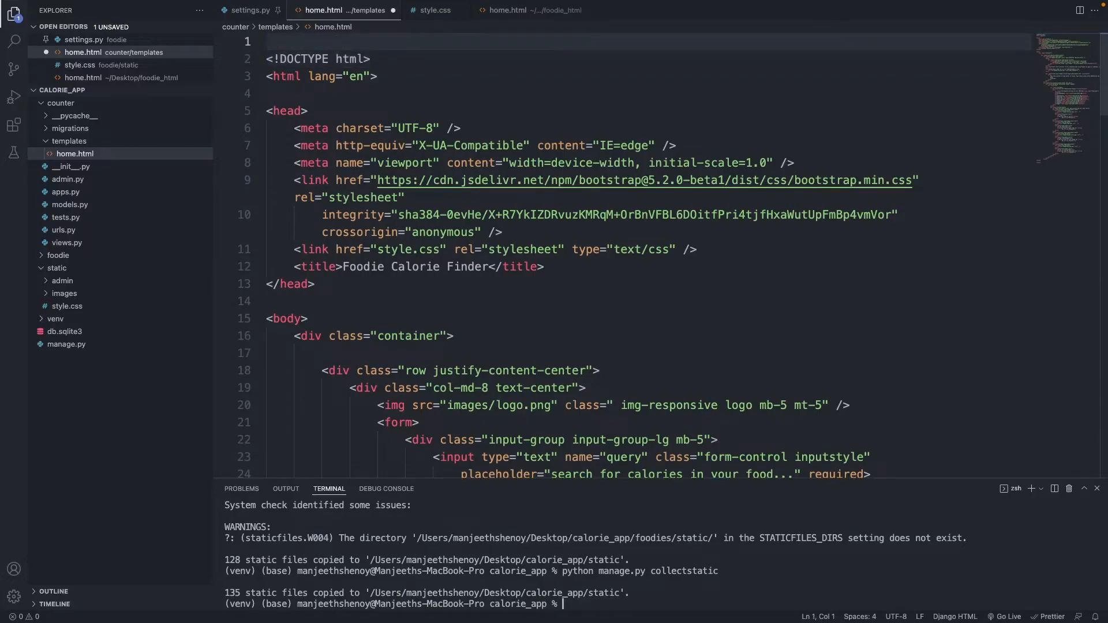
type("{}")
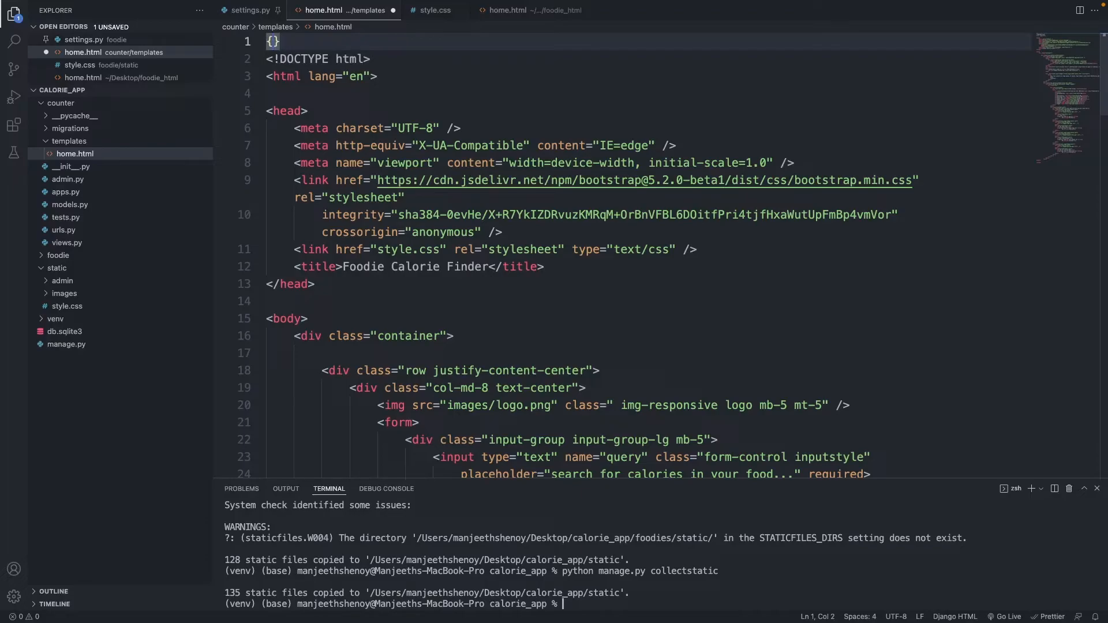
type("% load static%")
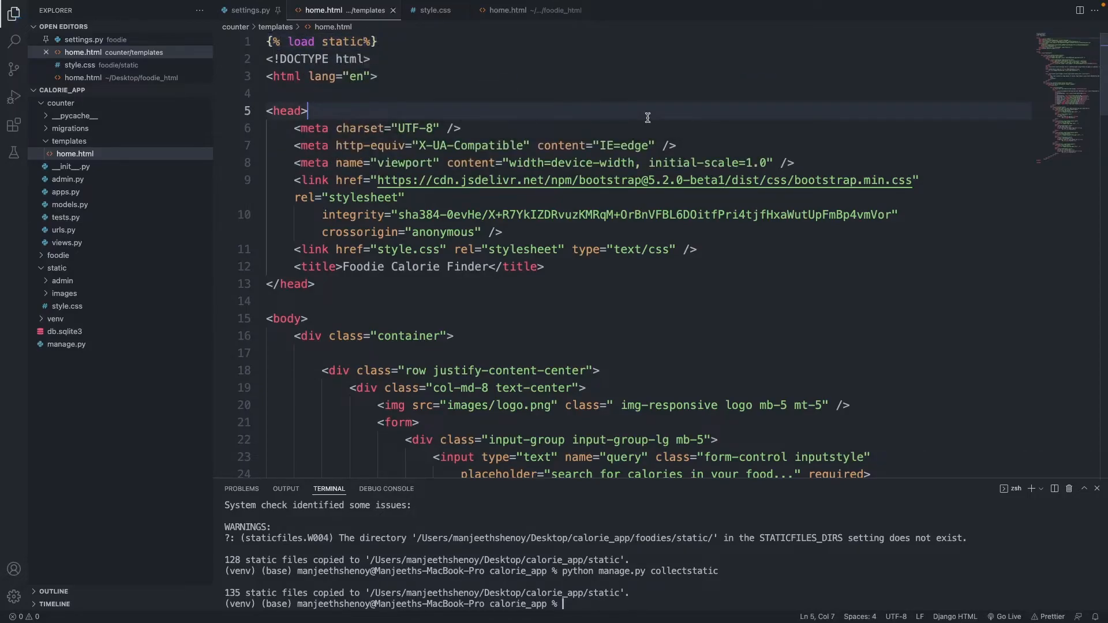
mouse_move(550, 180)
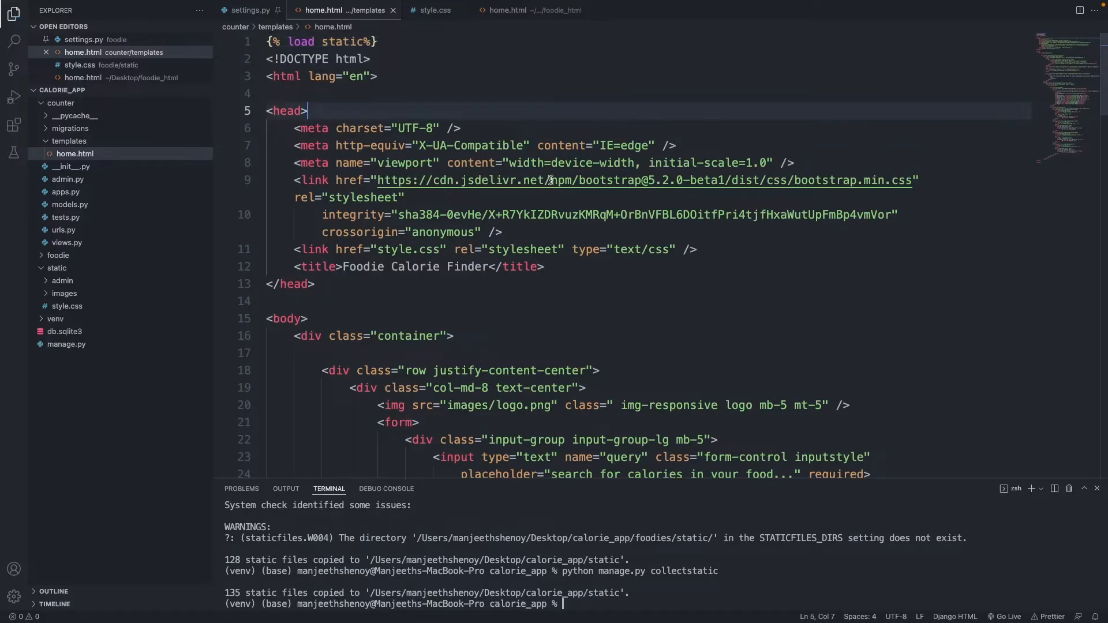
scroll("down", 3)
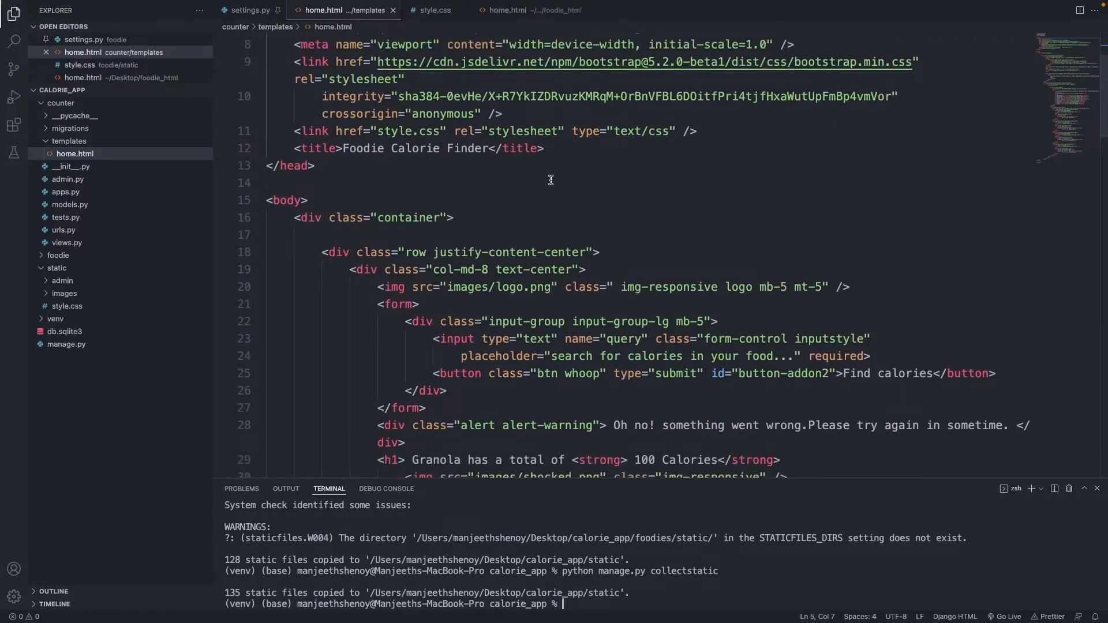
mouse_move(449, 288)
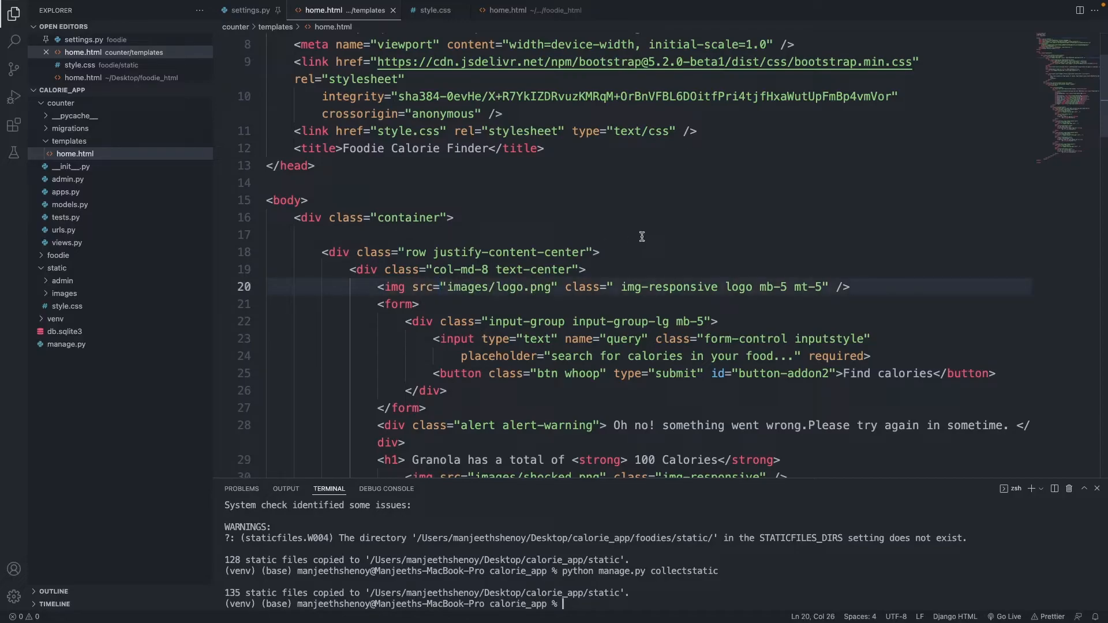
Change the logo img src on line 20 to {% static 'images/logo.png' %}.
type("{% static")
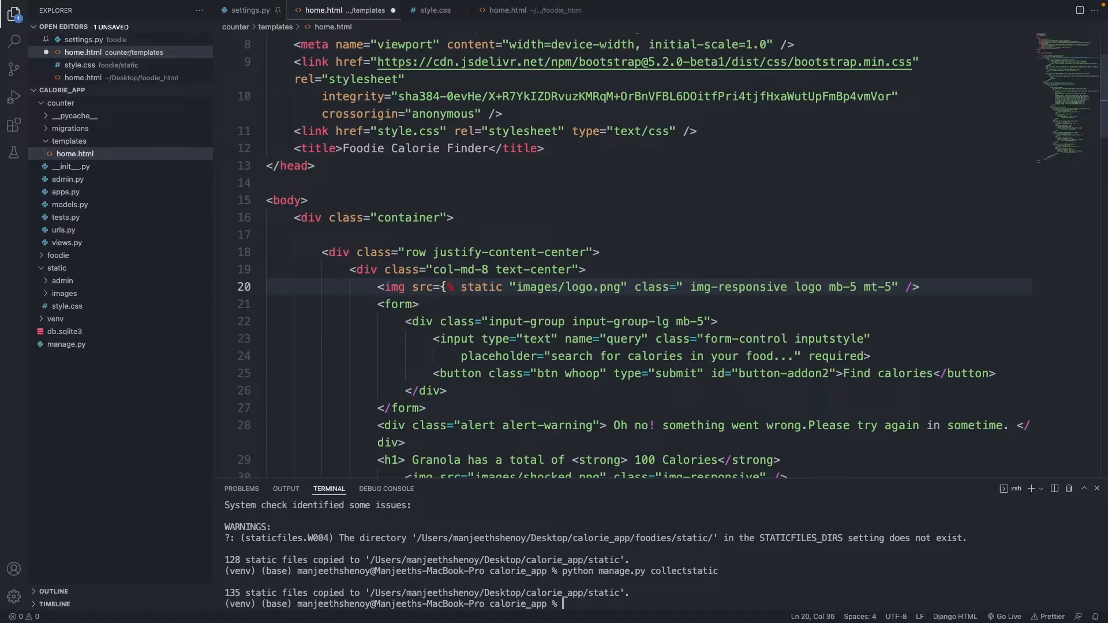
double_click(567, 286)
type("\"")
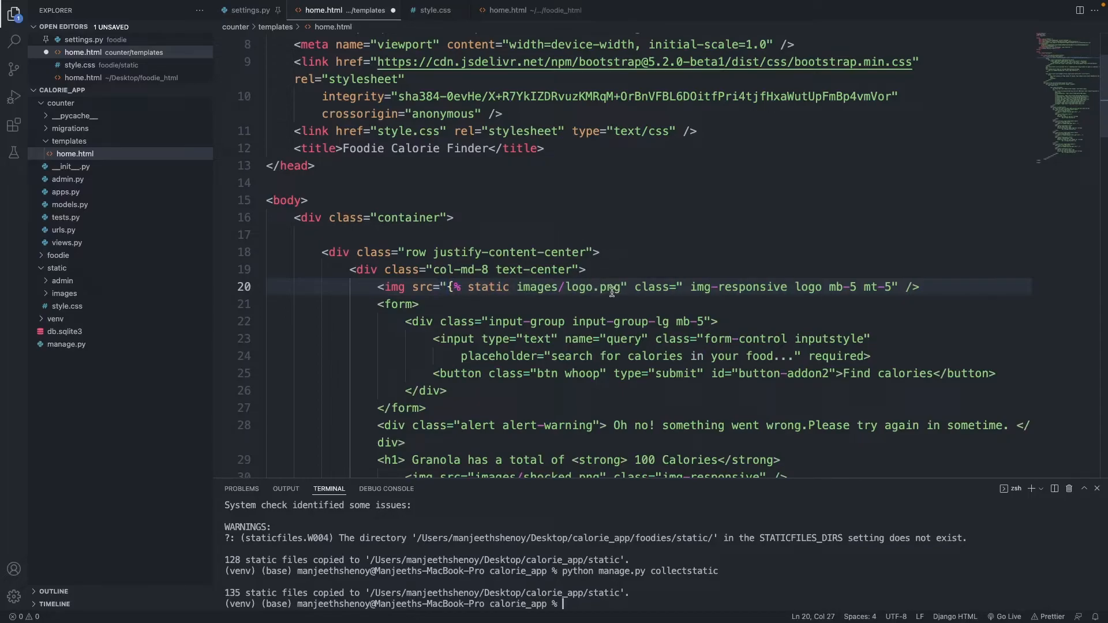
double_click(569, 287)
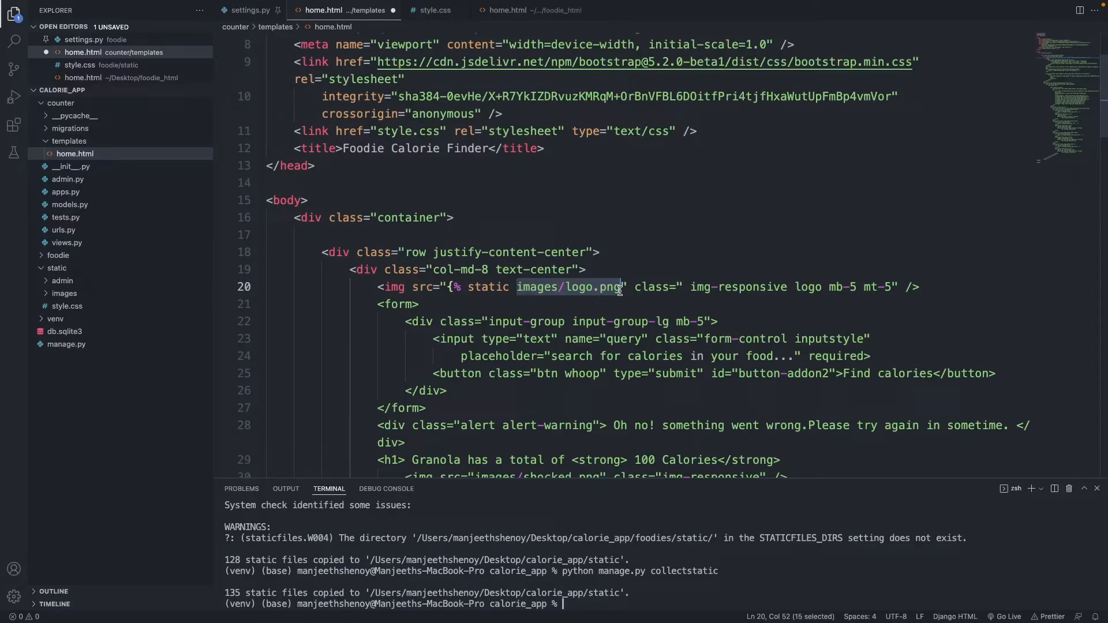
type("'")
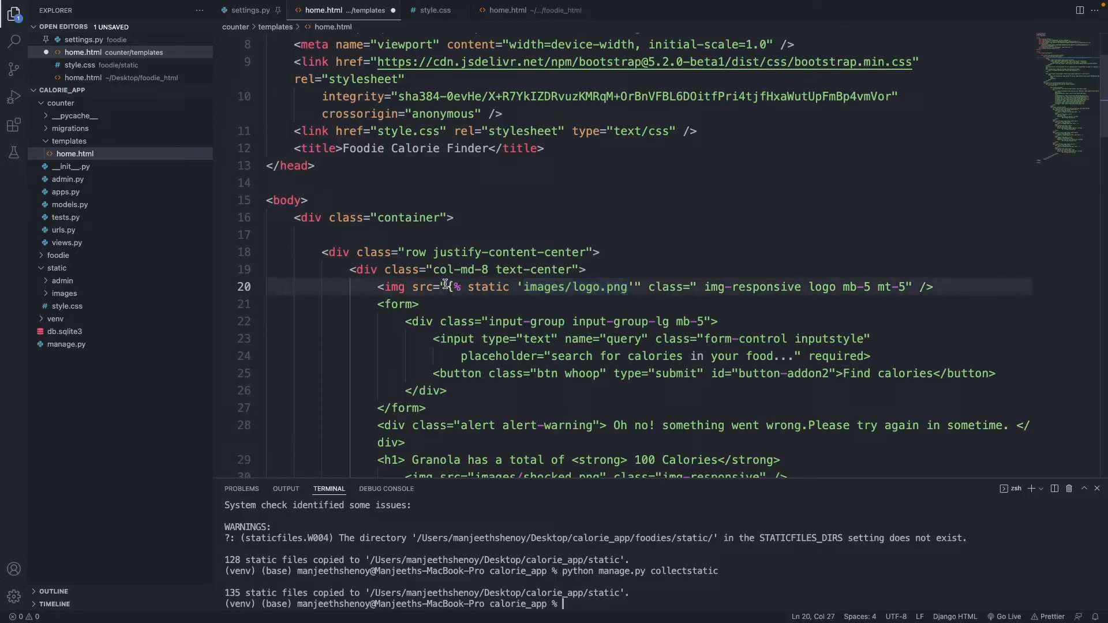
mouse_move(435, 286)
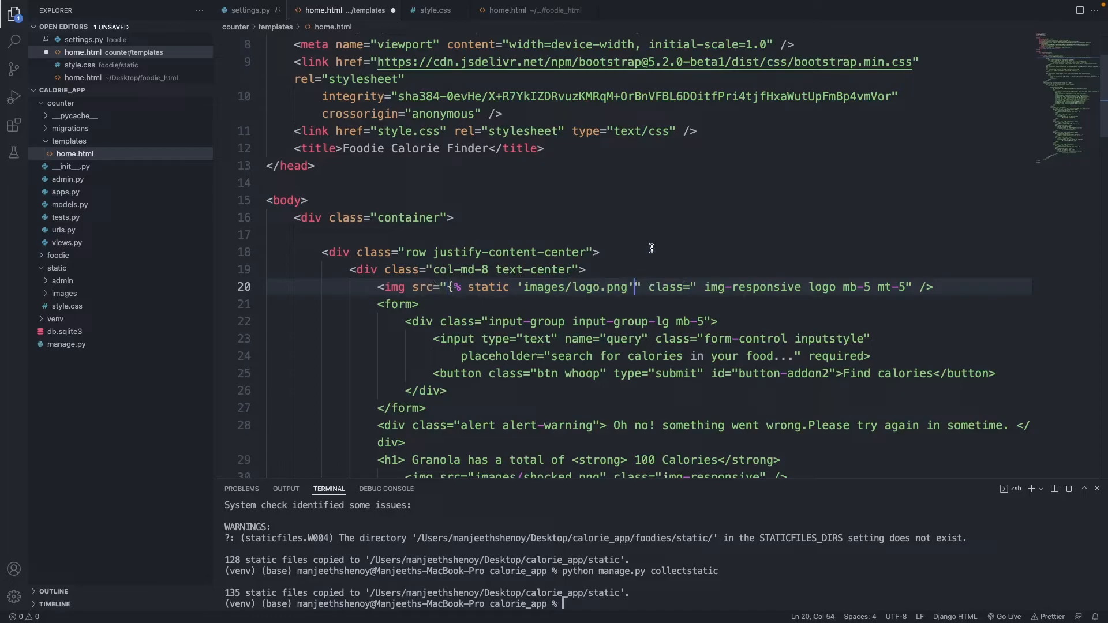
type("}")
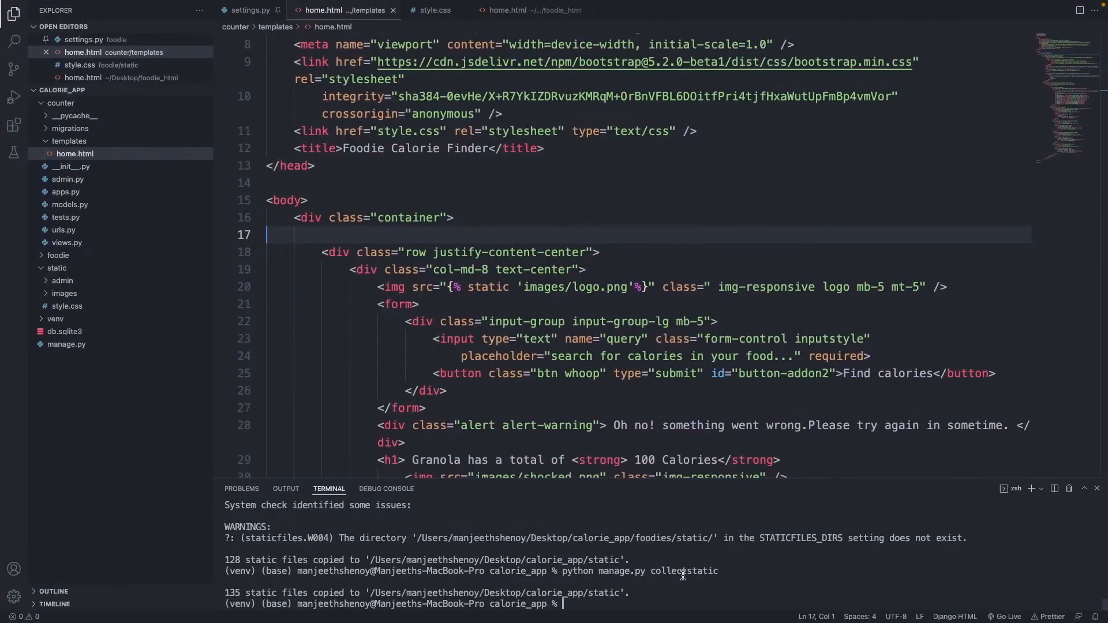
Start the Django dev server with python manage.py runserver and verify the Foodie logo loads.
type("python manage.py runserver")
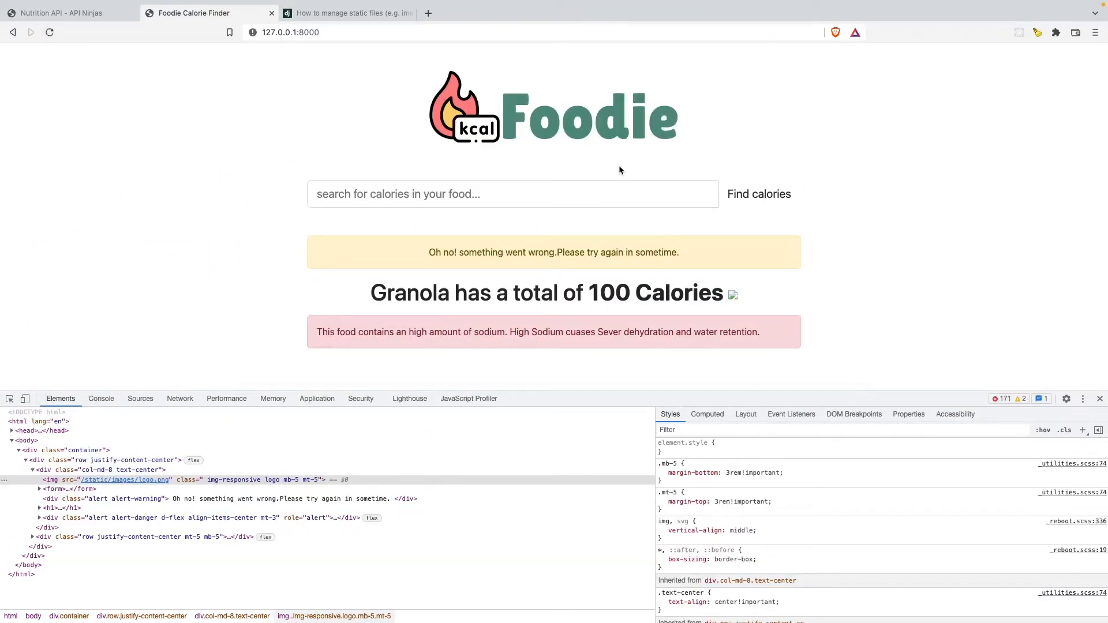
scroll("down", 3)
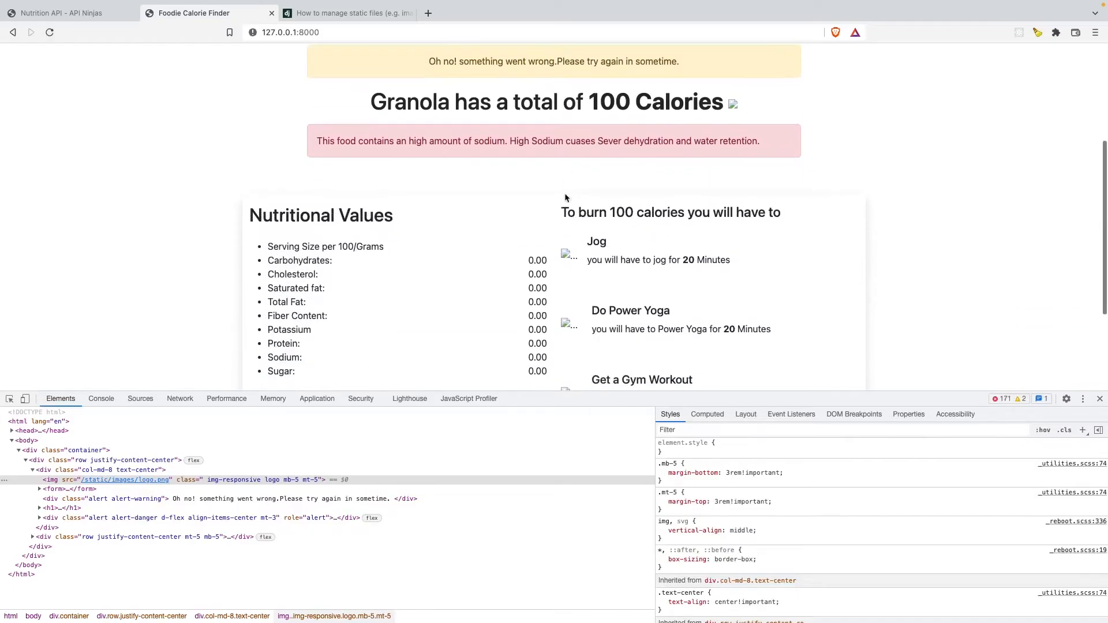
scroll("down", 3)
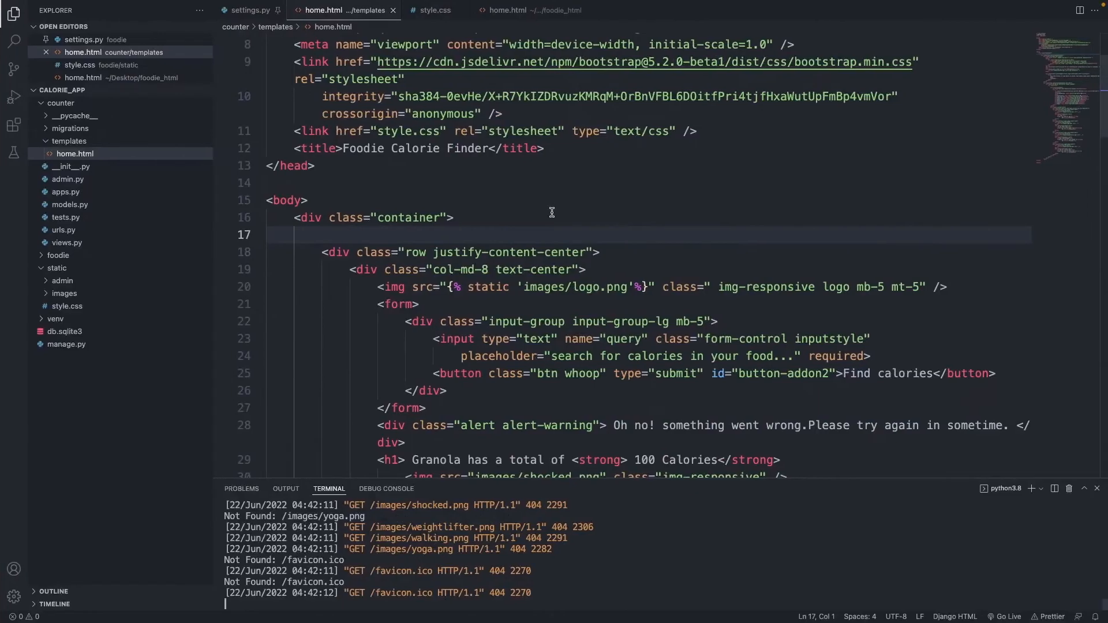
mouse_move(503, 230)
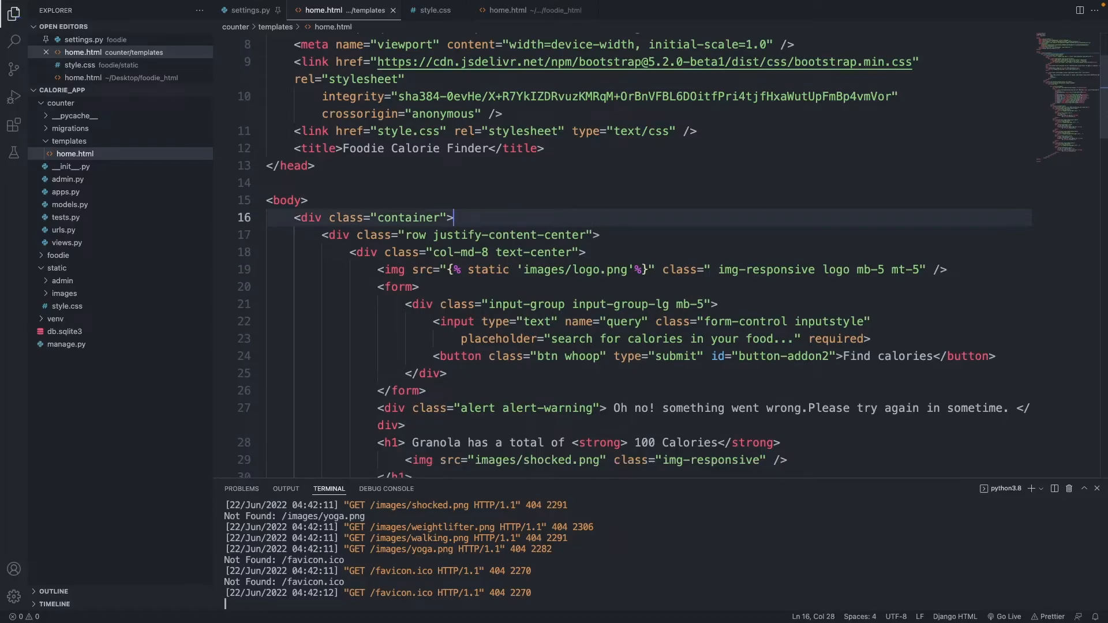
scroll("down", 3)
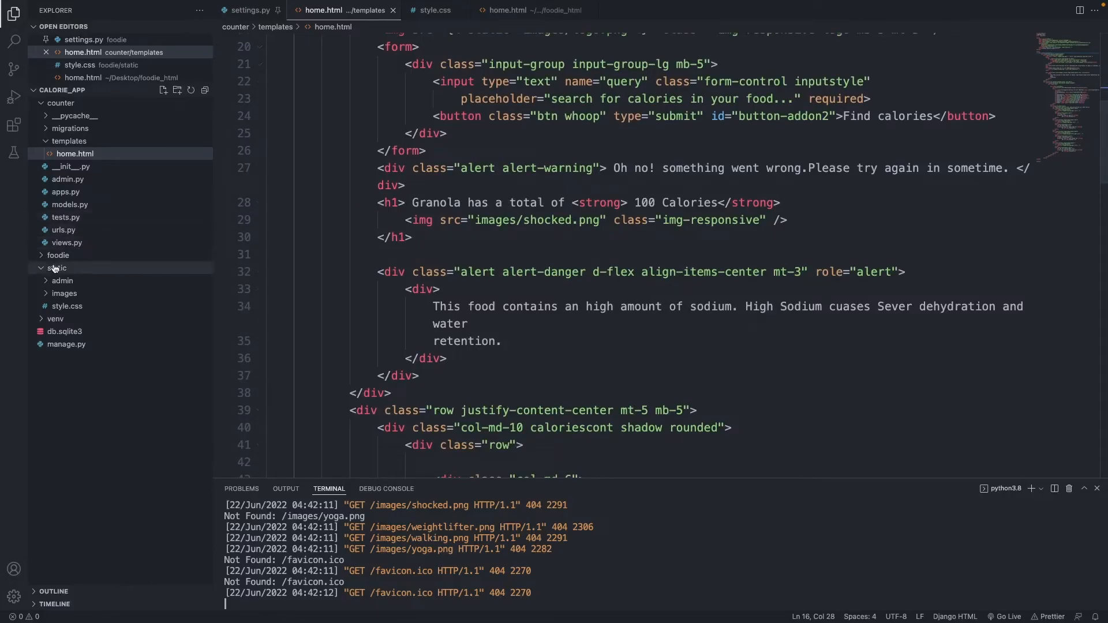
left_click(57, 268)
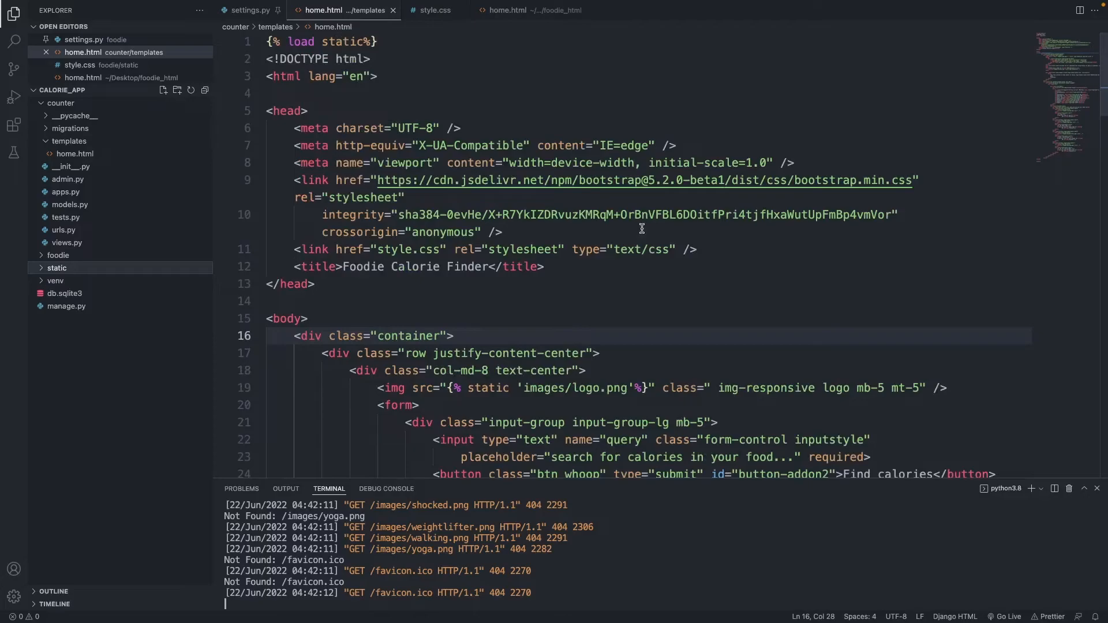
Wrap the stylesheet href in {% static 'style.css' %} on line 11 of home.html.
scroll("down", 3)
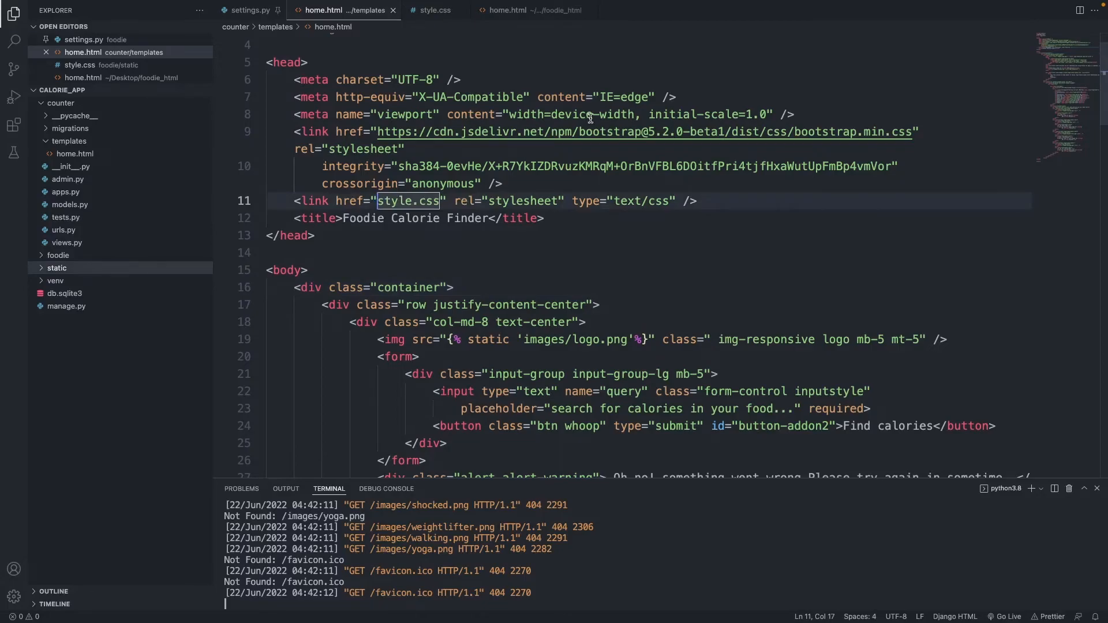
type("{%")
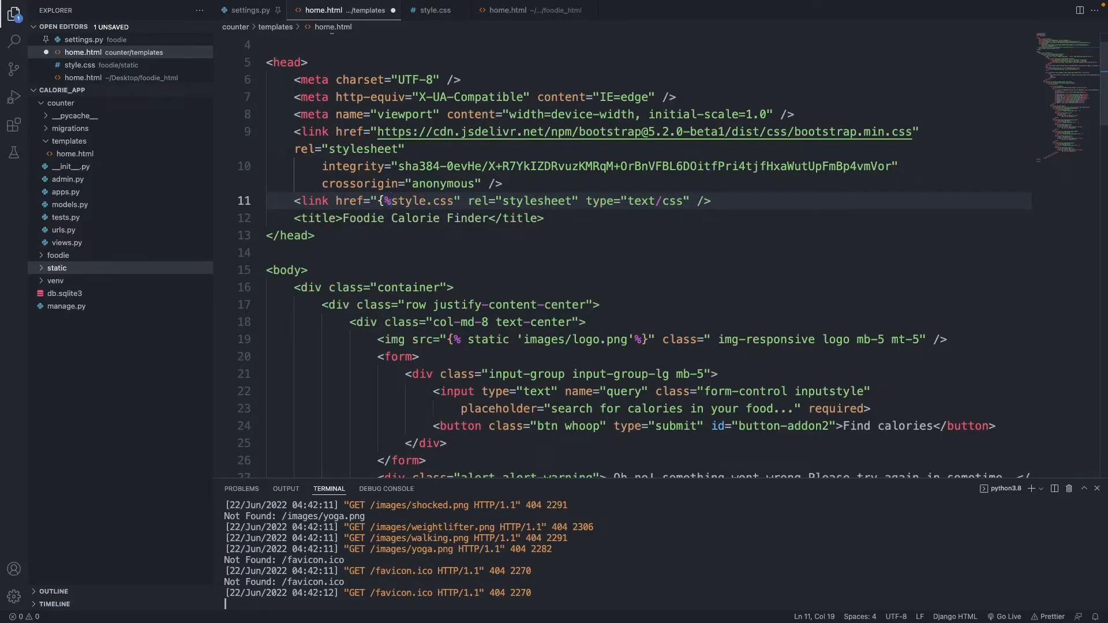
type("sta")
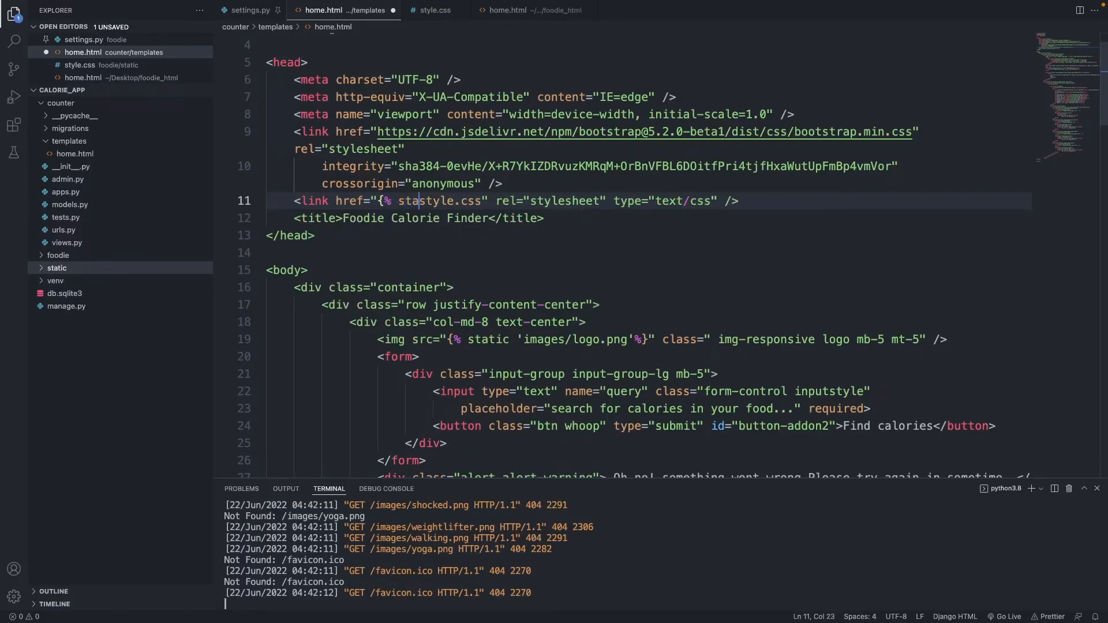
type("tic")
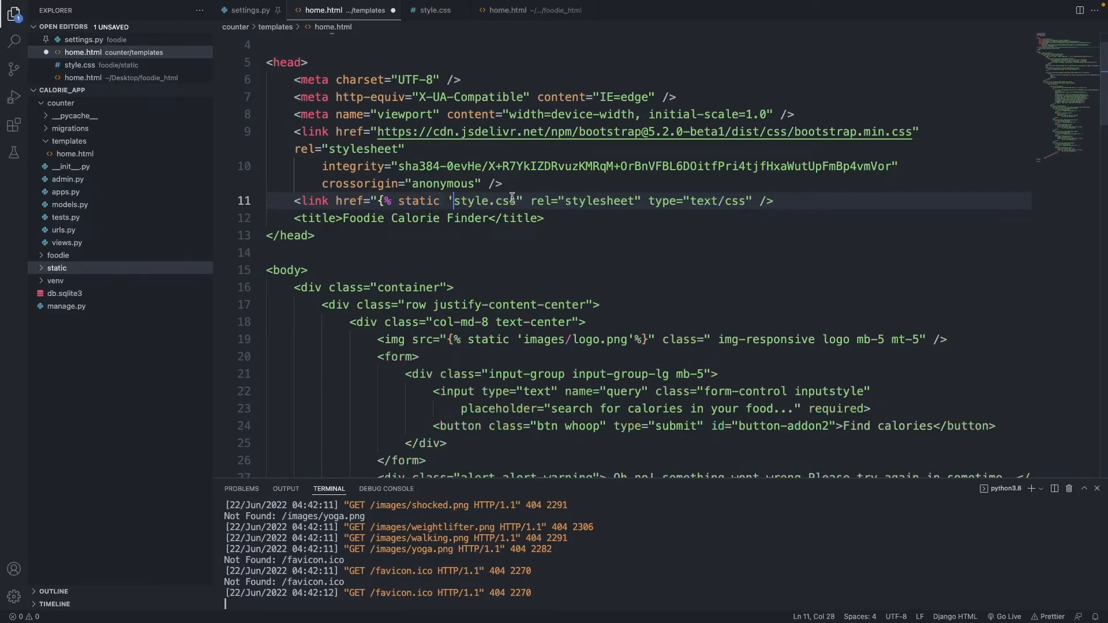
type("'")
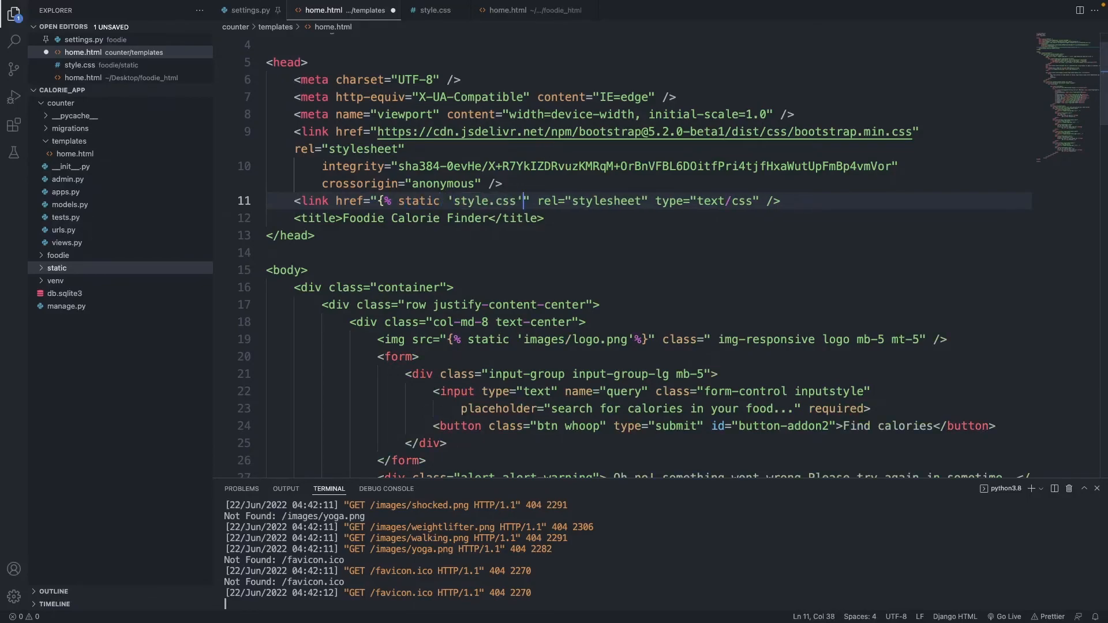
type("%")
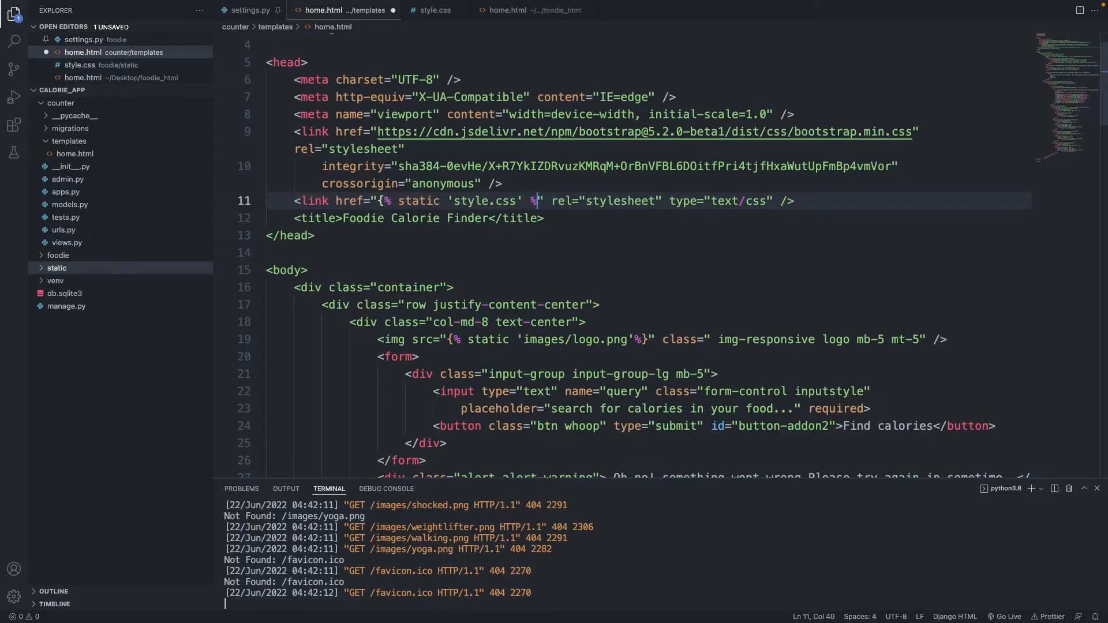
type("}")
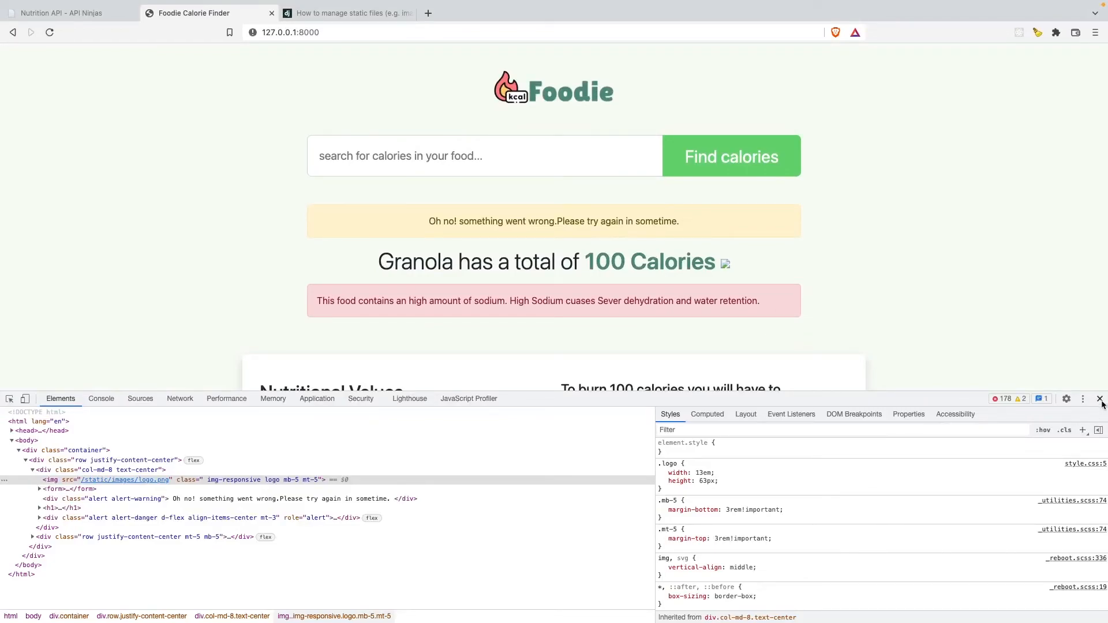
Close the Brave developer tools panel to view the styled Foodie page.
left_click(1099, 398)
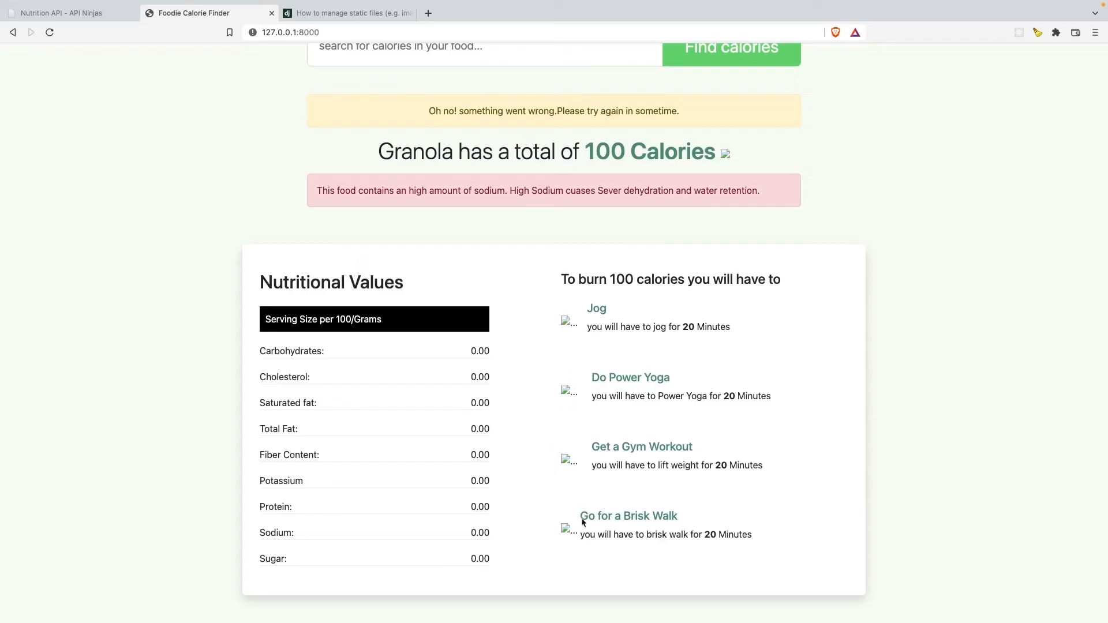
mouse_move(578, 392)
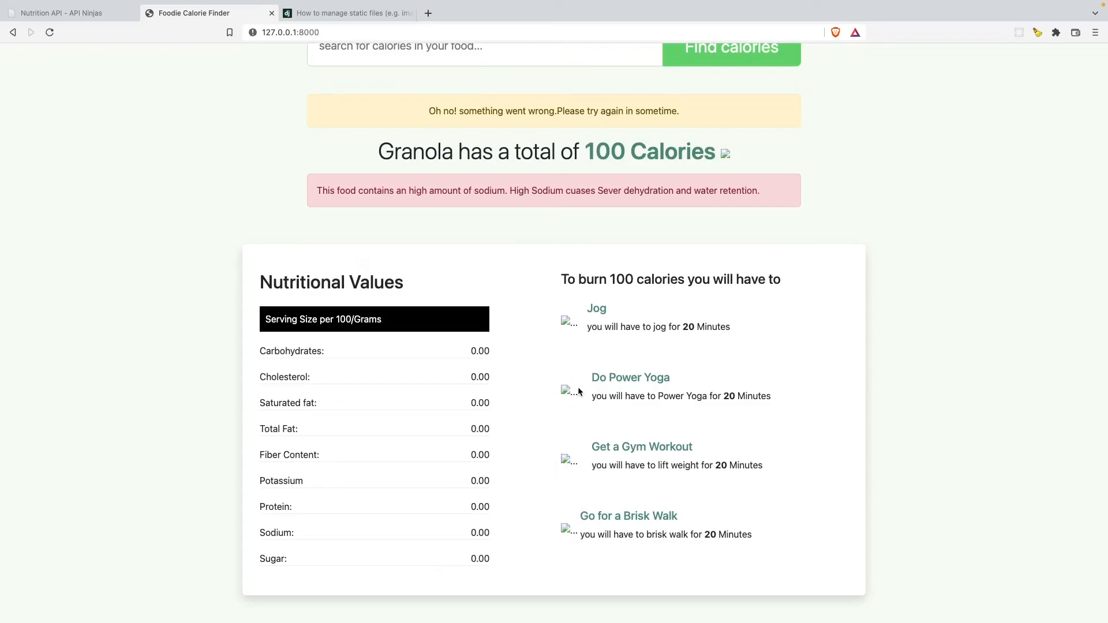
mouse_move(621, 354)
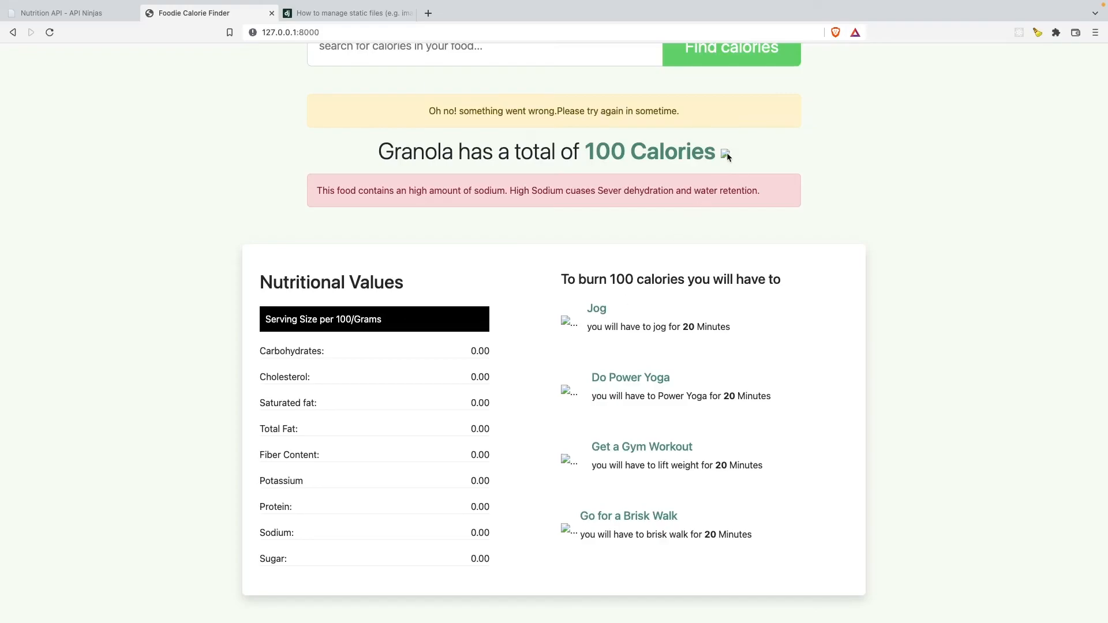
mouse_move(551, 423)
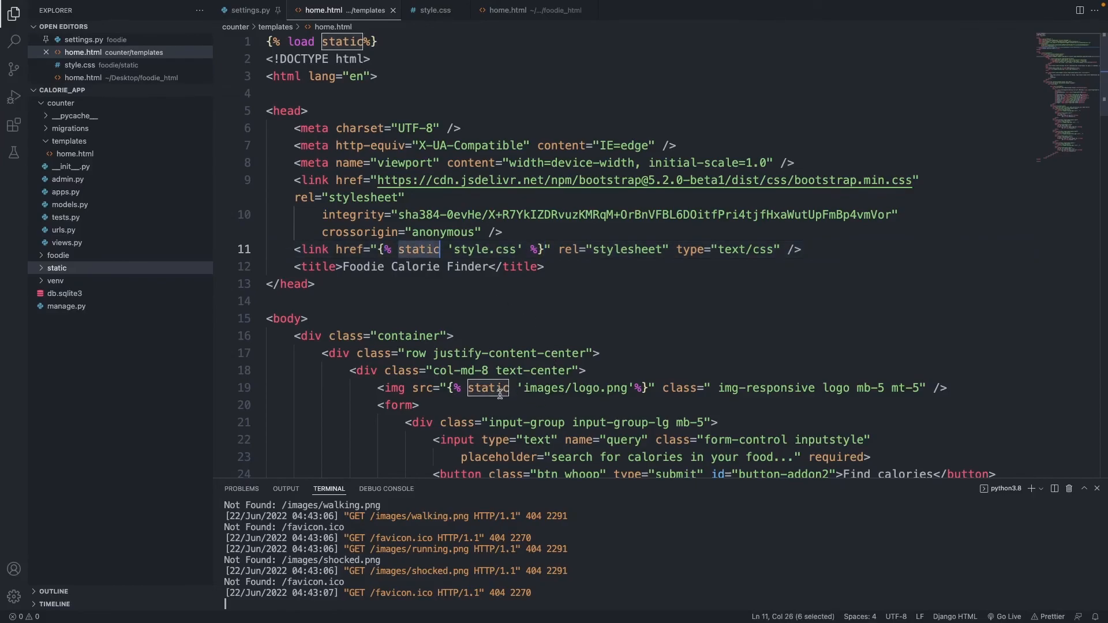
left_click(631, 387)
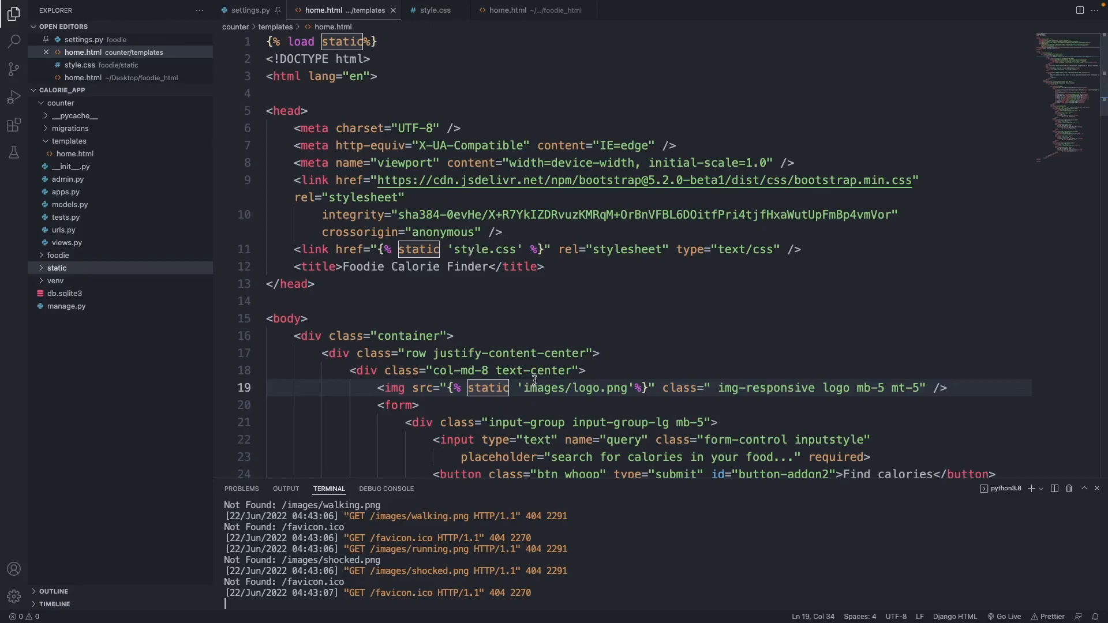
scroll("down", 3)
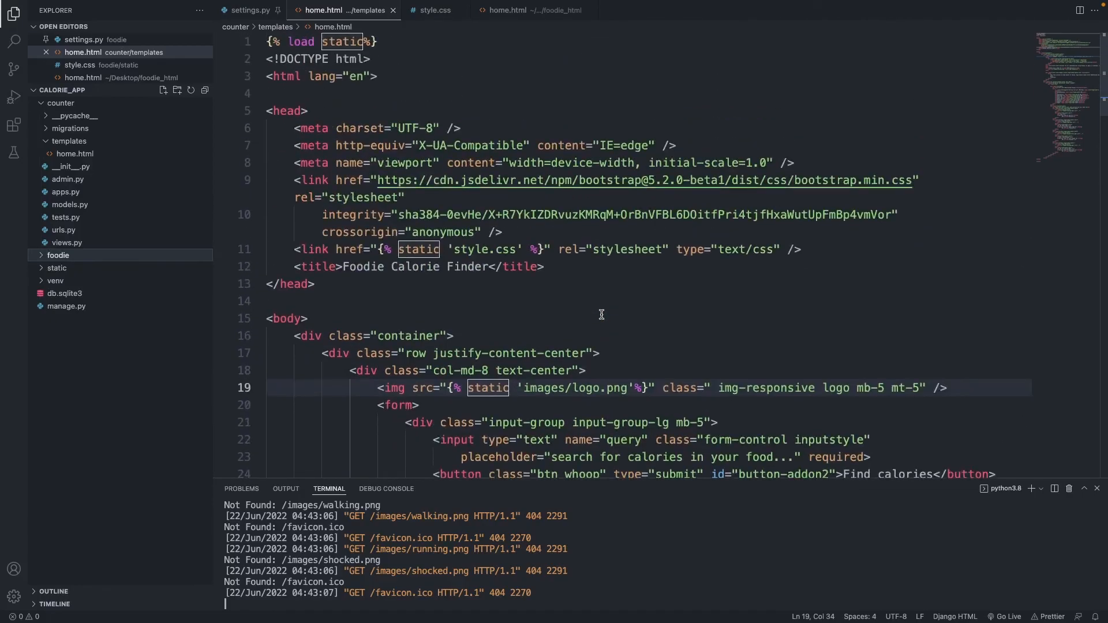
scroll("down", 3)
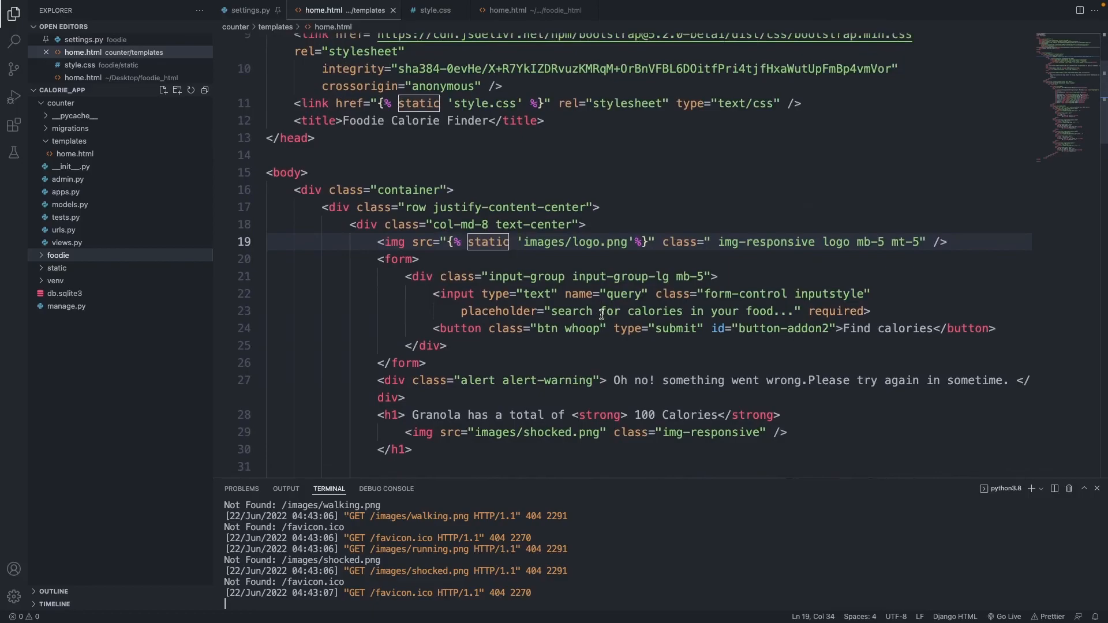